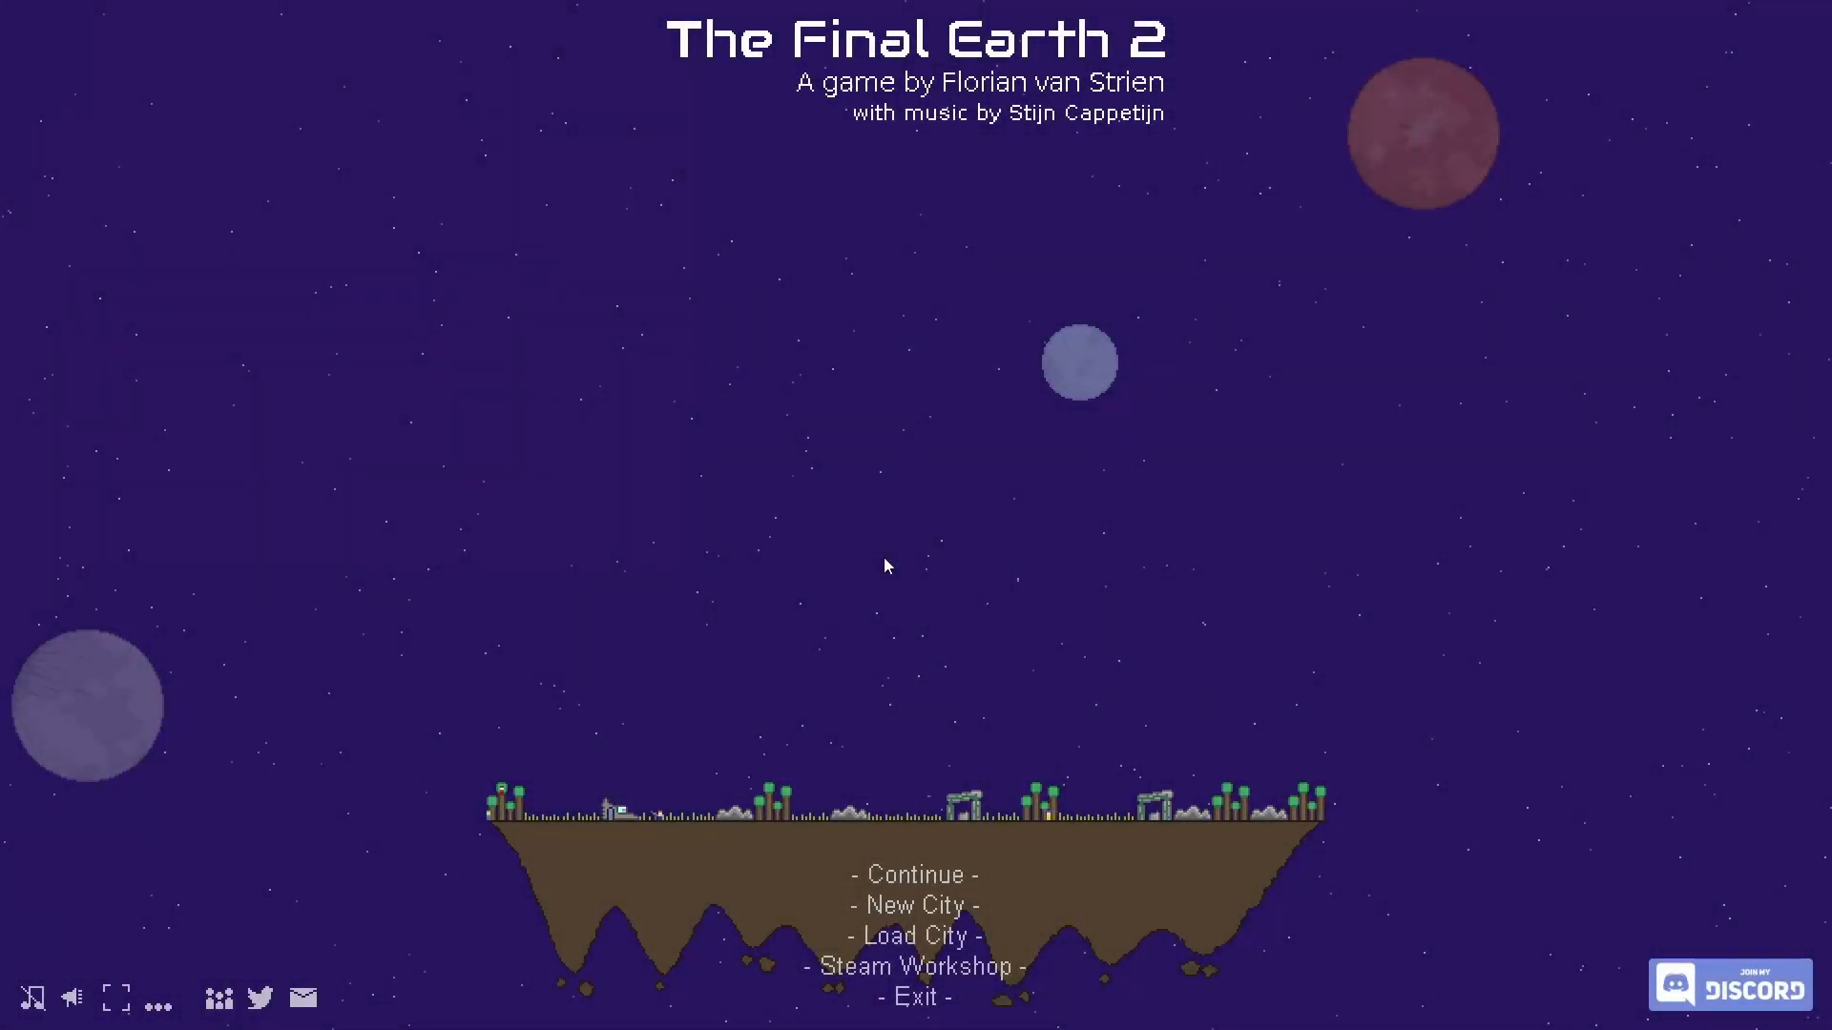
Continue the saved floating city from the title screen
{"action": "left_click", "coordinate": [912, 874]}
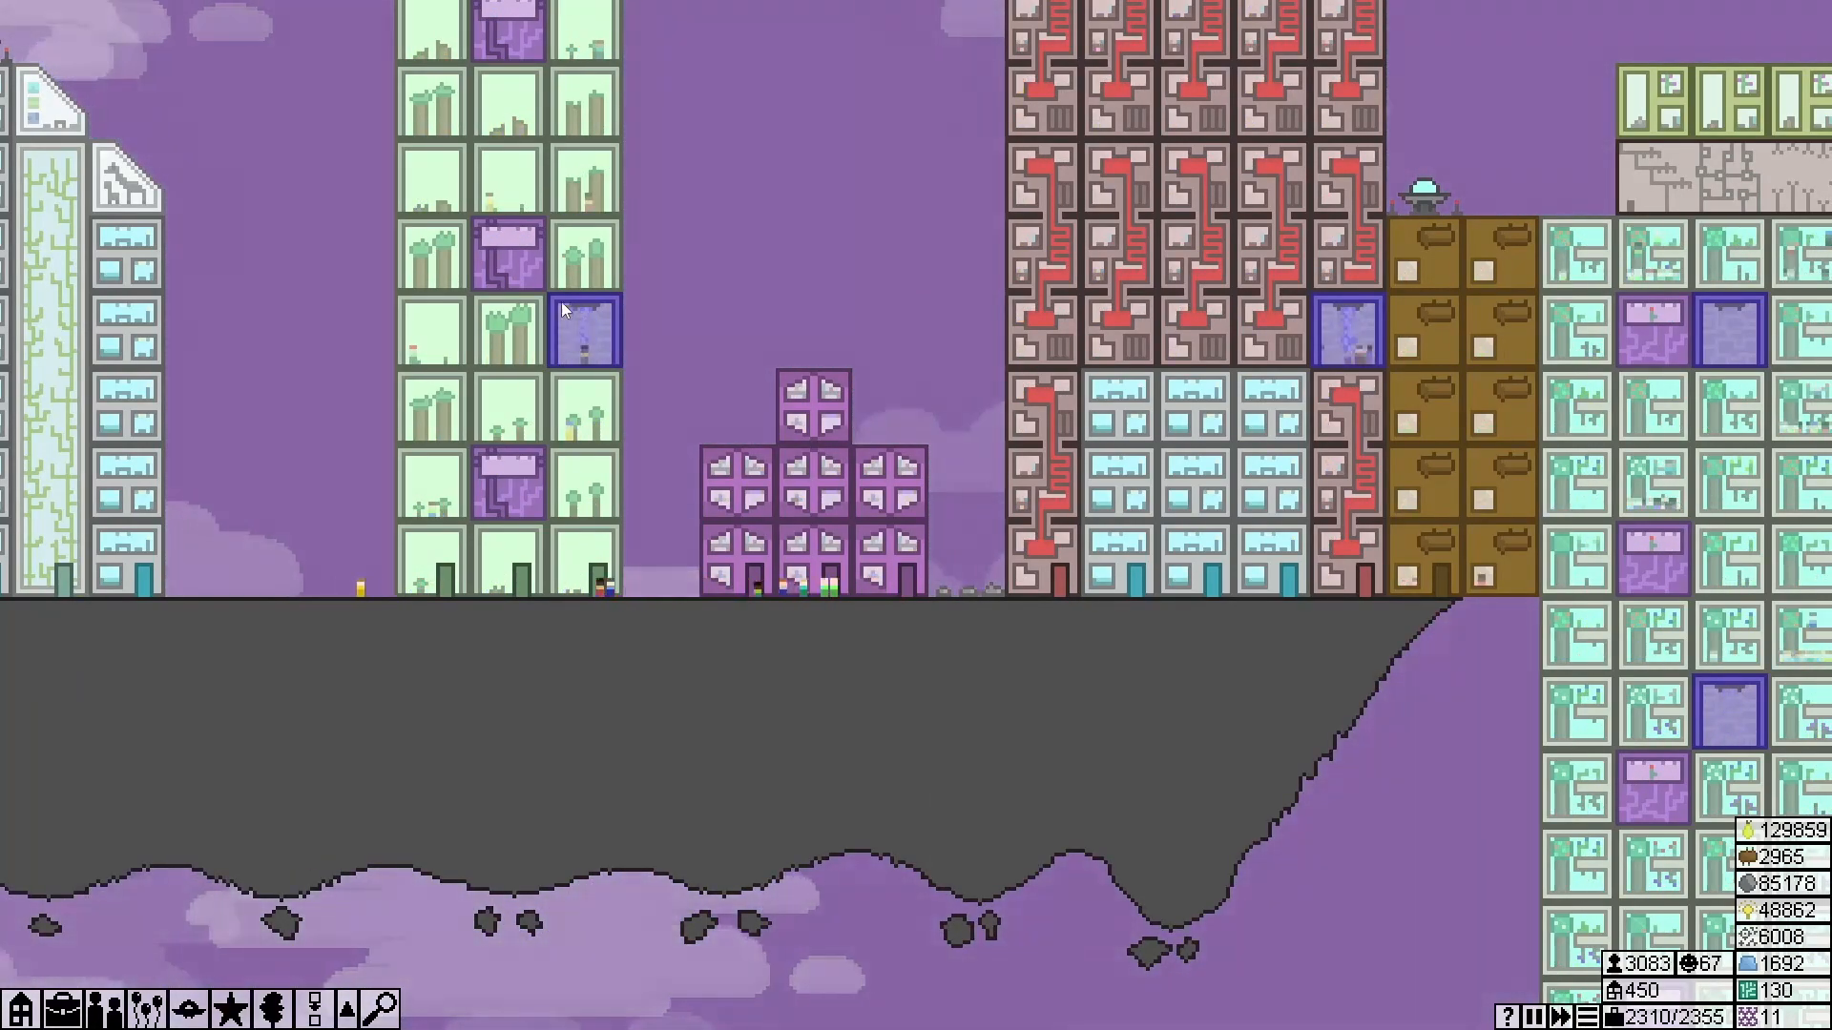
{"action": "left_click", "coordinate": [508, 330]}
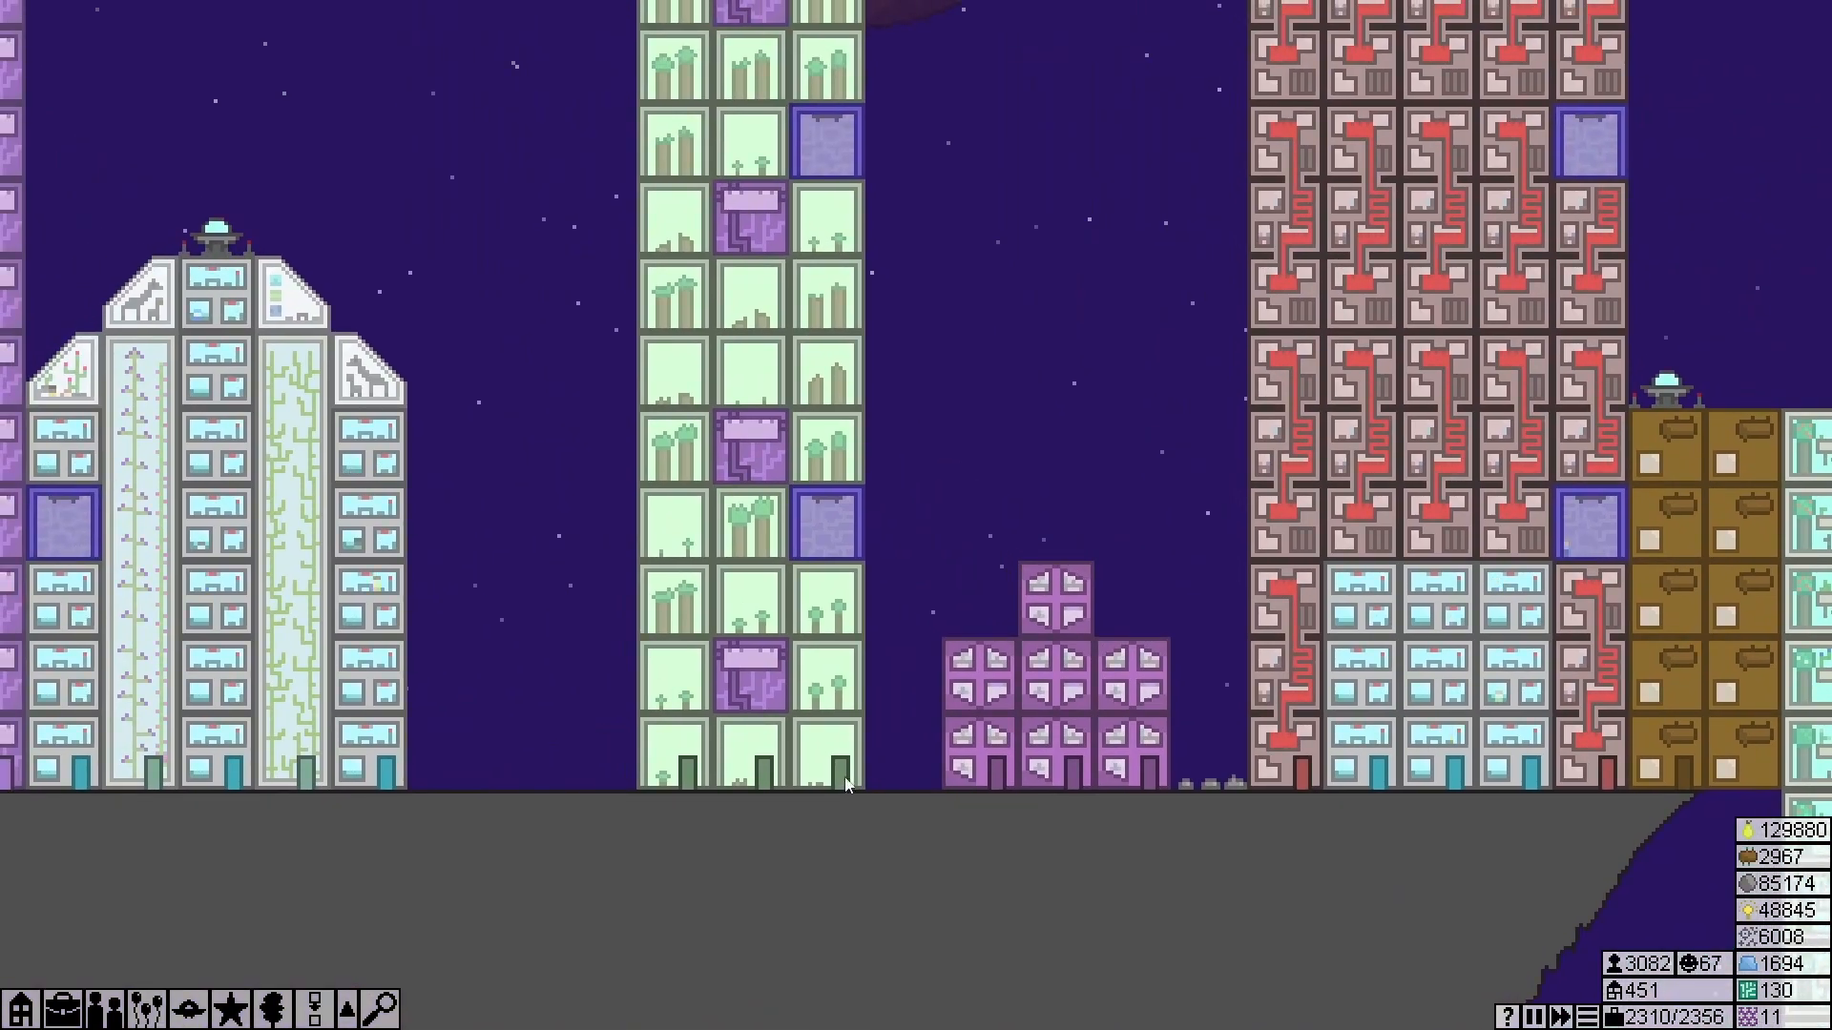
{"action": "left_click", "coordinate": [824, 752]}
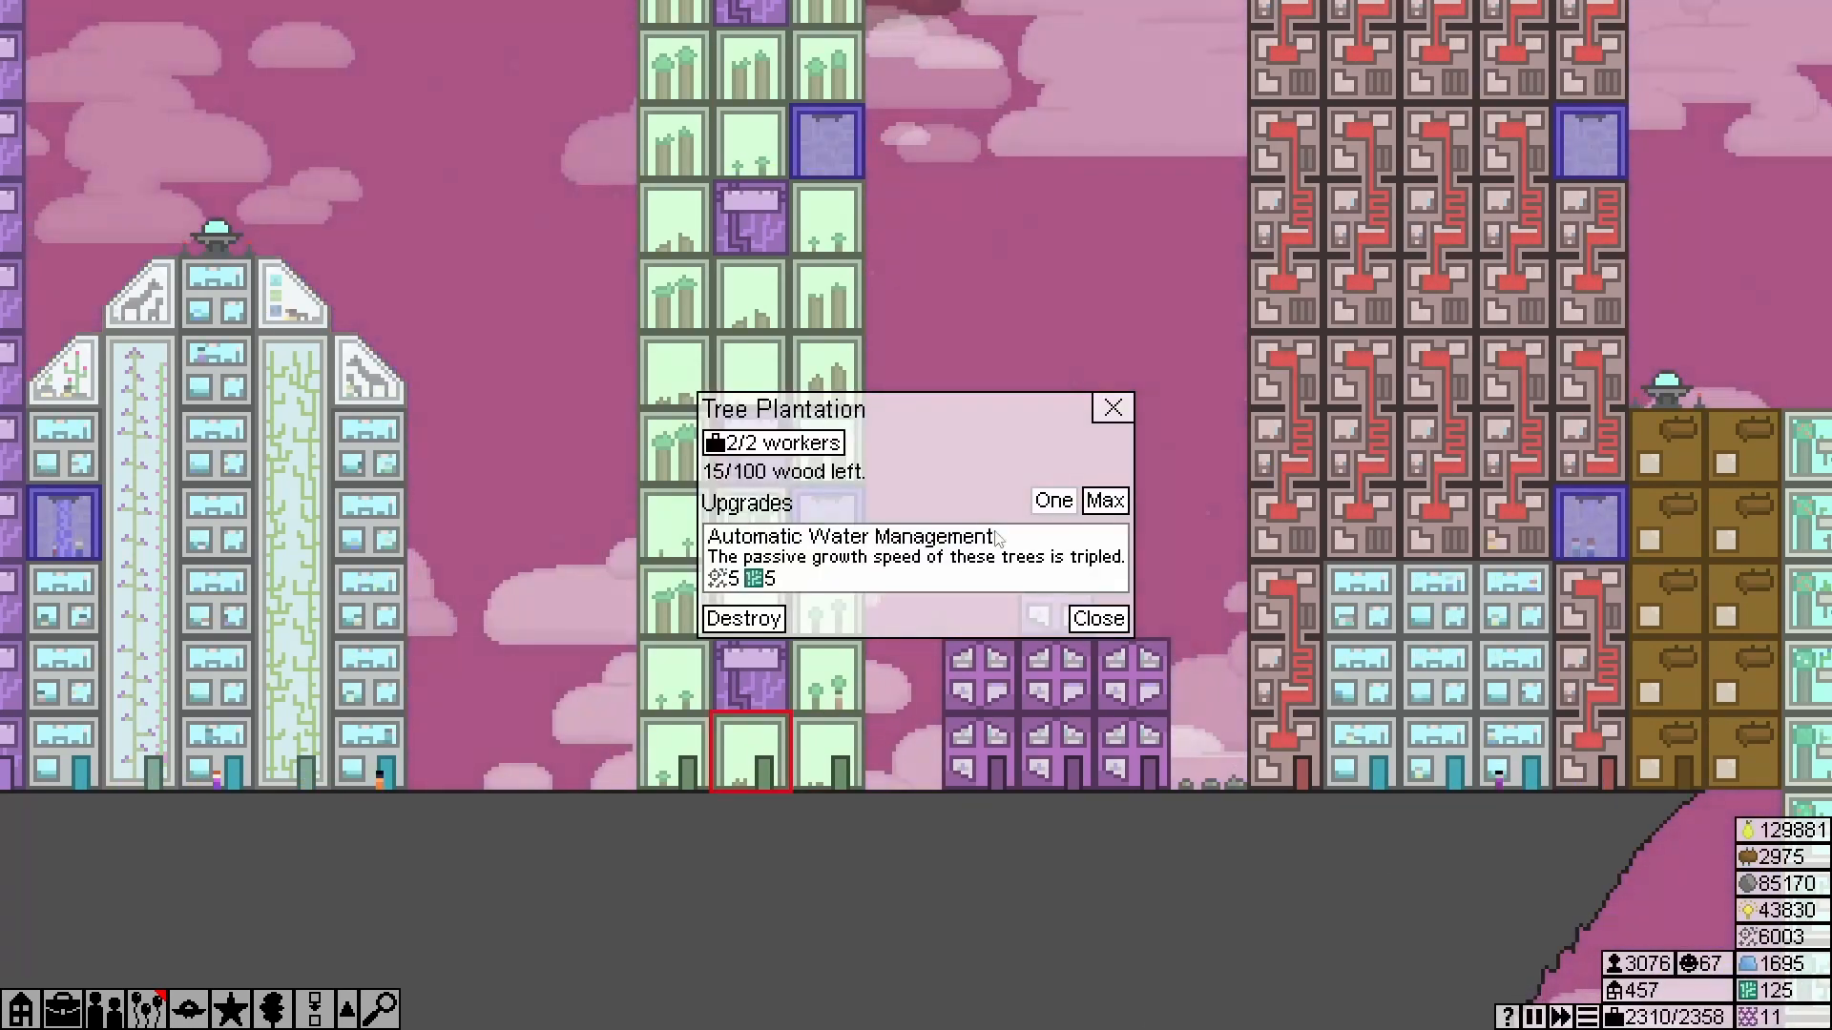
{"action": "left_click", "coordinate": [1095, 616]}
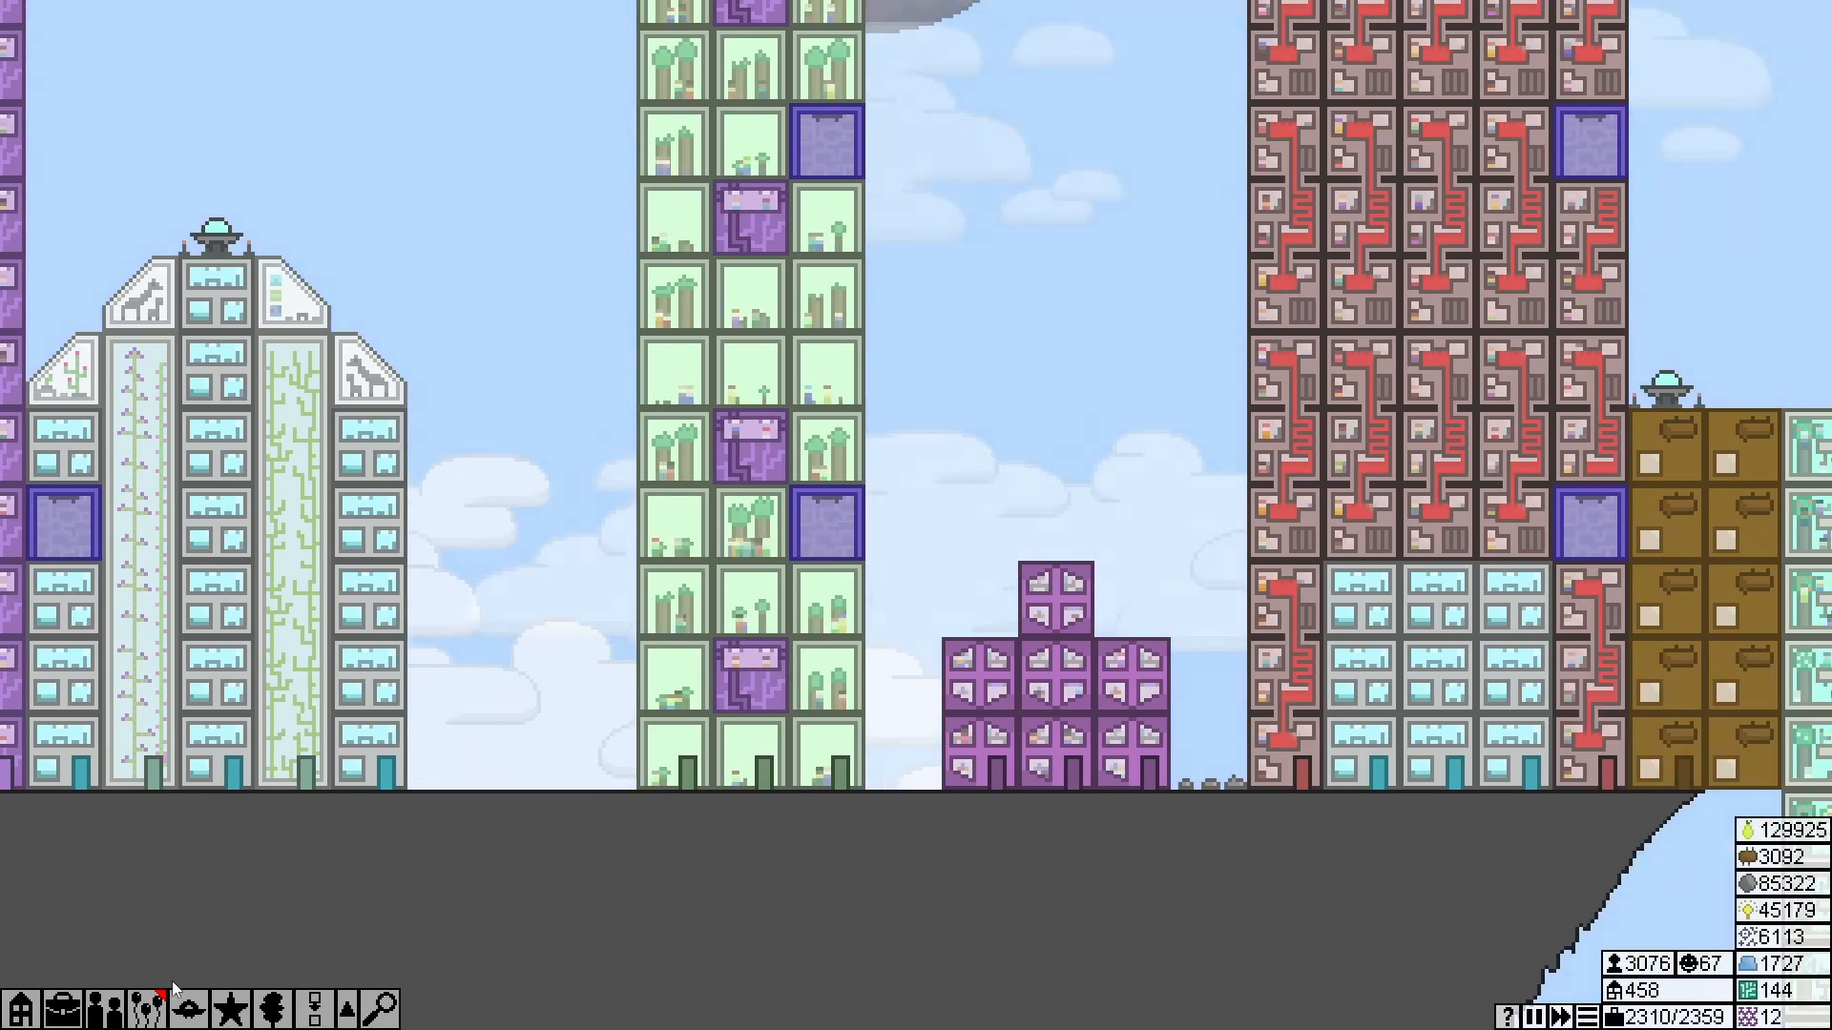
Show a building category's construction list while surveying the eastern district
{"action": "left_click", "coordinate": [153, 1006]}
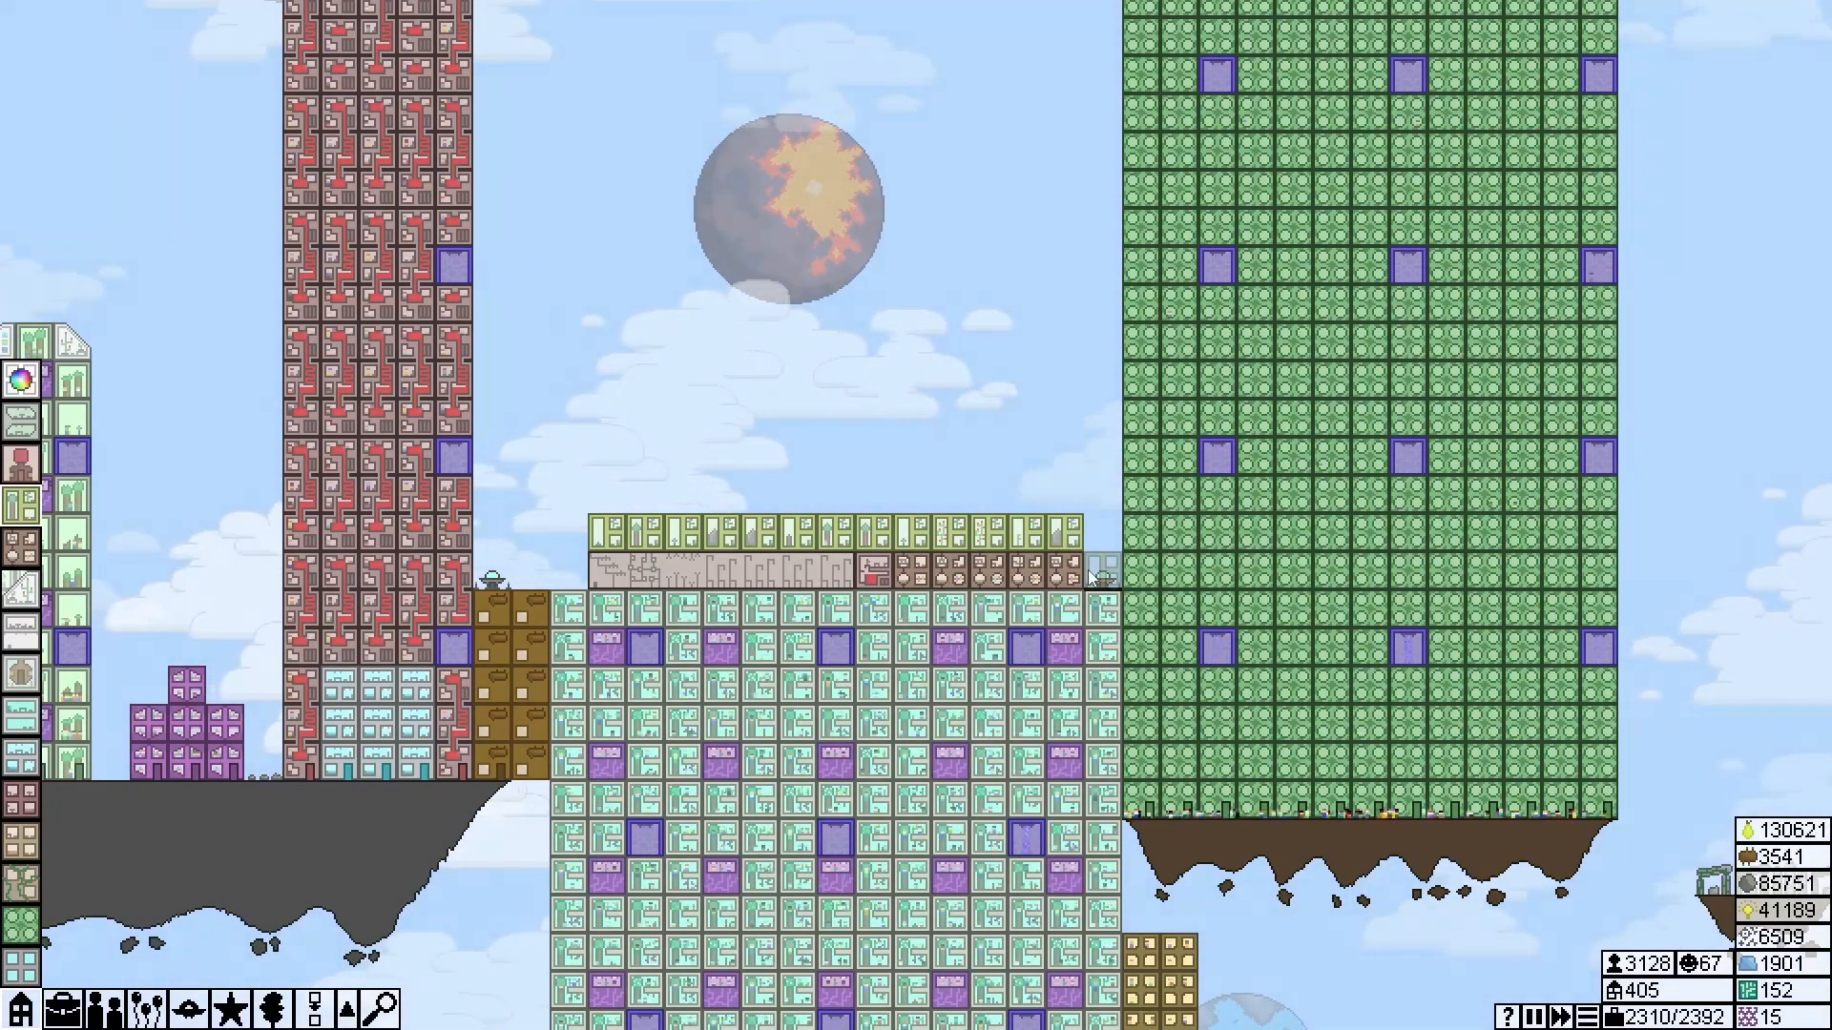
Inspect the Community House, then bring up the workplace buildings to construct
{"action": "left_click", "coordinate": [1099, 572]}
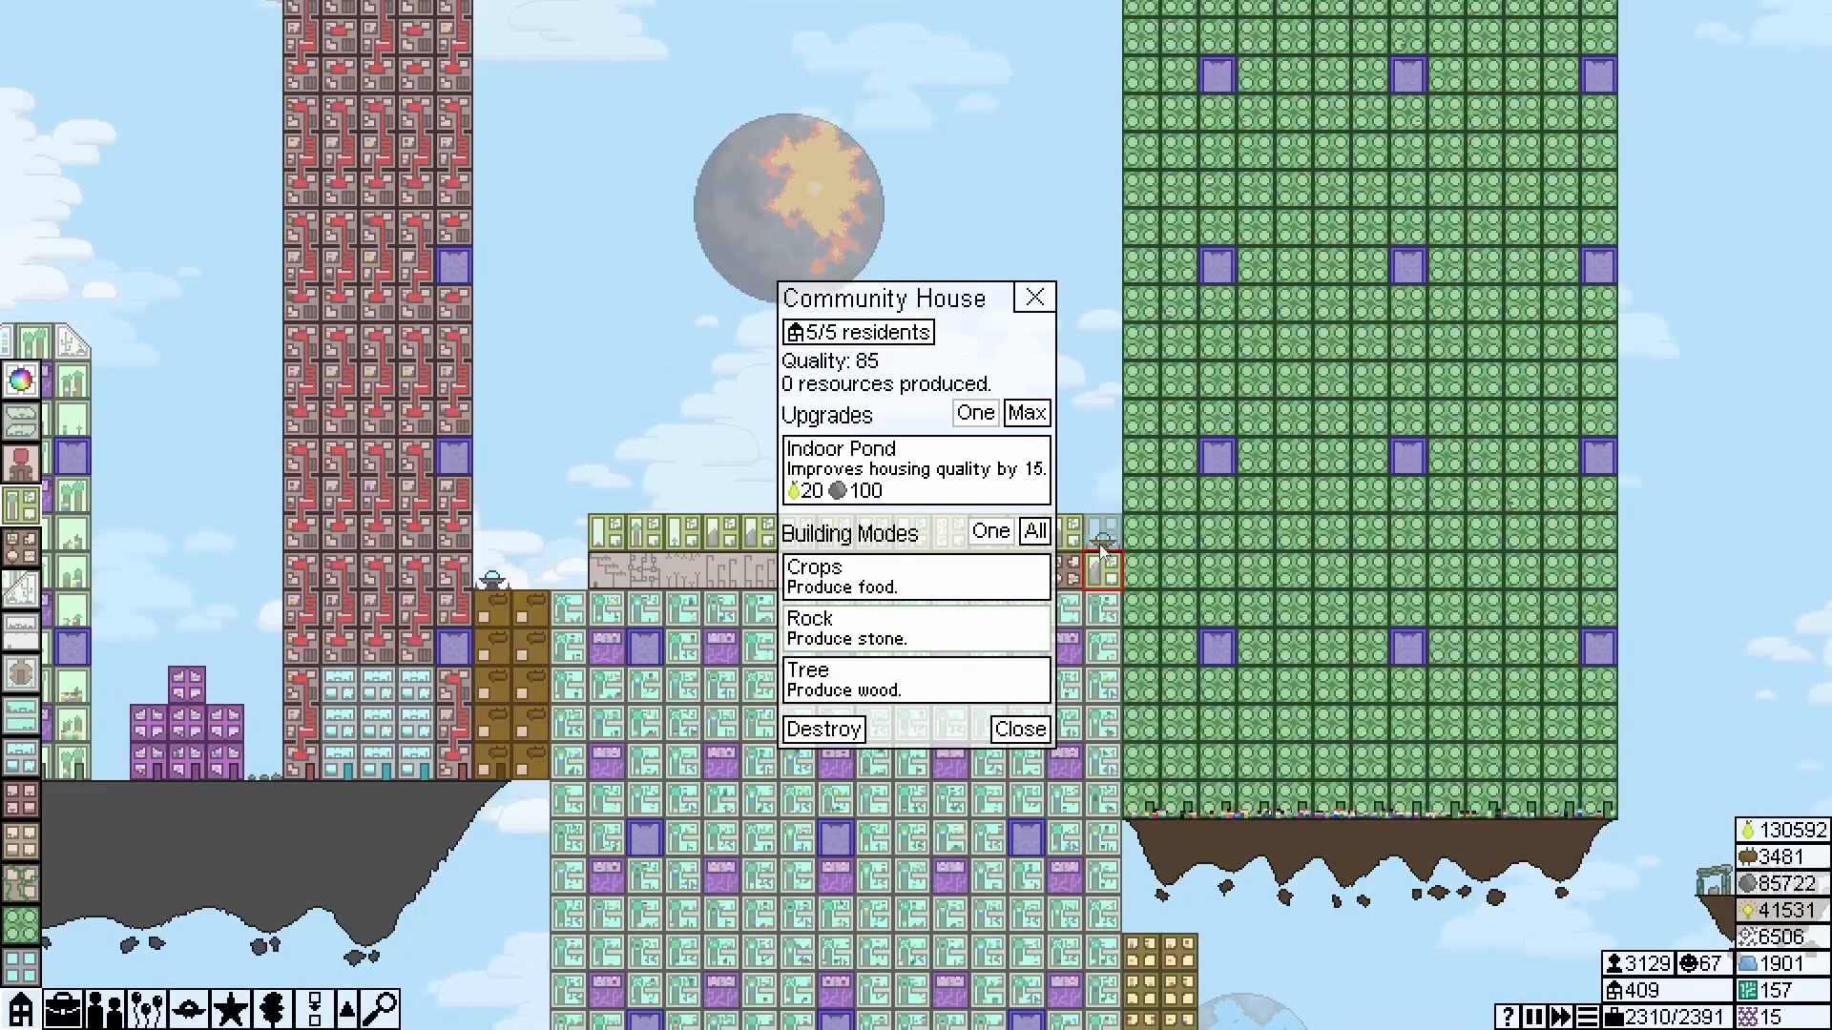
{"action": "left_click", "coordinate": [1017, 727]}
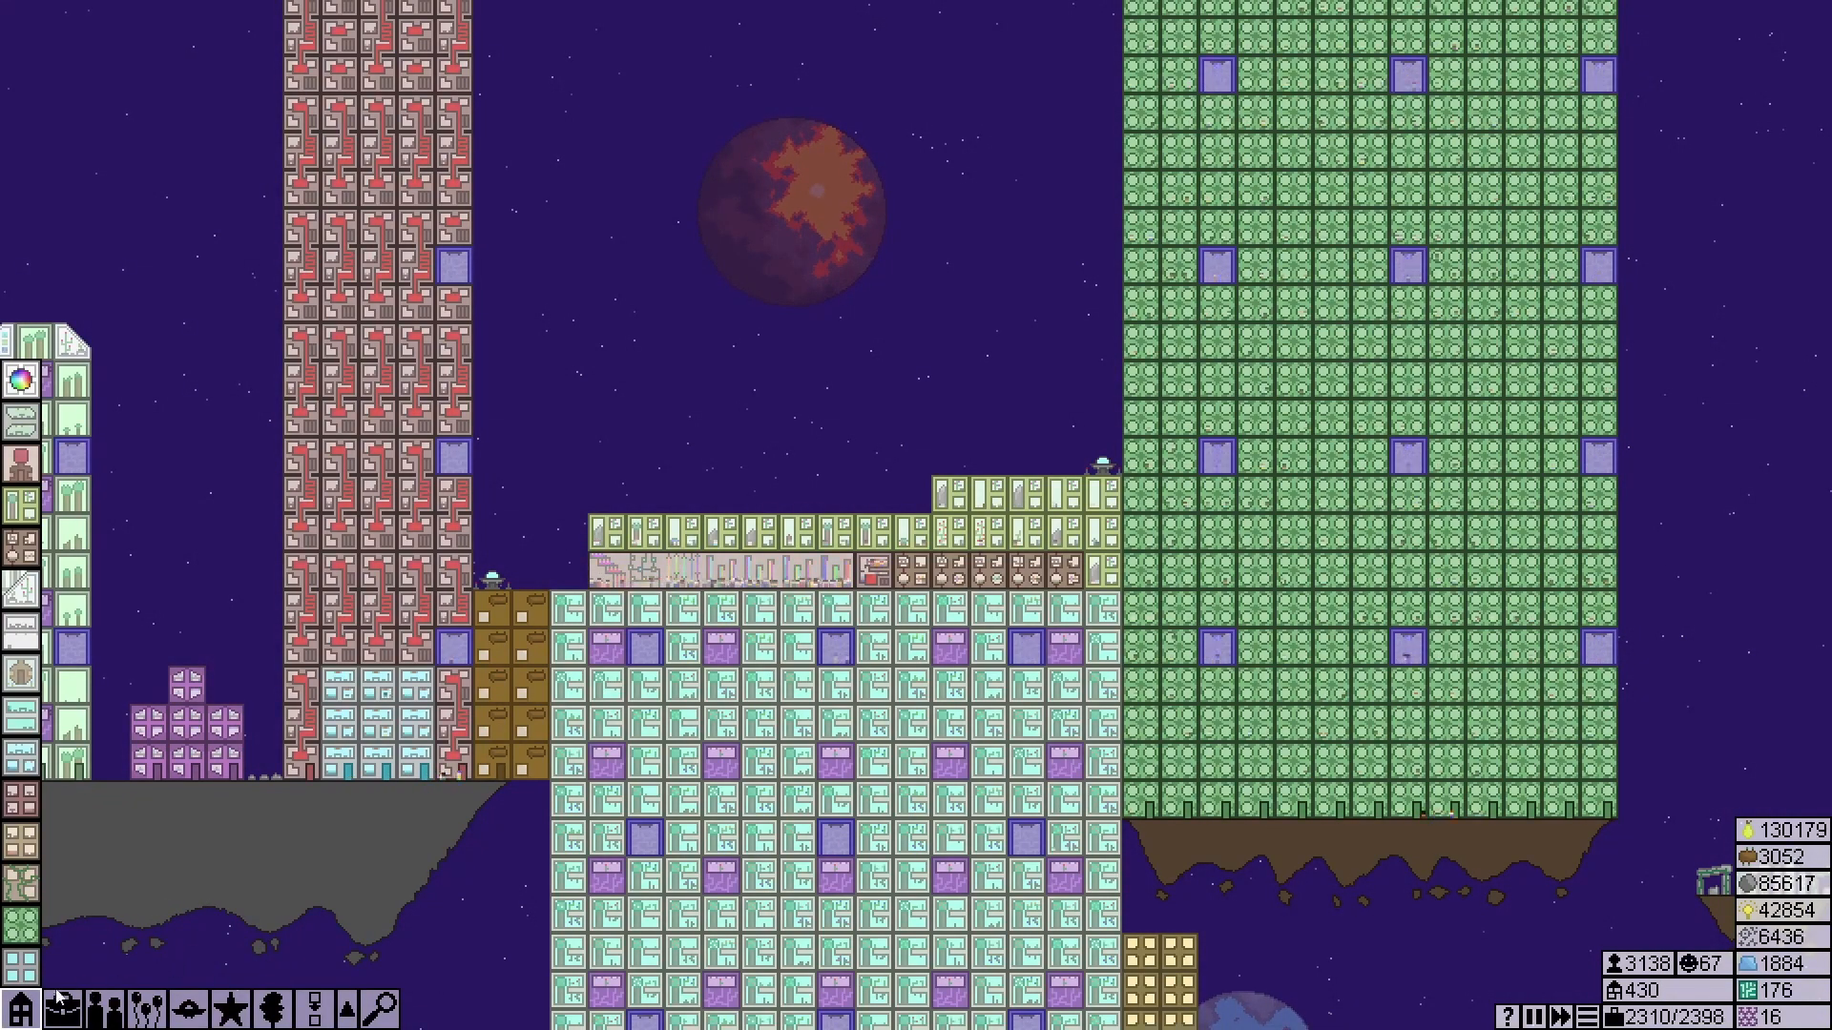
{"action": "left_click", "coordinate": [21, 1008]}
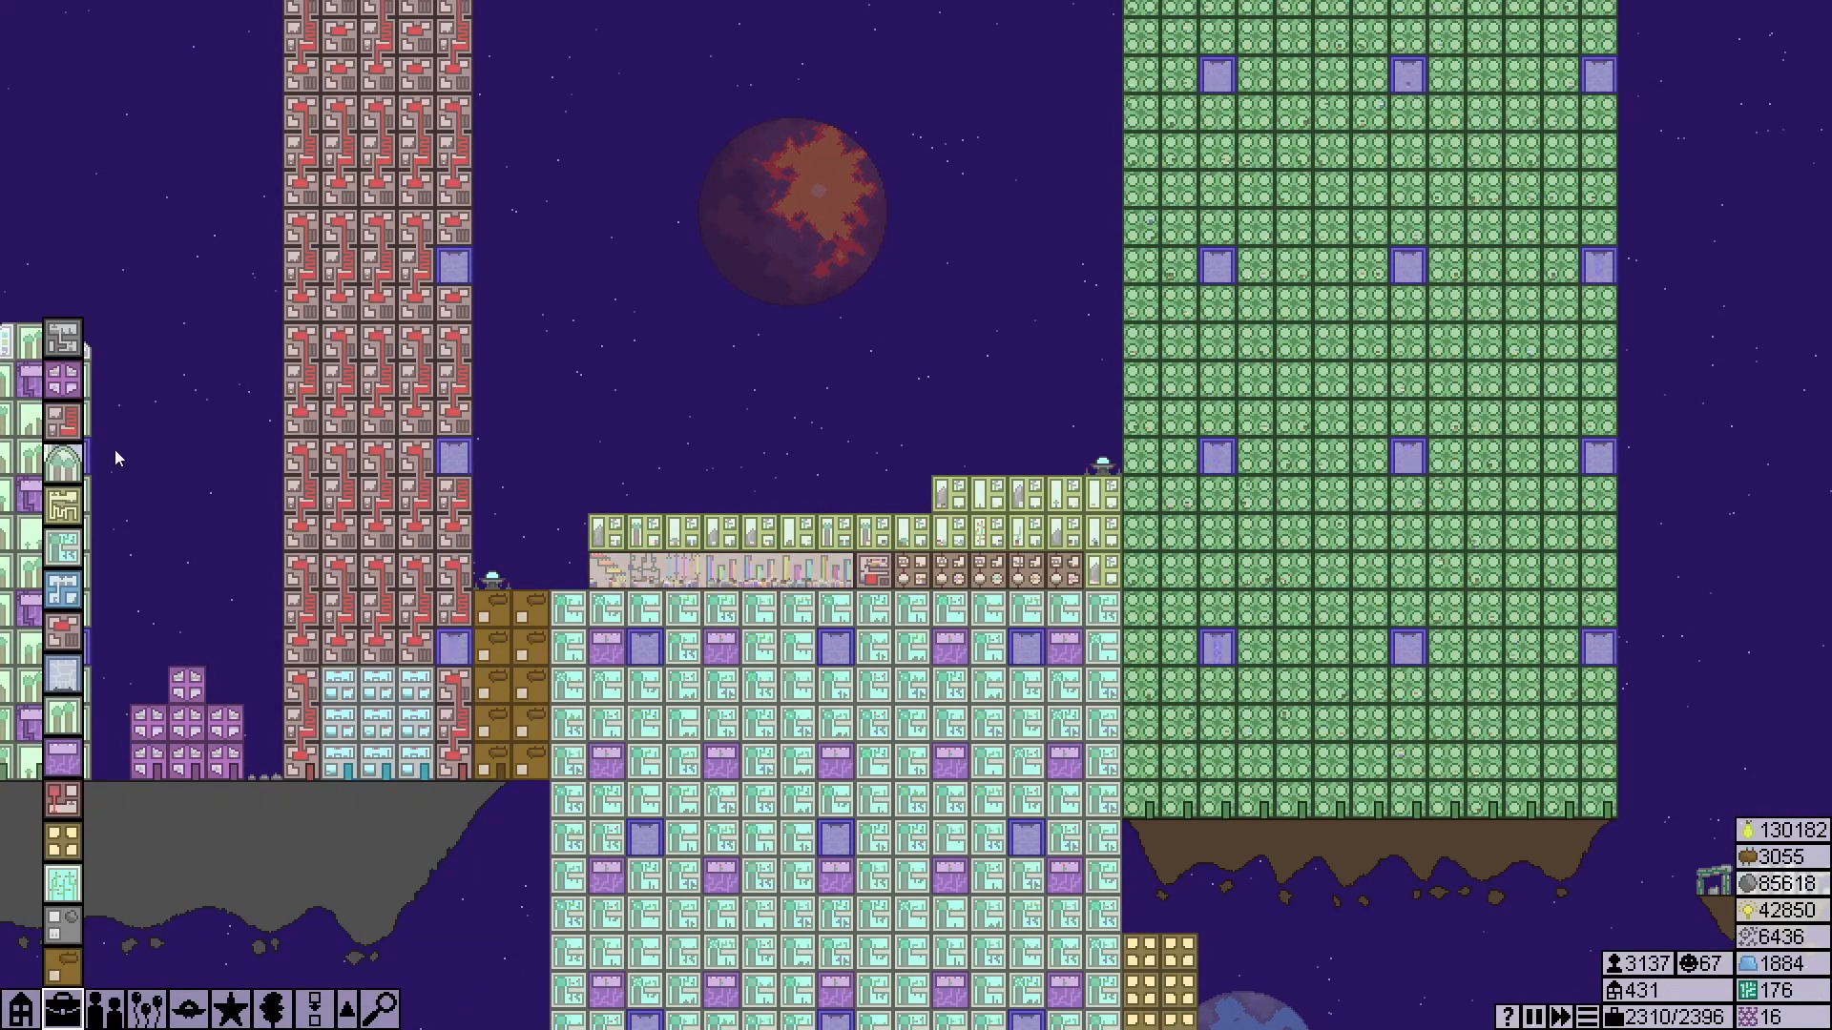
{"action": "mouse_move", "coordinate": [65, 502]}
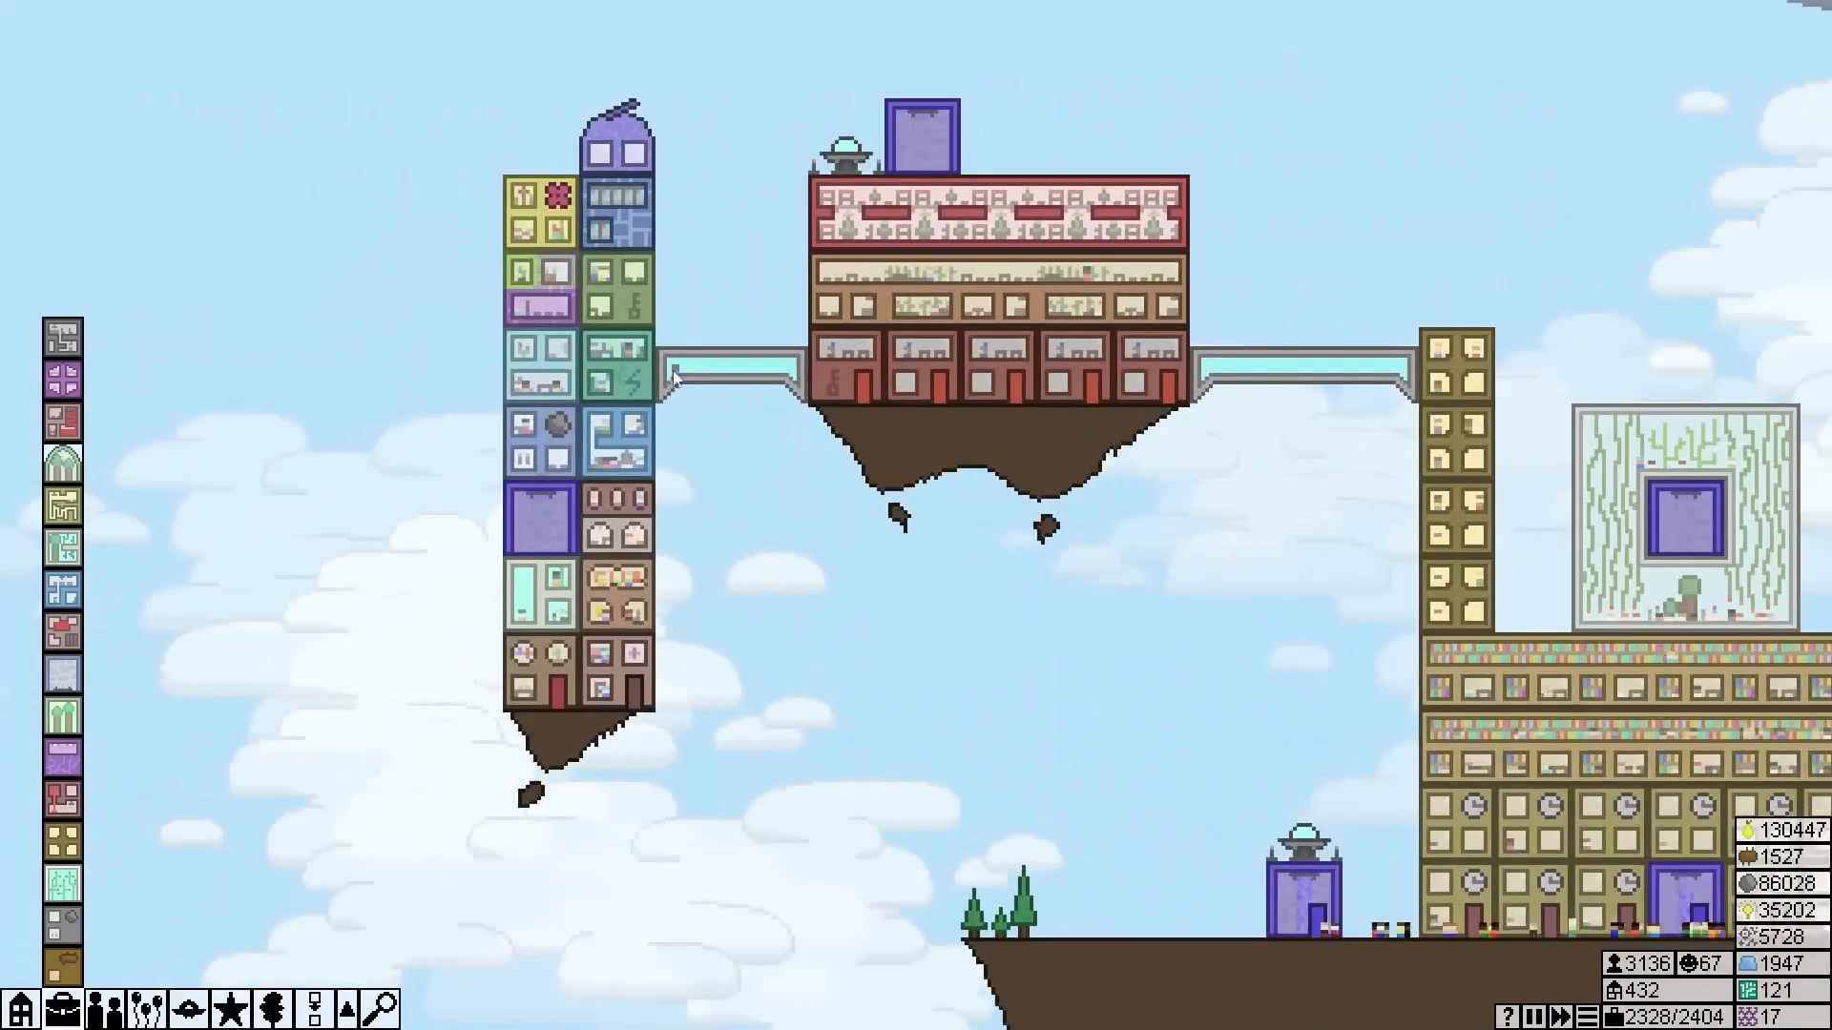
Show the Assign Workers overview listing every workplace type
{"action": "left_click", "coordinate": [538, 363]}
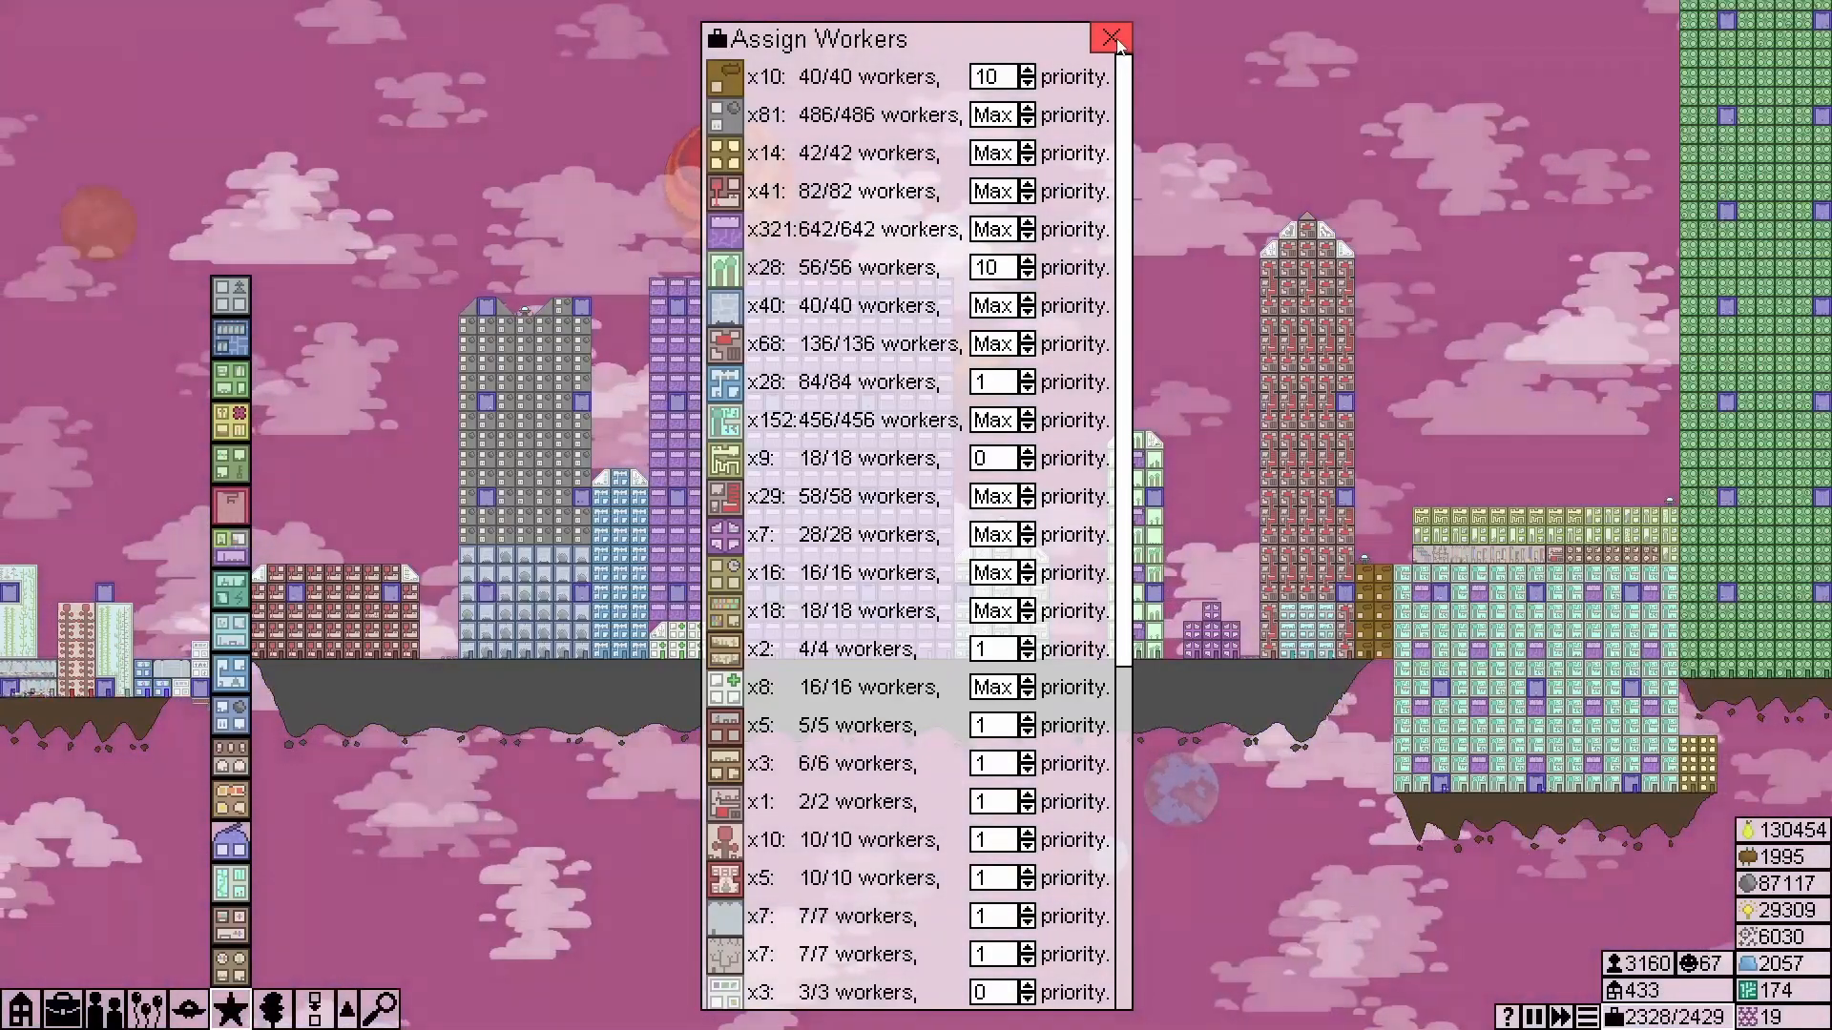
Dismiss the Assign Workers overview to return to workplace construction
{"action": "left_click", "coordinate": [1108, 38]}
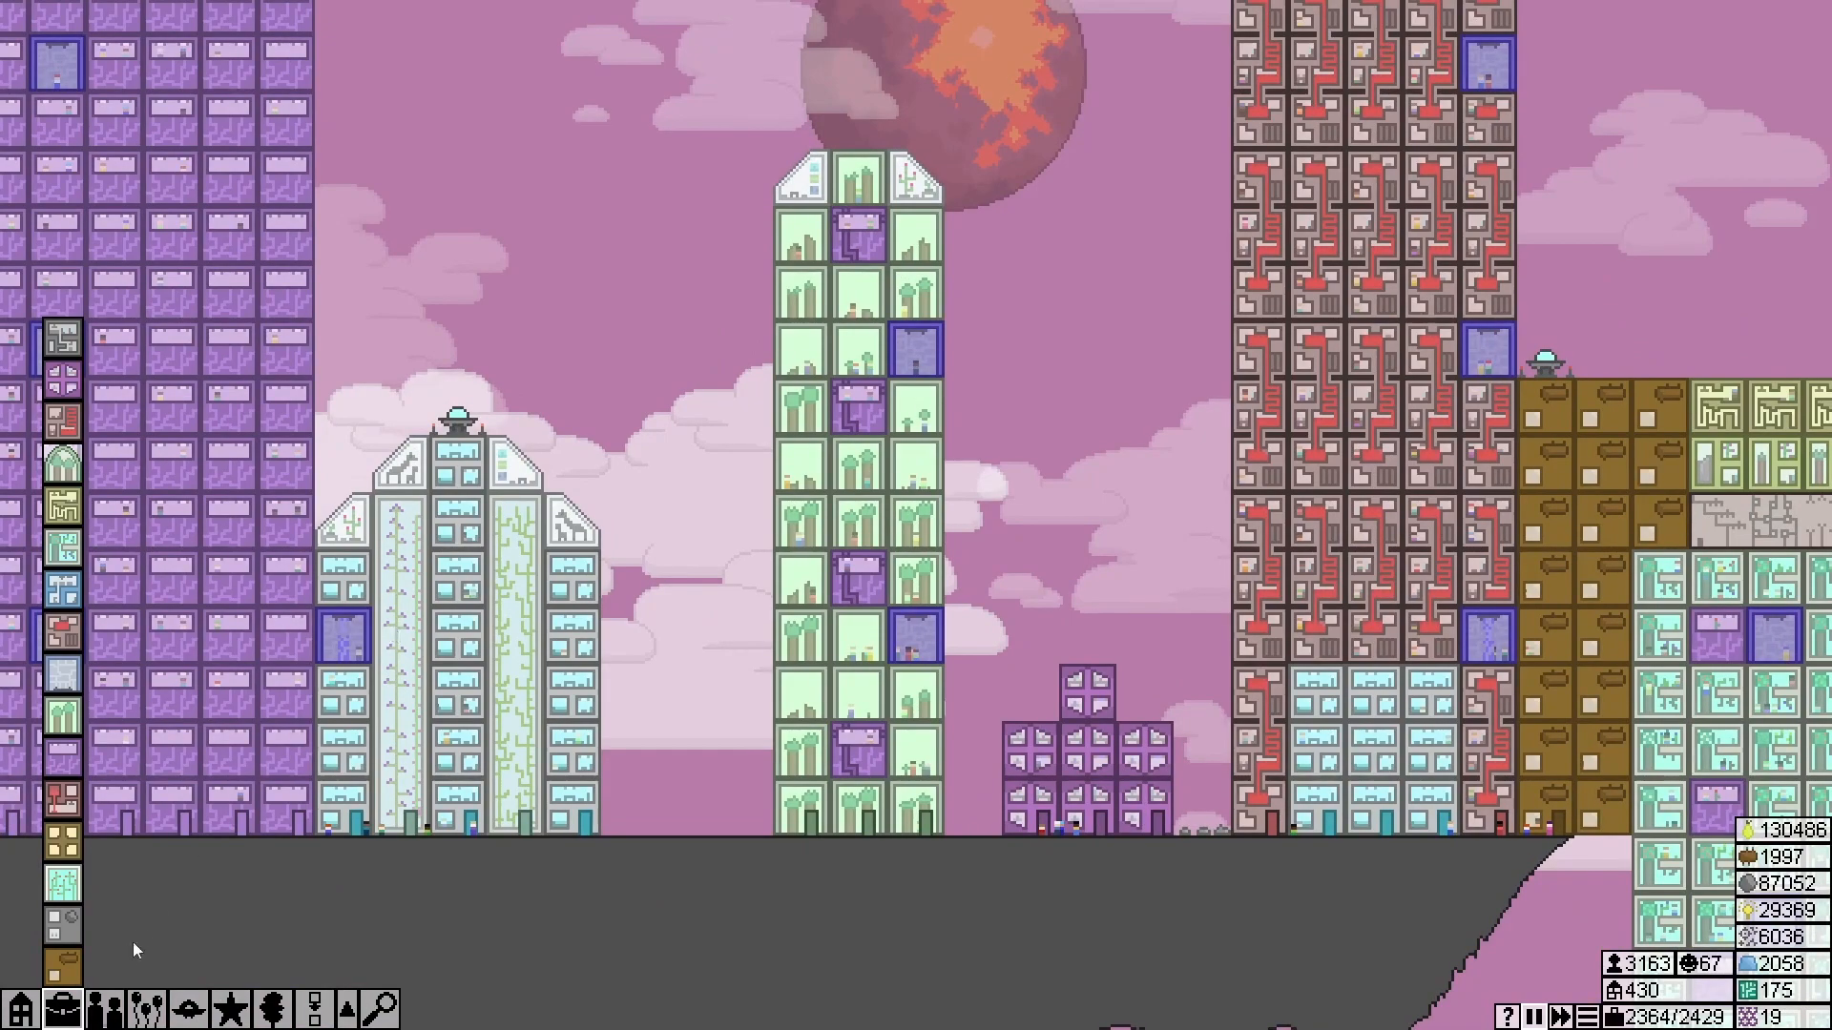
{"action": "mouse_move", "coordinate": [60, 721]}
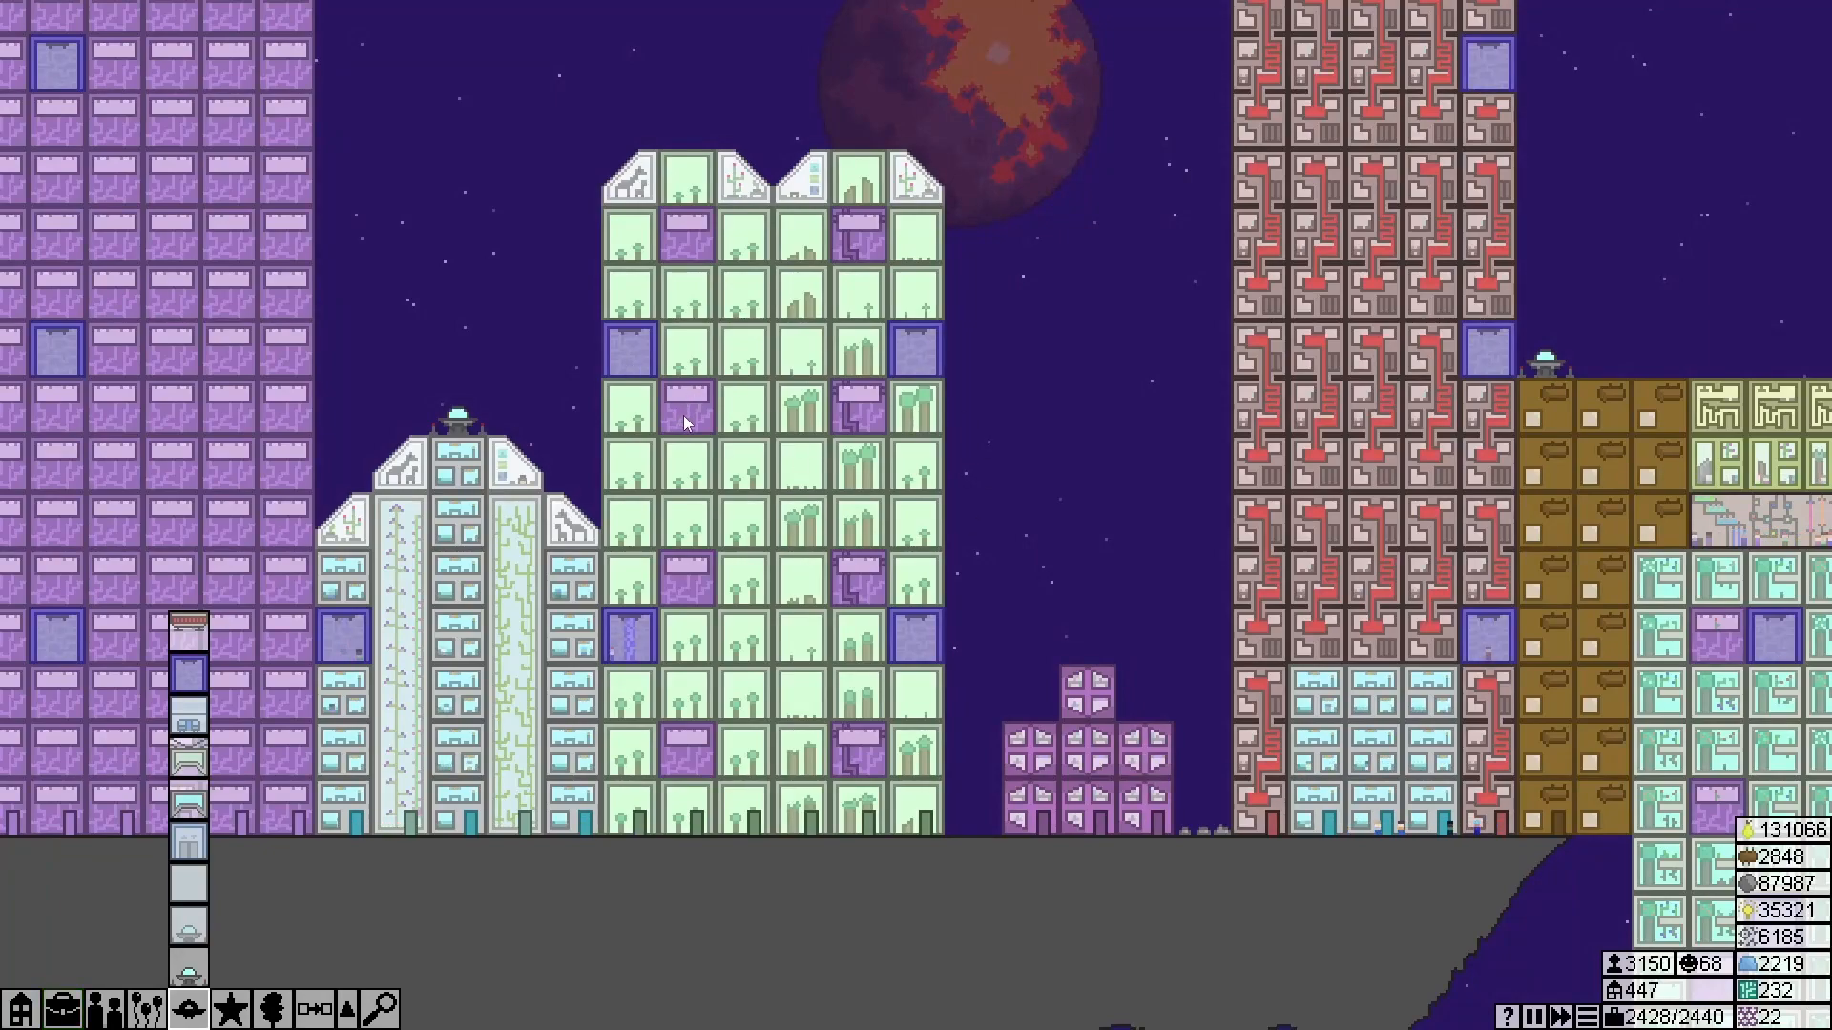
{"action": "left_click", "coordinate": [671, 414]}
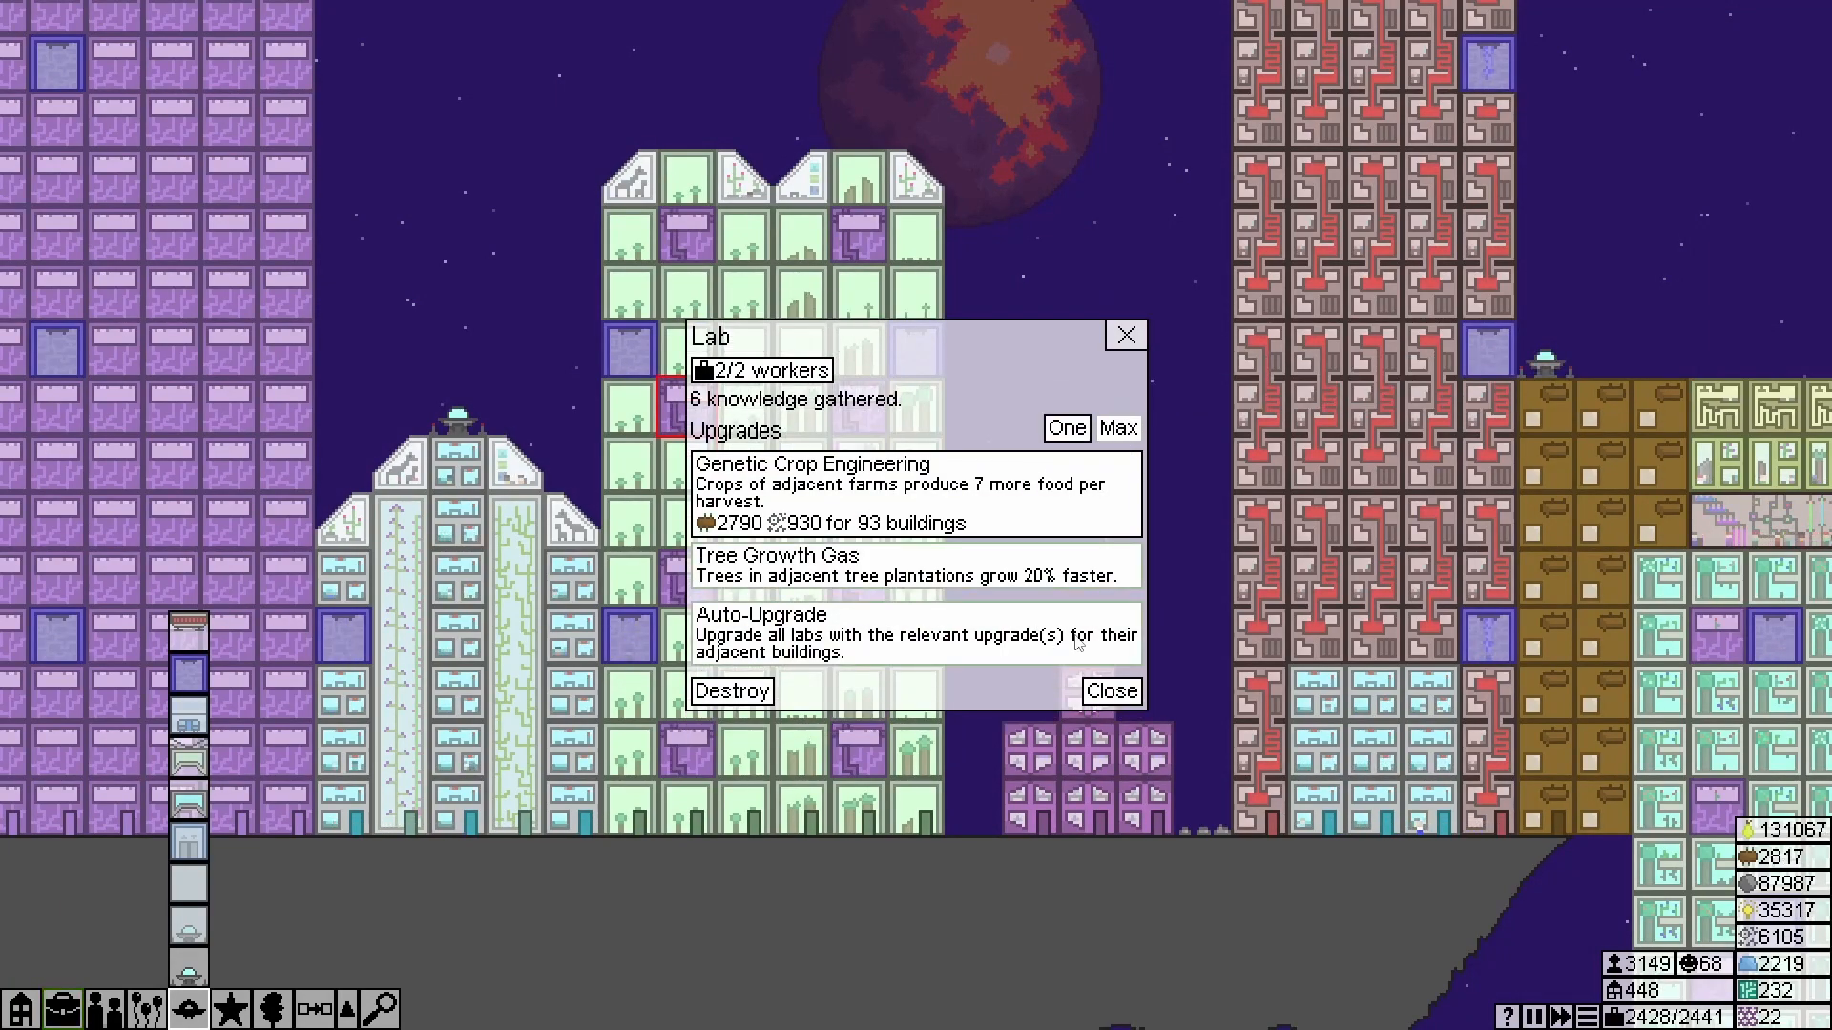
{"action": "left_click", "coordinate": [1108, 691]}
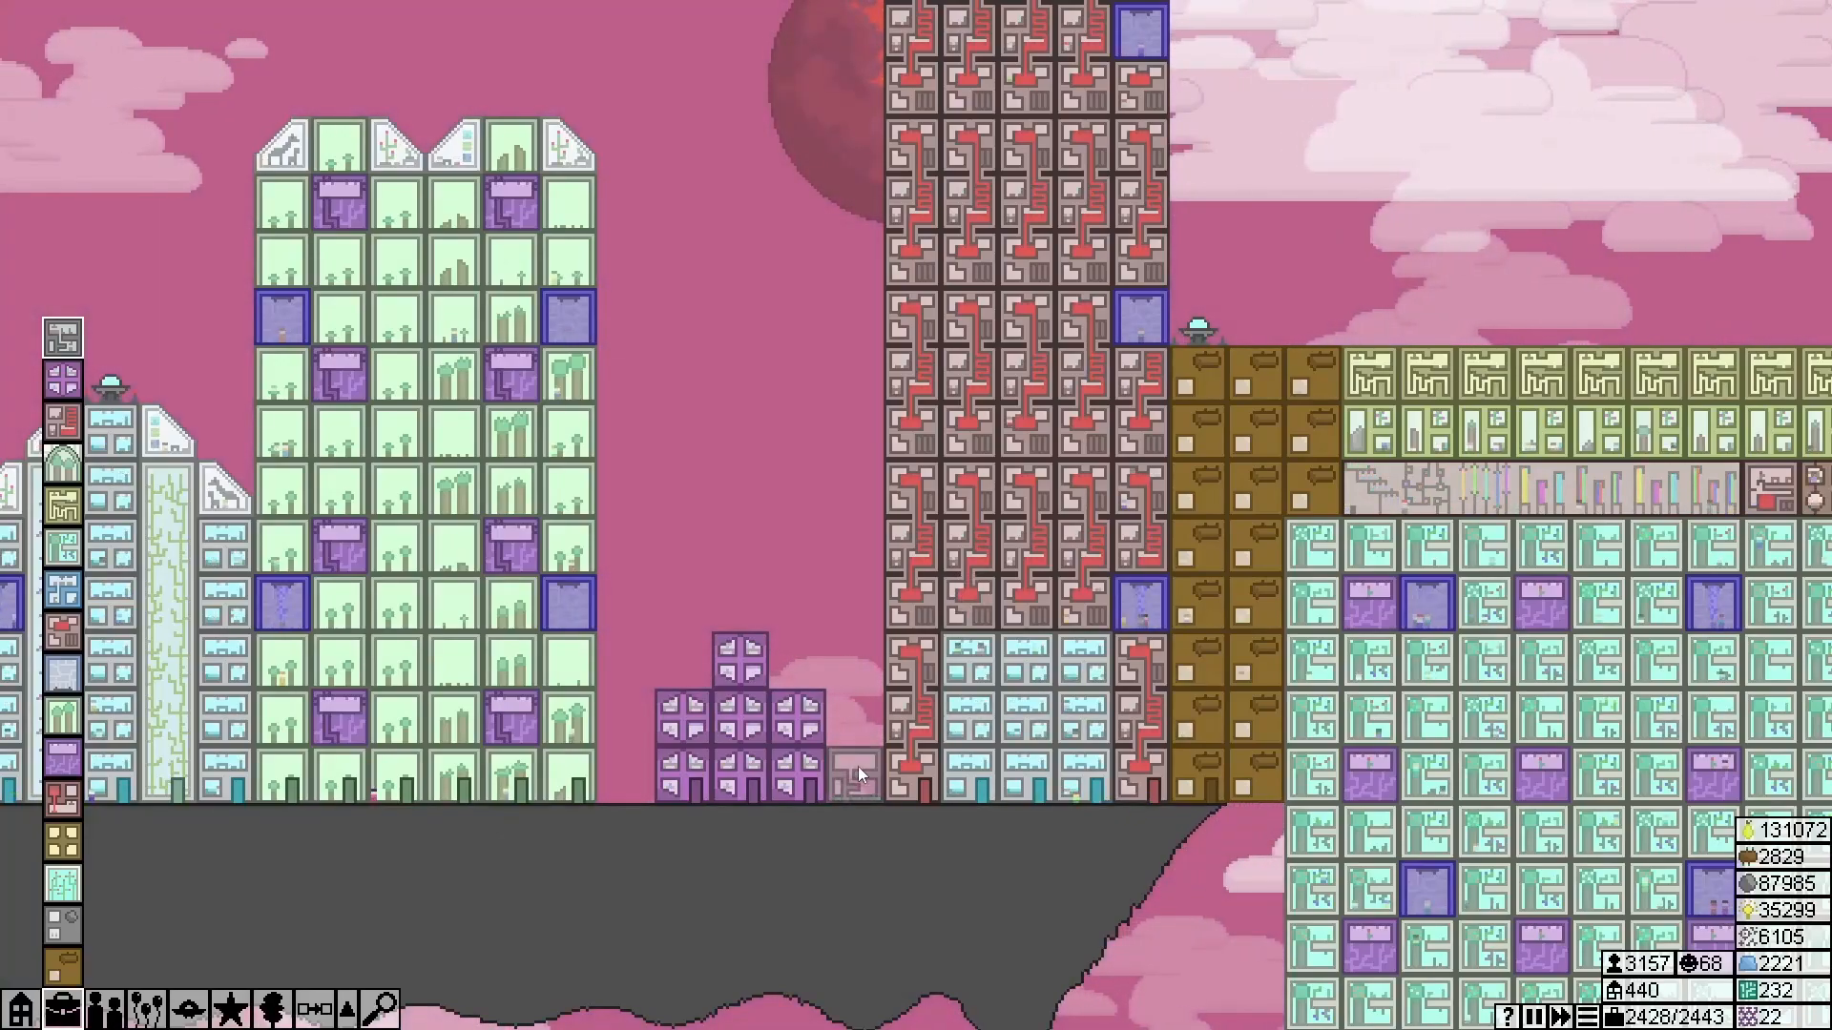
Place the small grey building beside the purple houses and dismiss the rocket platform tip
{"action": "left_click", "coordinate": [853, 777]}
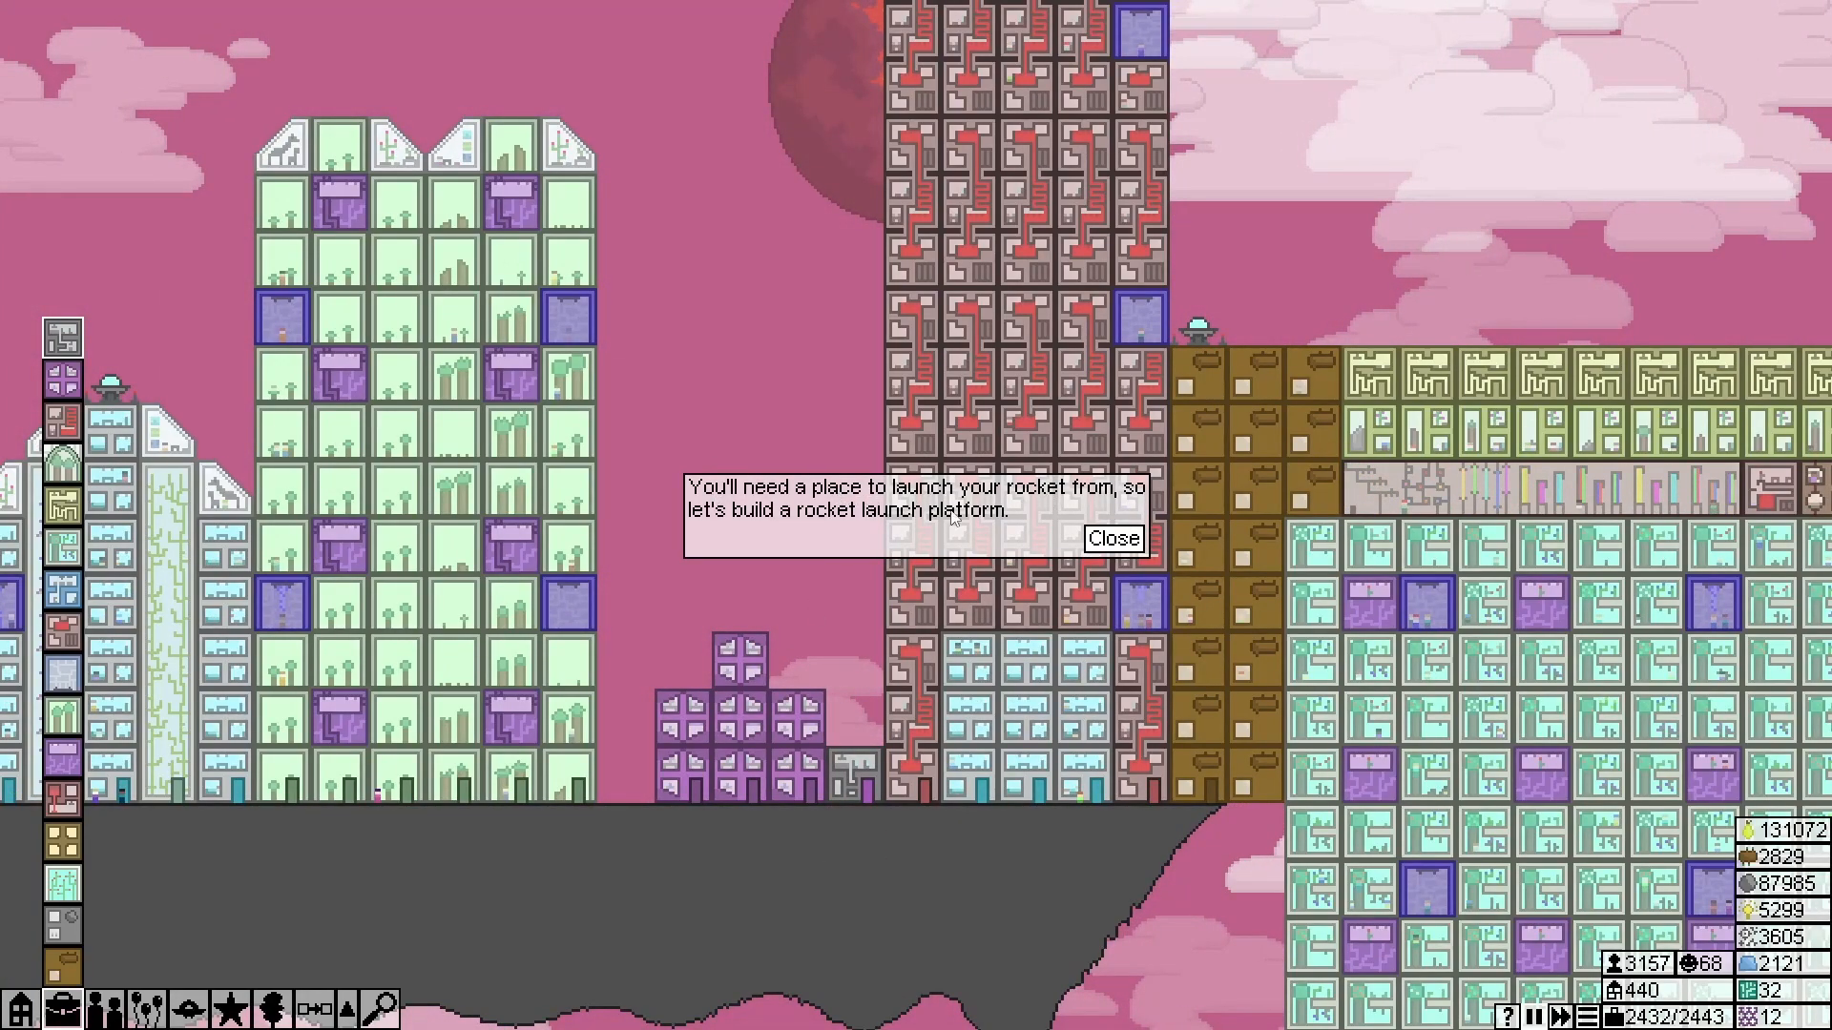
{"action": "left_click", "coordinate": [1108, 538]}
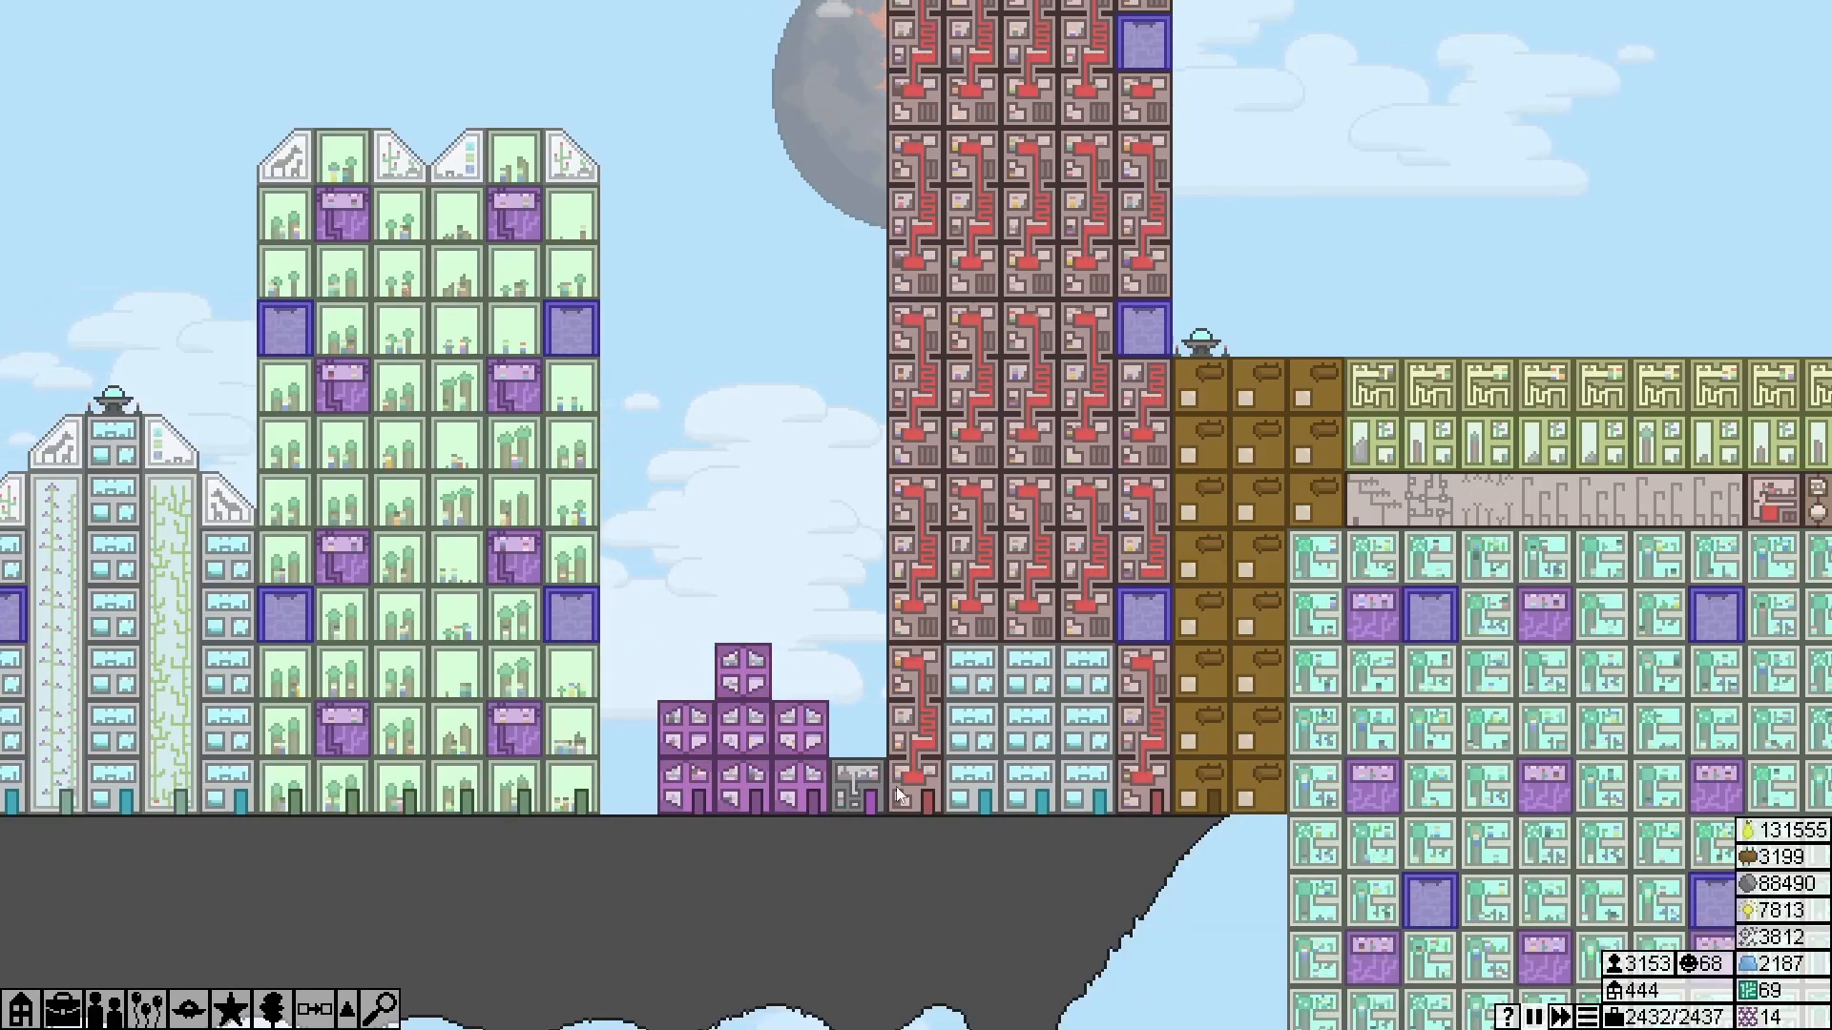
{"action": "mouse_move", "coordinate": [1706, 803]}
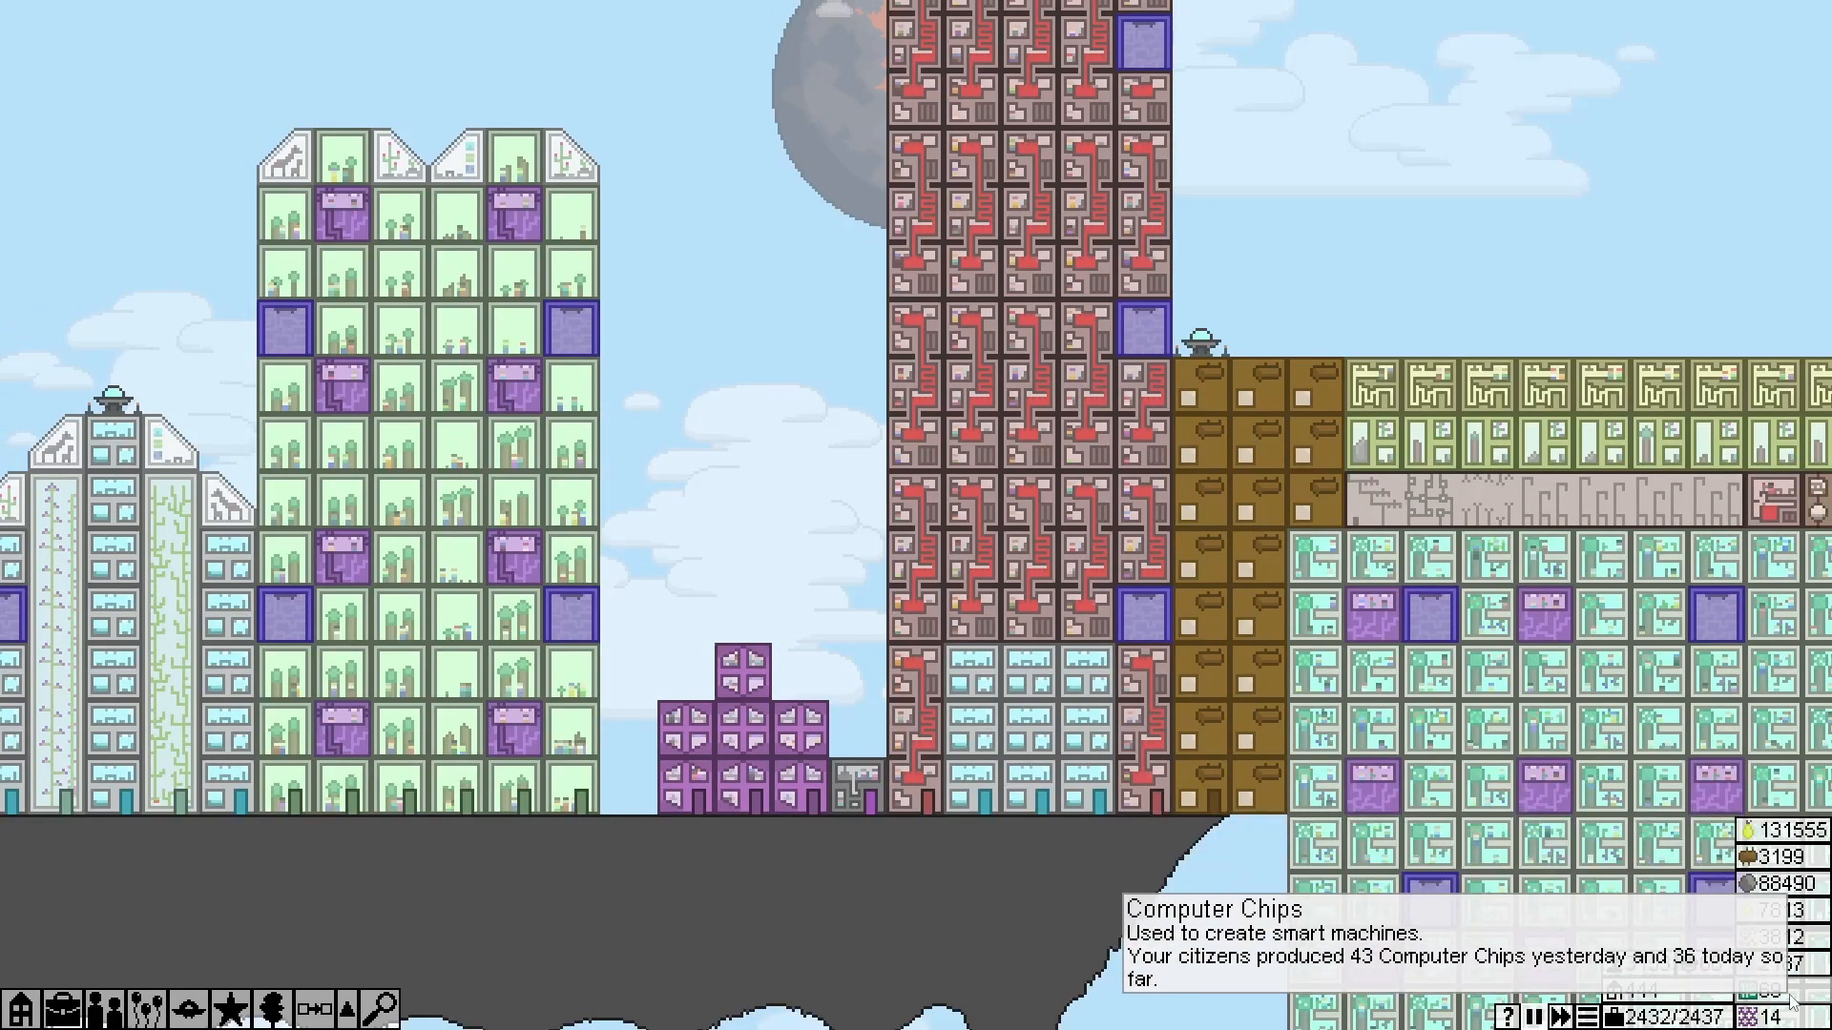
{"action": "mouse_move", "coordinate": [565, 452]}
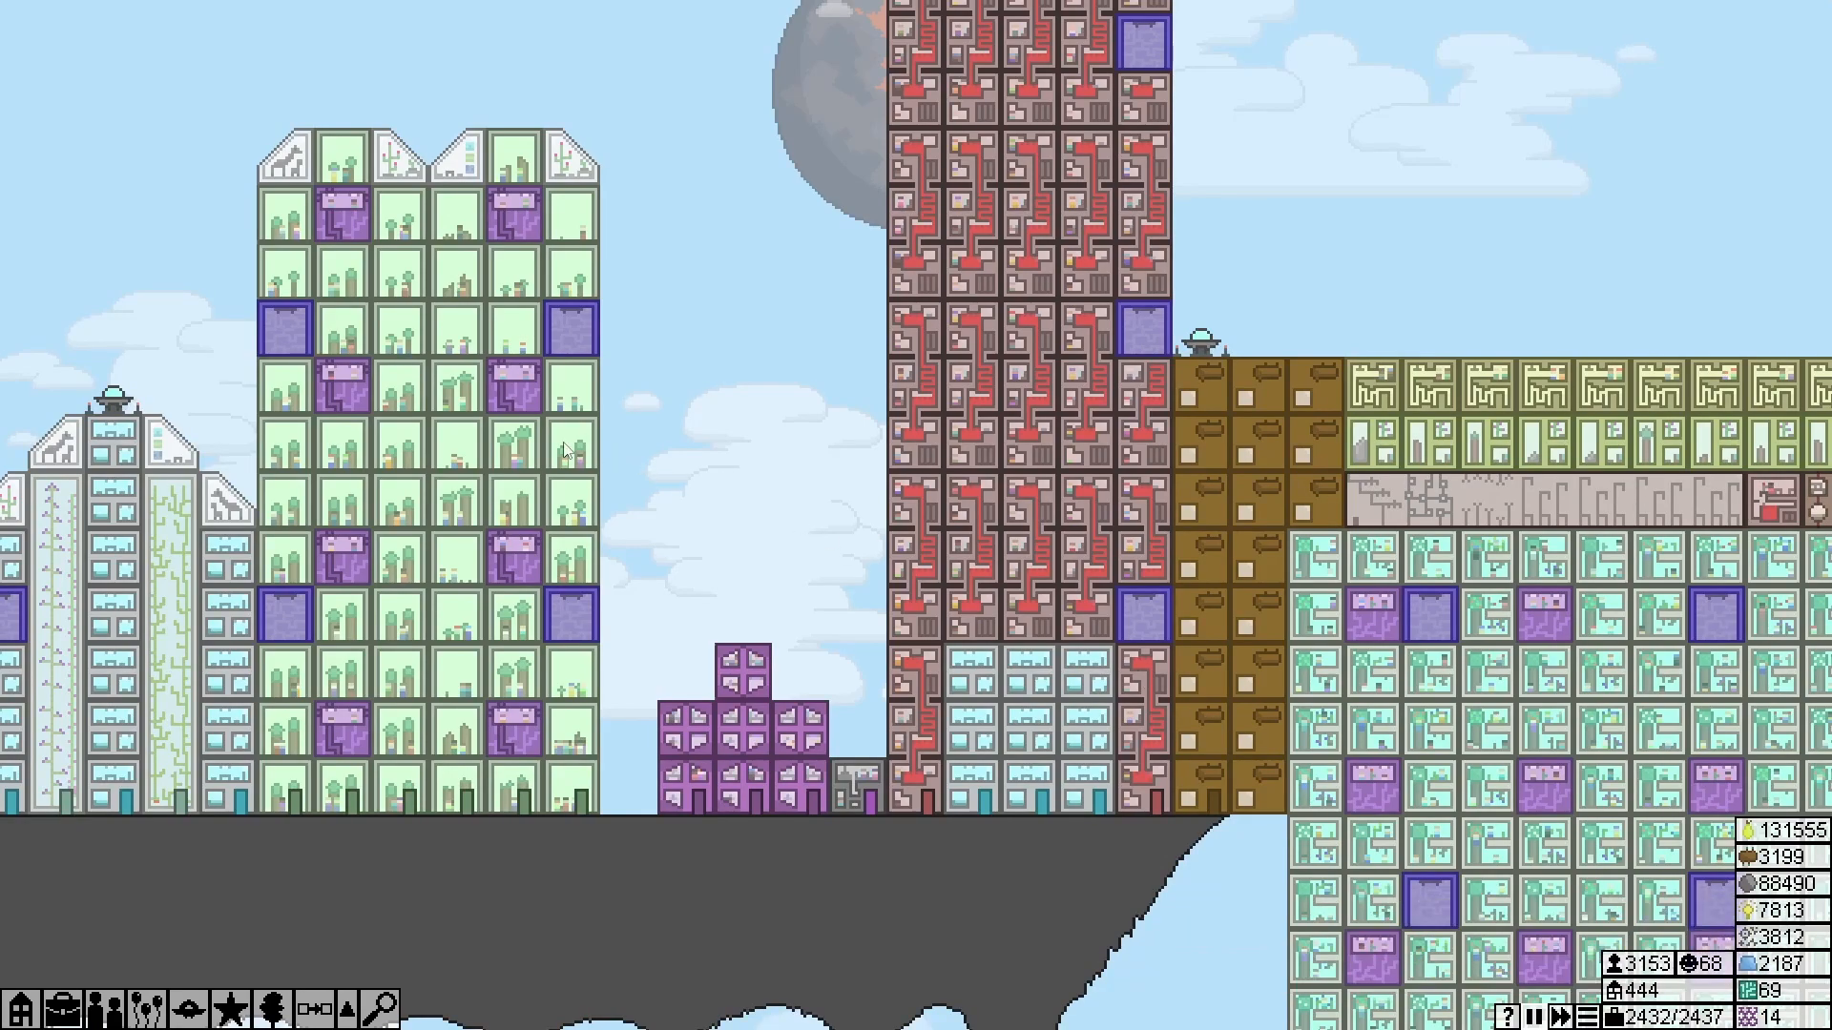
{"action": "mouse_move", "coordinate": [943, 819]}
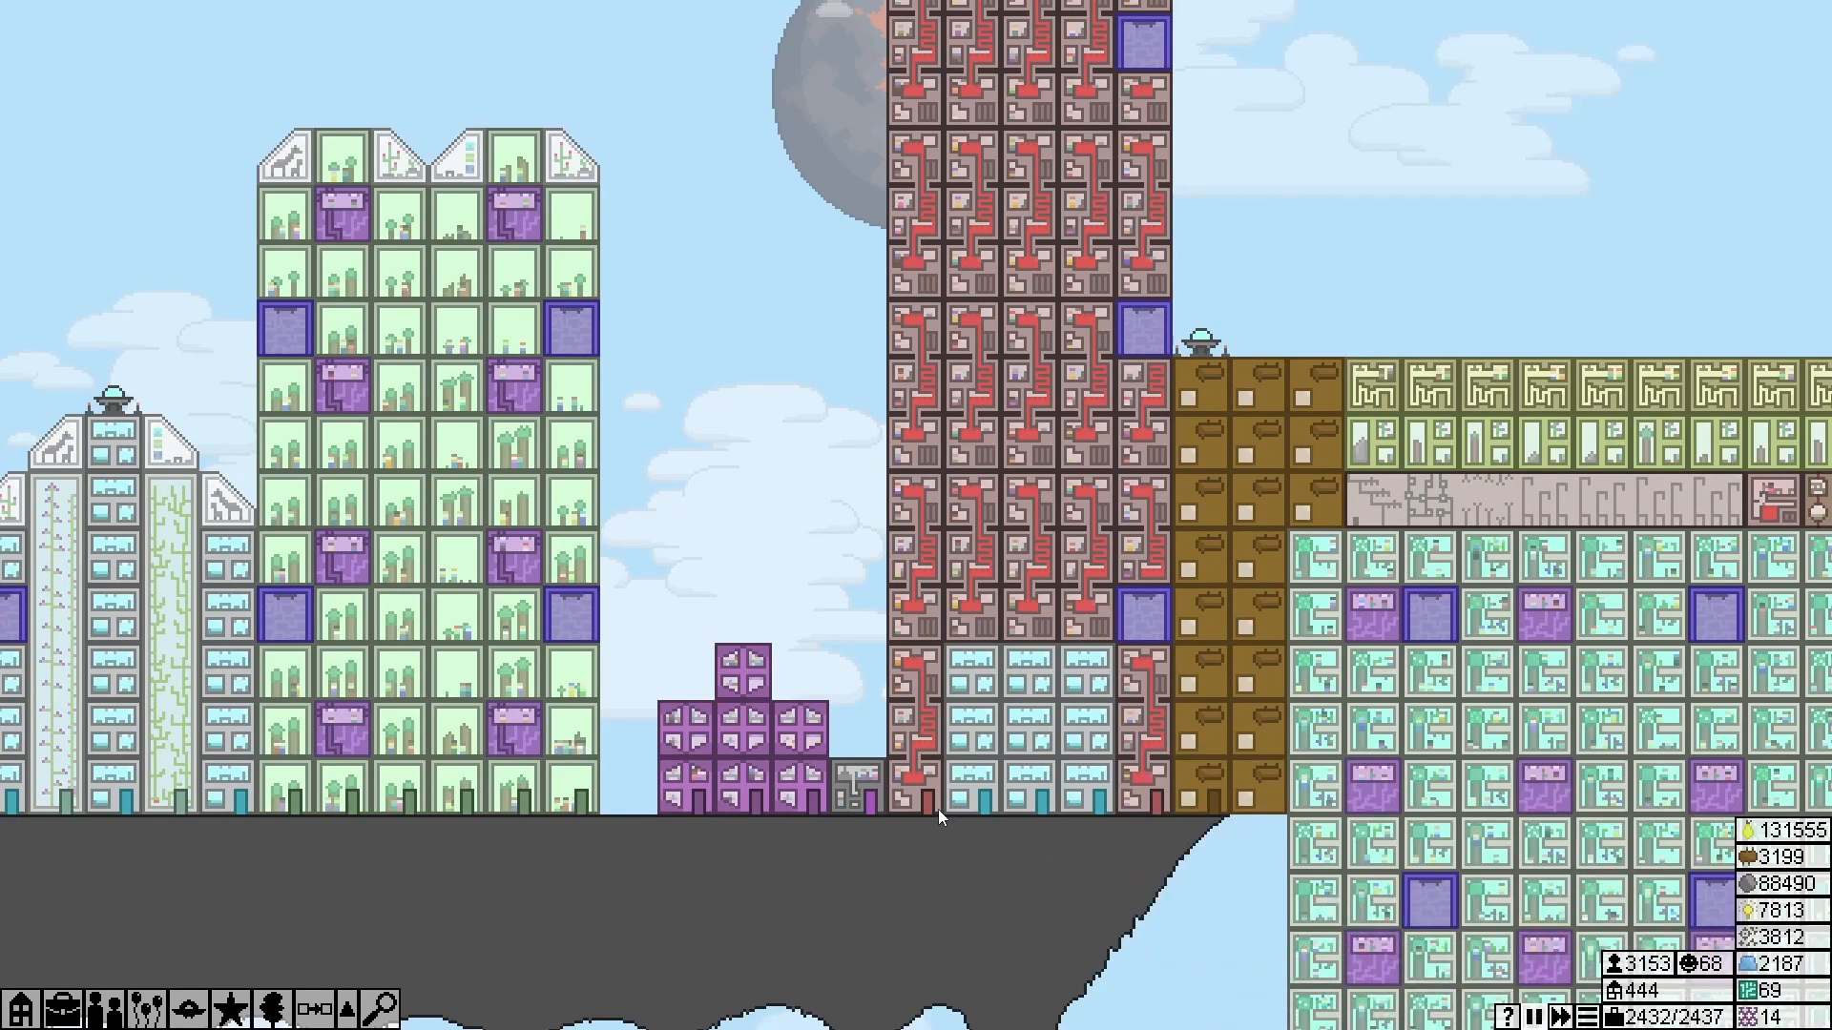
{"action": "left_click", "coordinate": [573, 613]}
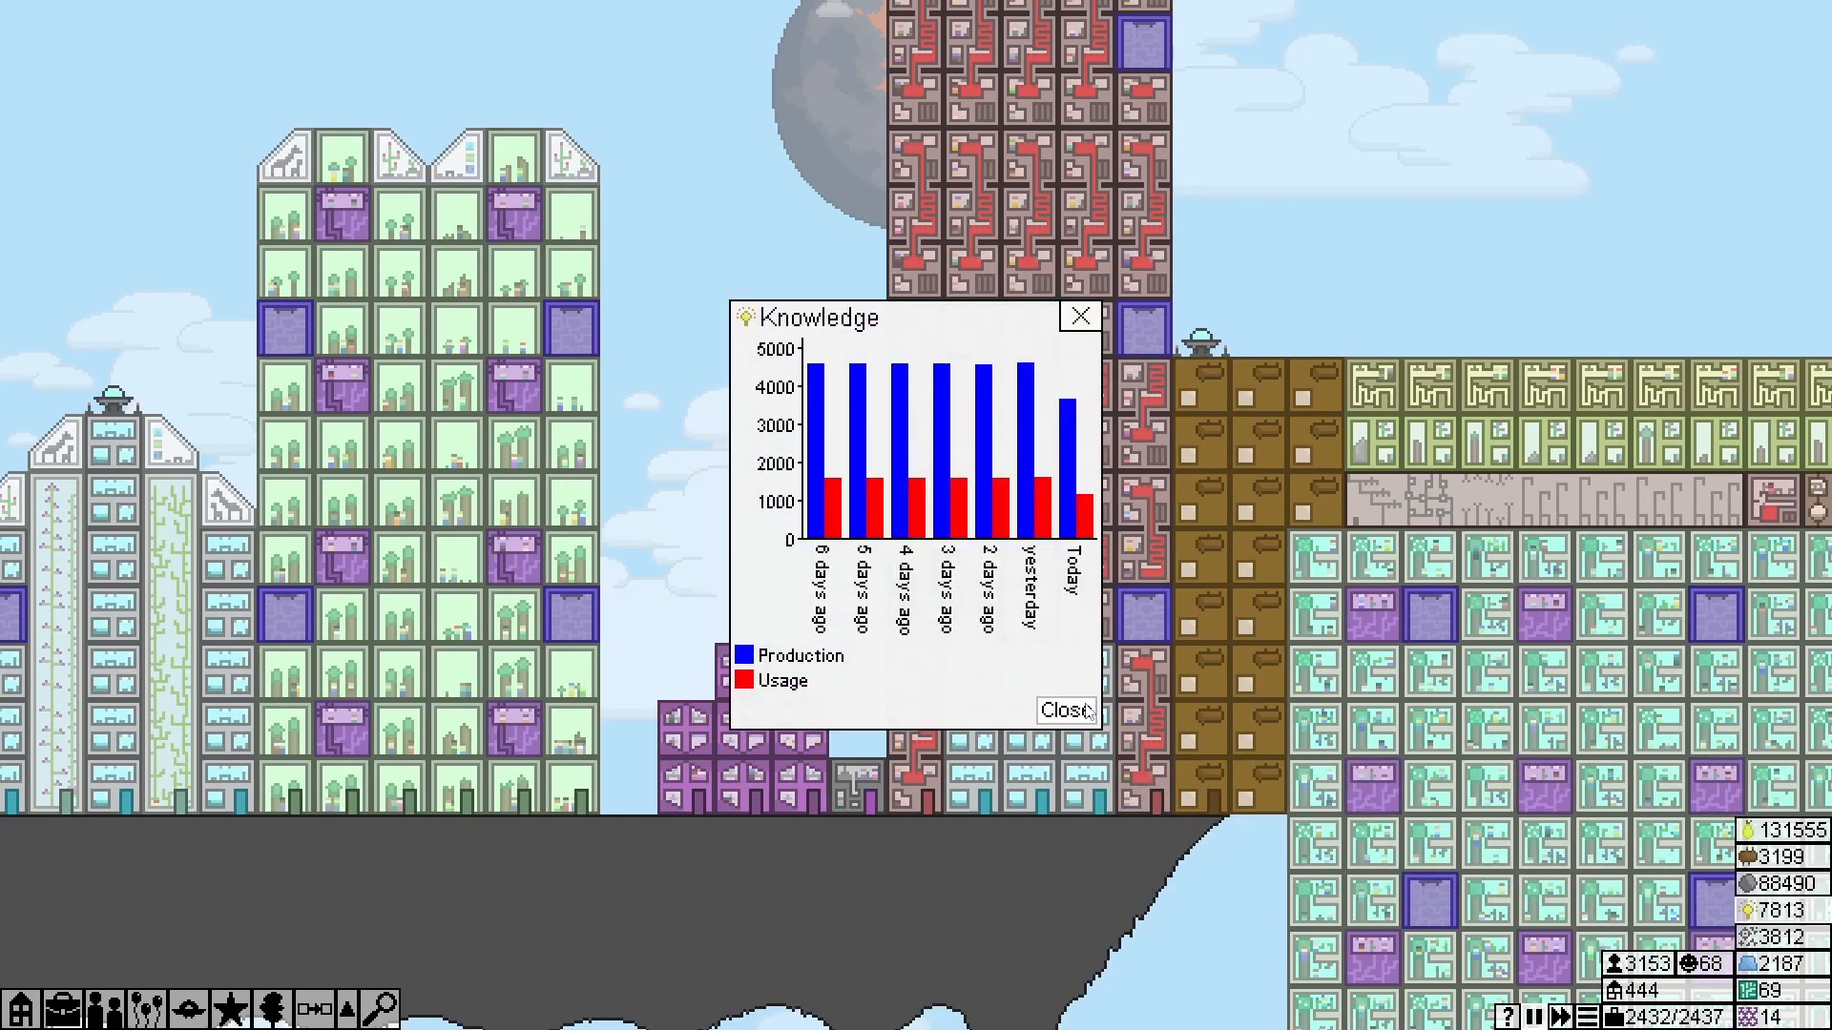
{"action": "left_click", "coordinate": [1063, 712]}
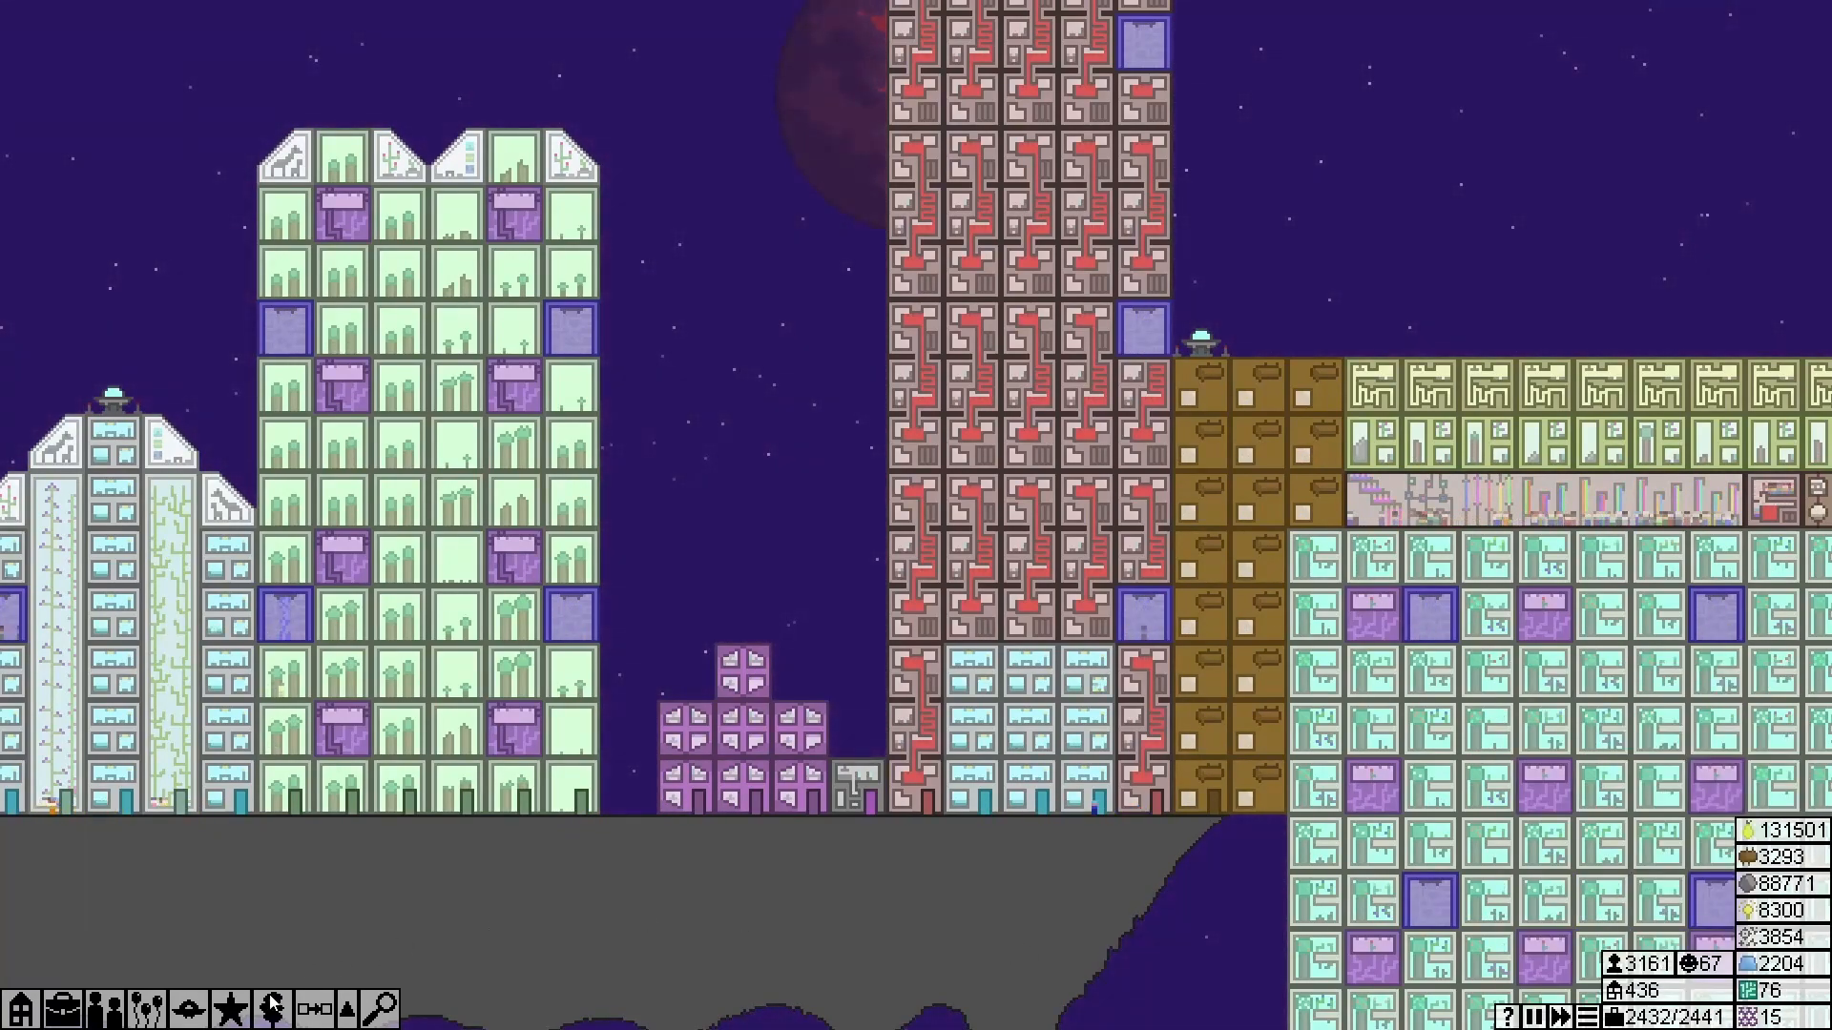
Bring up the build menu's building list near the plantation tower
{"action": "left_click", "coordinate": [232, 1008]}
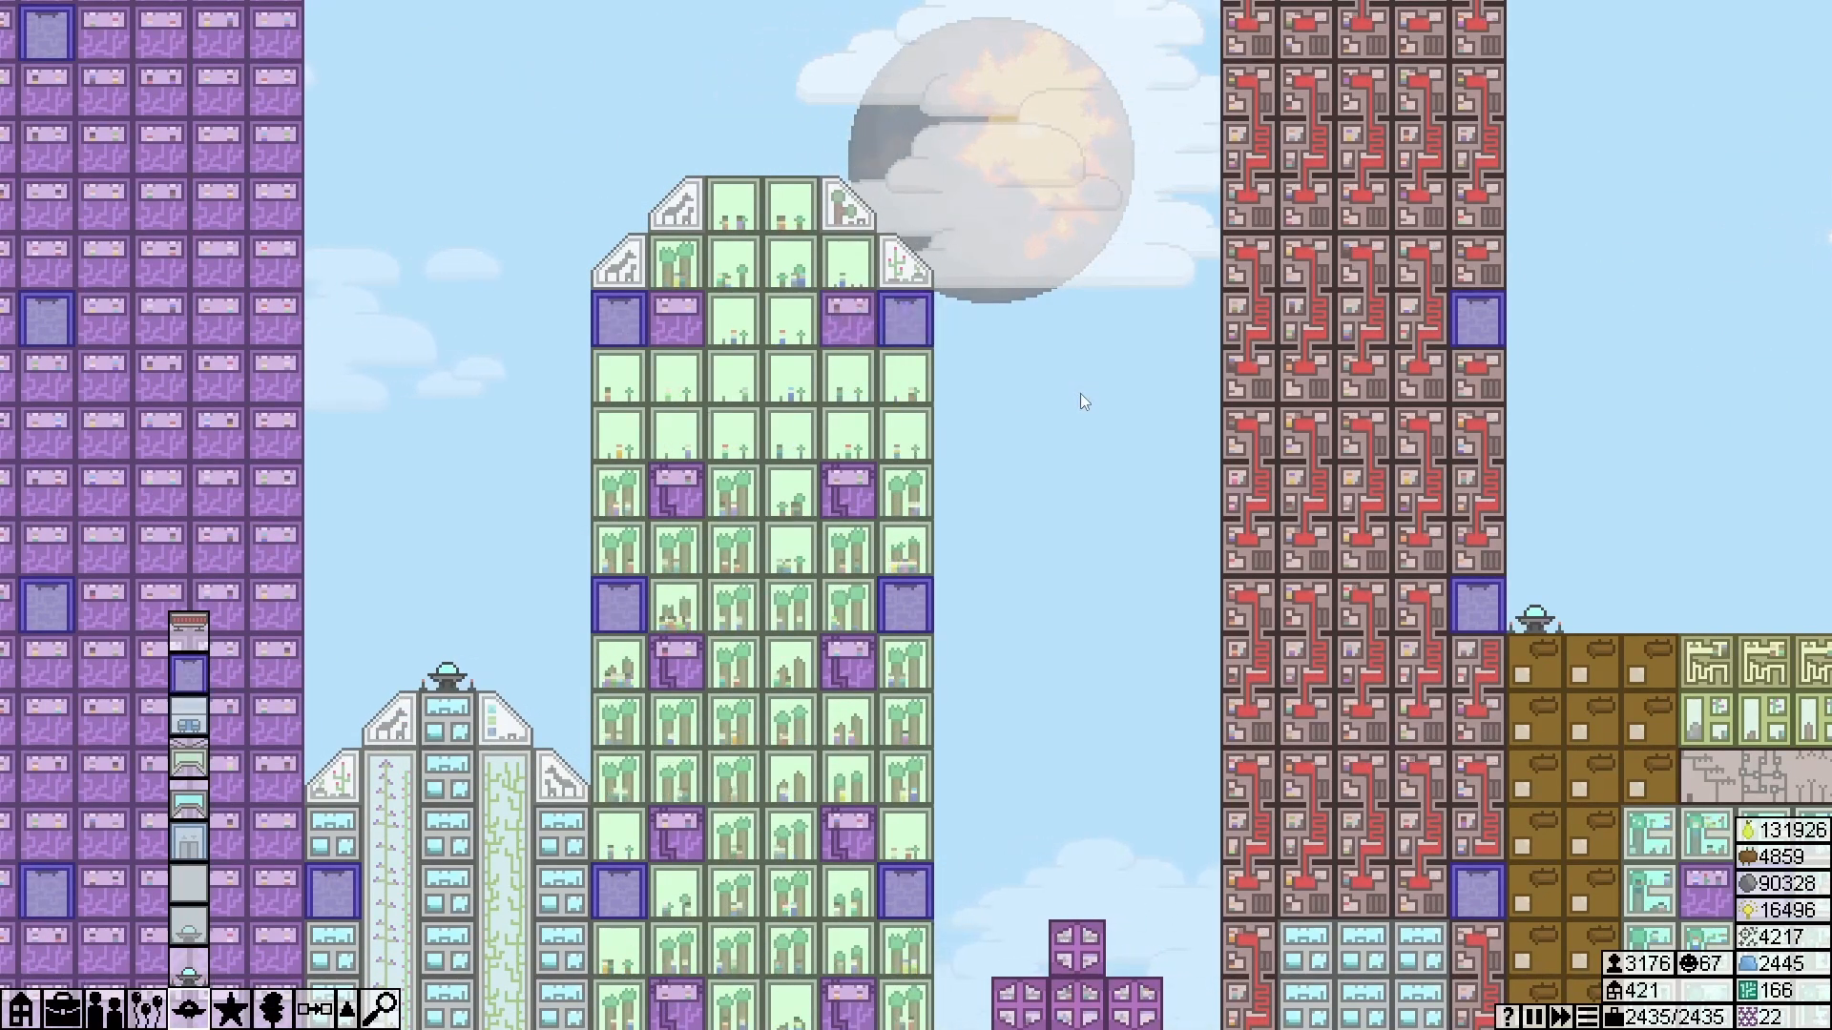
Review a lab's upgrades and the worker assignments, then close the overview
{"action": "left_click", "coordinate": [842, 315]}
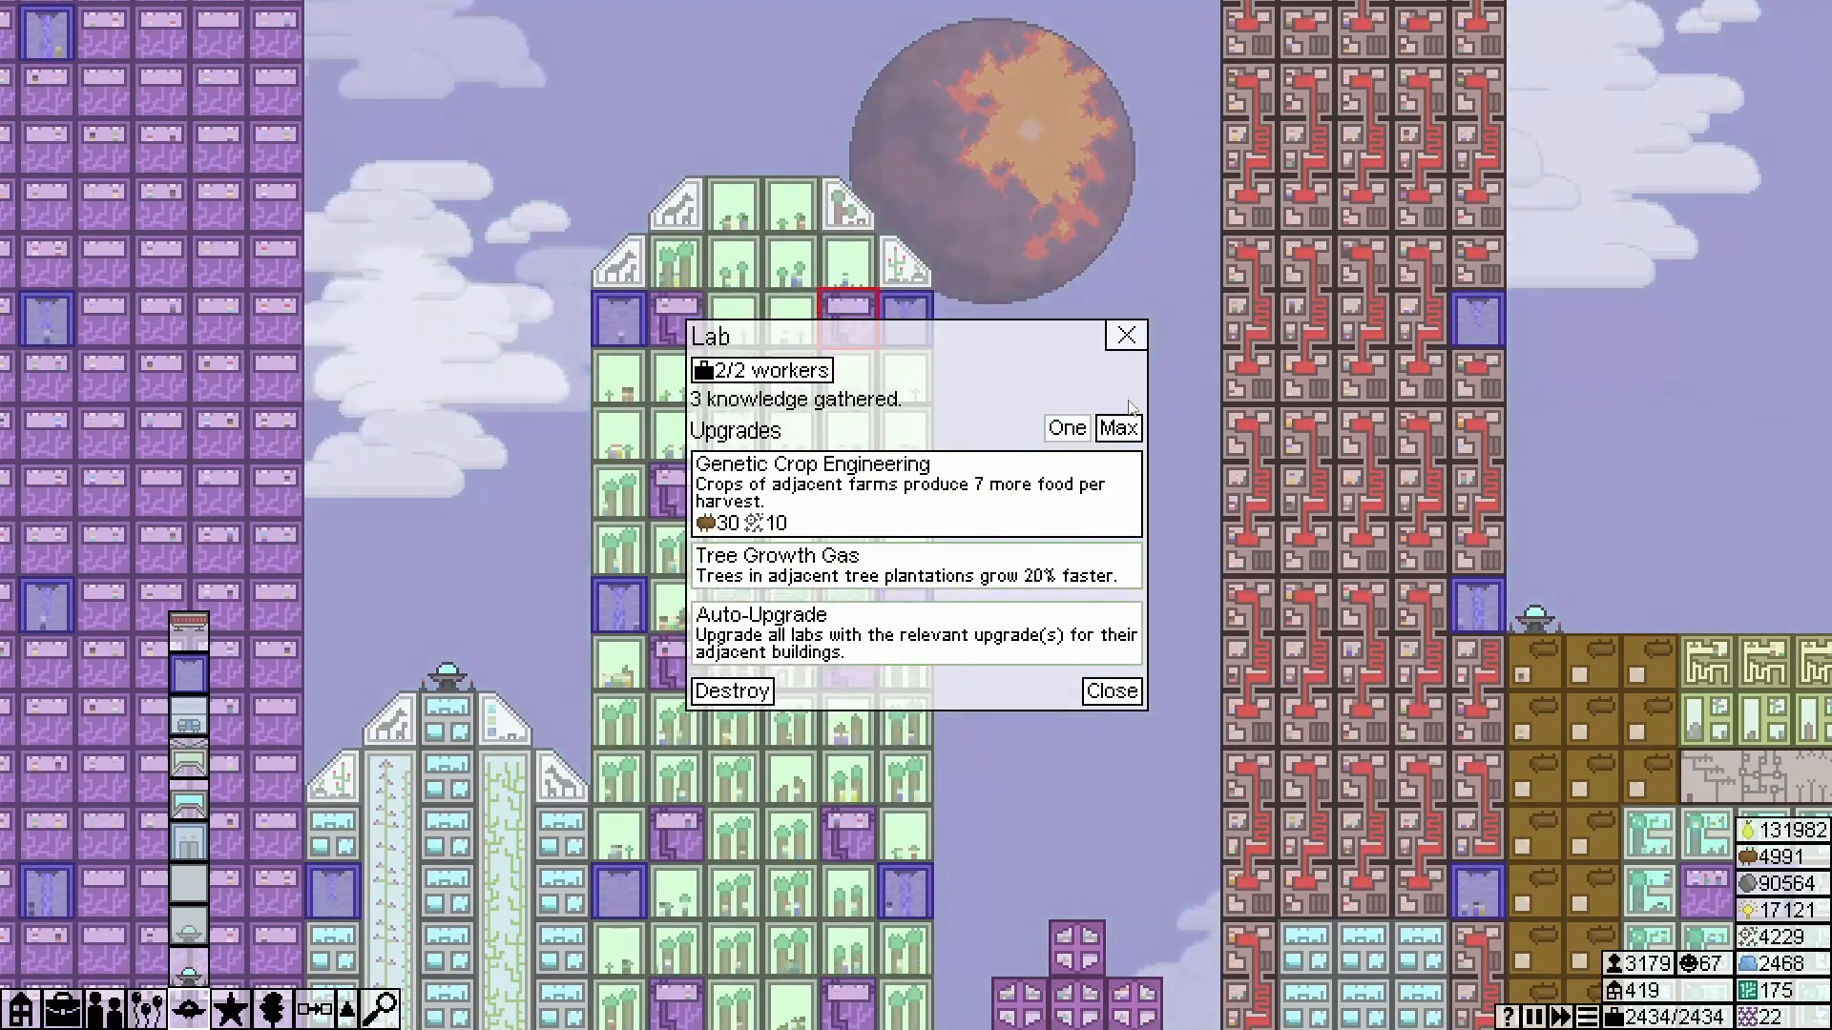
{"action": "left_click", "coordinate": [1109, 691]}
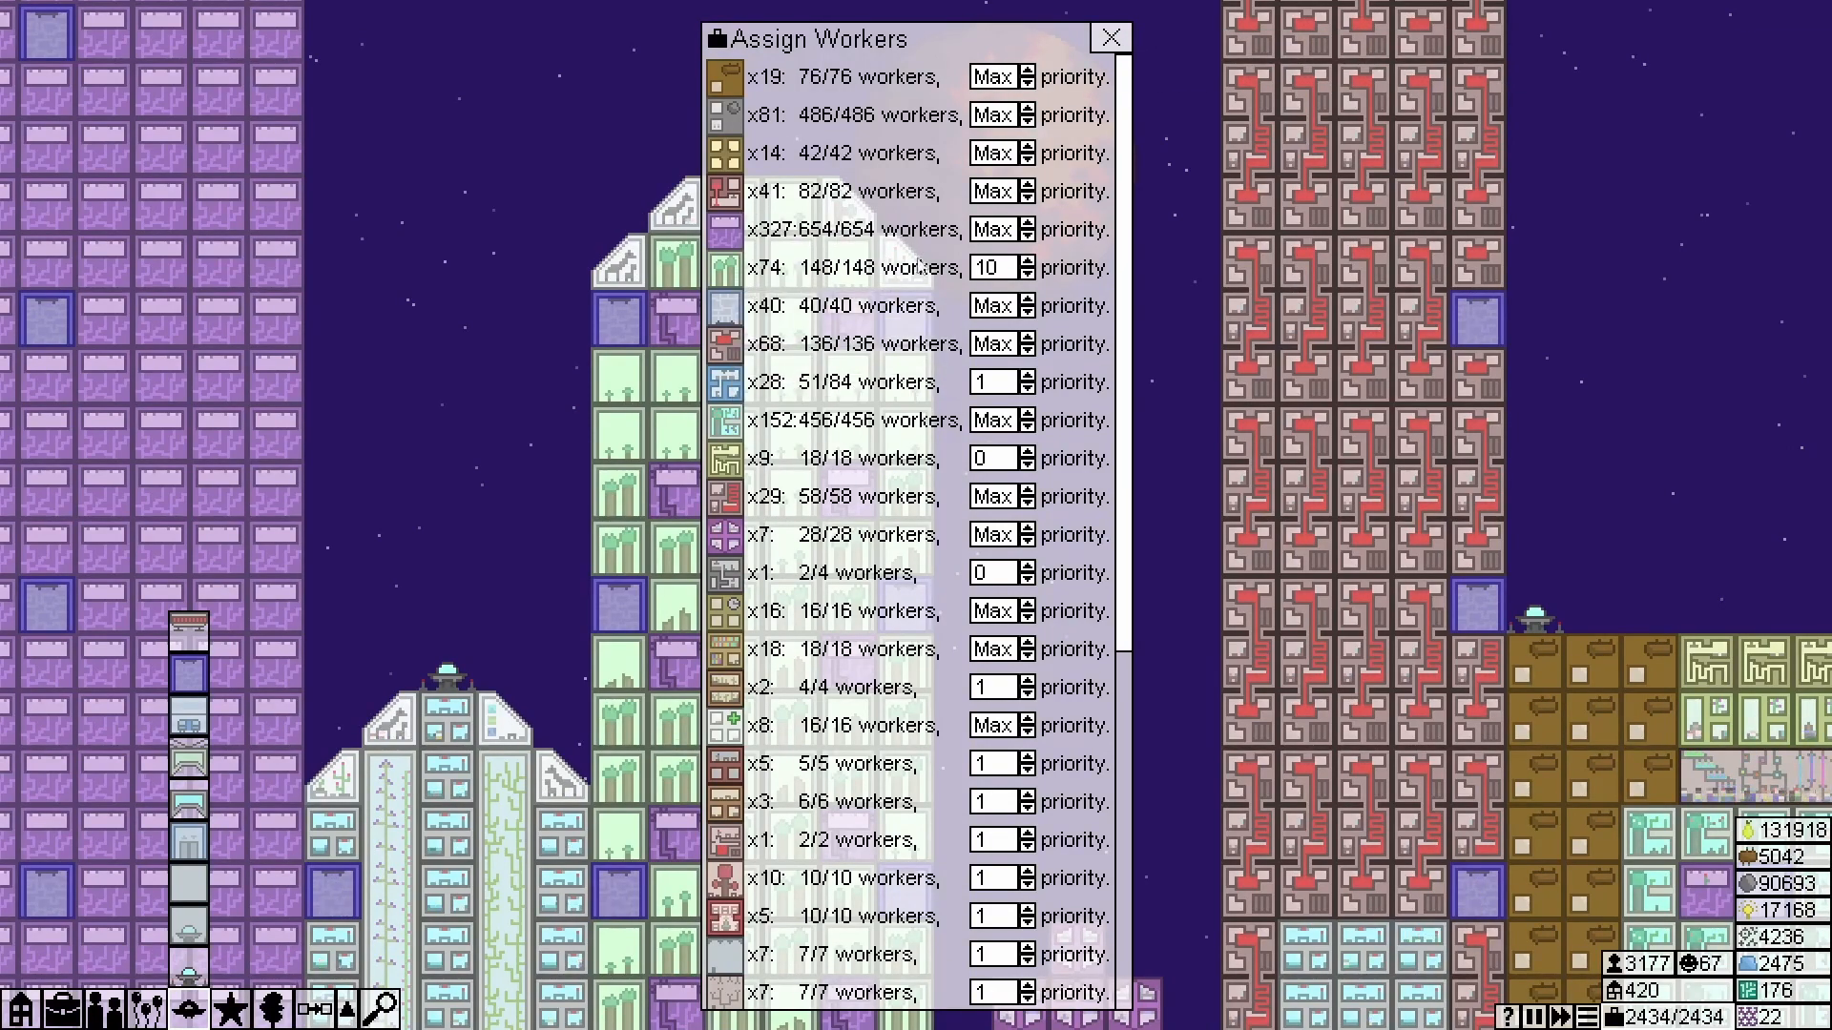
{"action": "left_click", "coordinate": [1108, 39]}
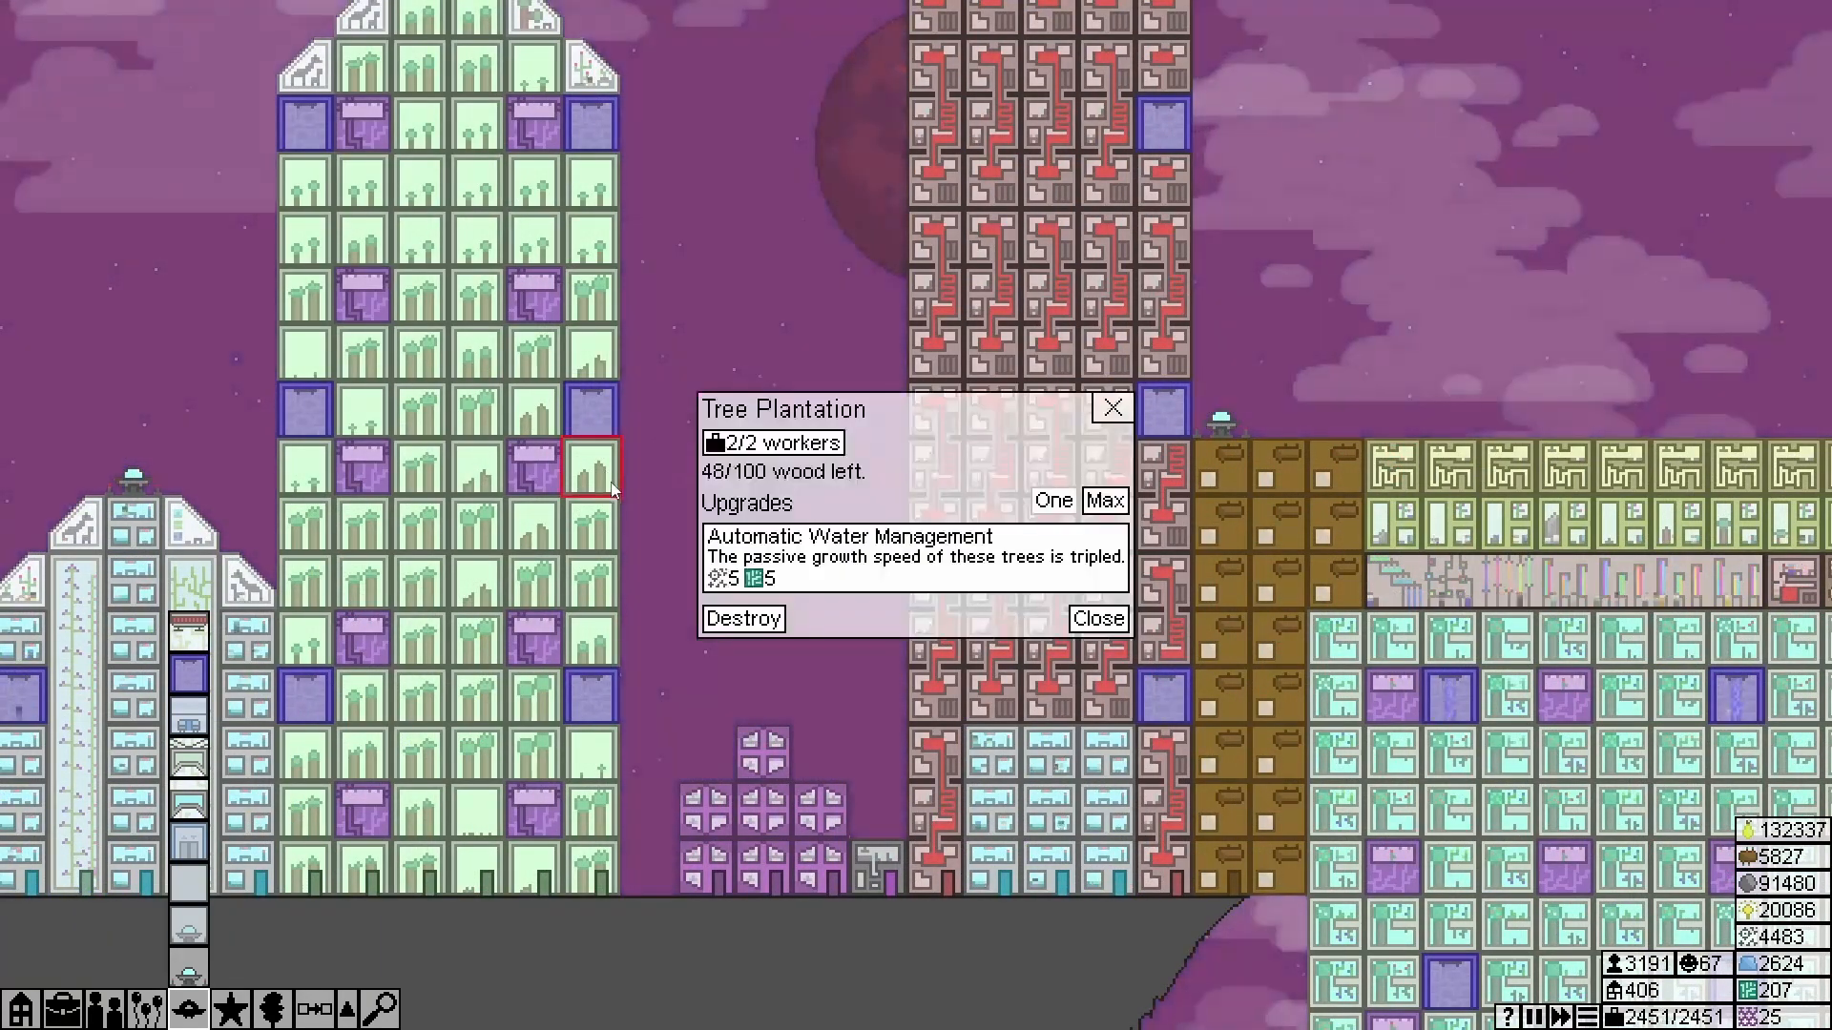
Close the tree plantation details and review the wood production history graph
{"action": "left_click", "coordinate": [1096, 619]}
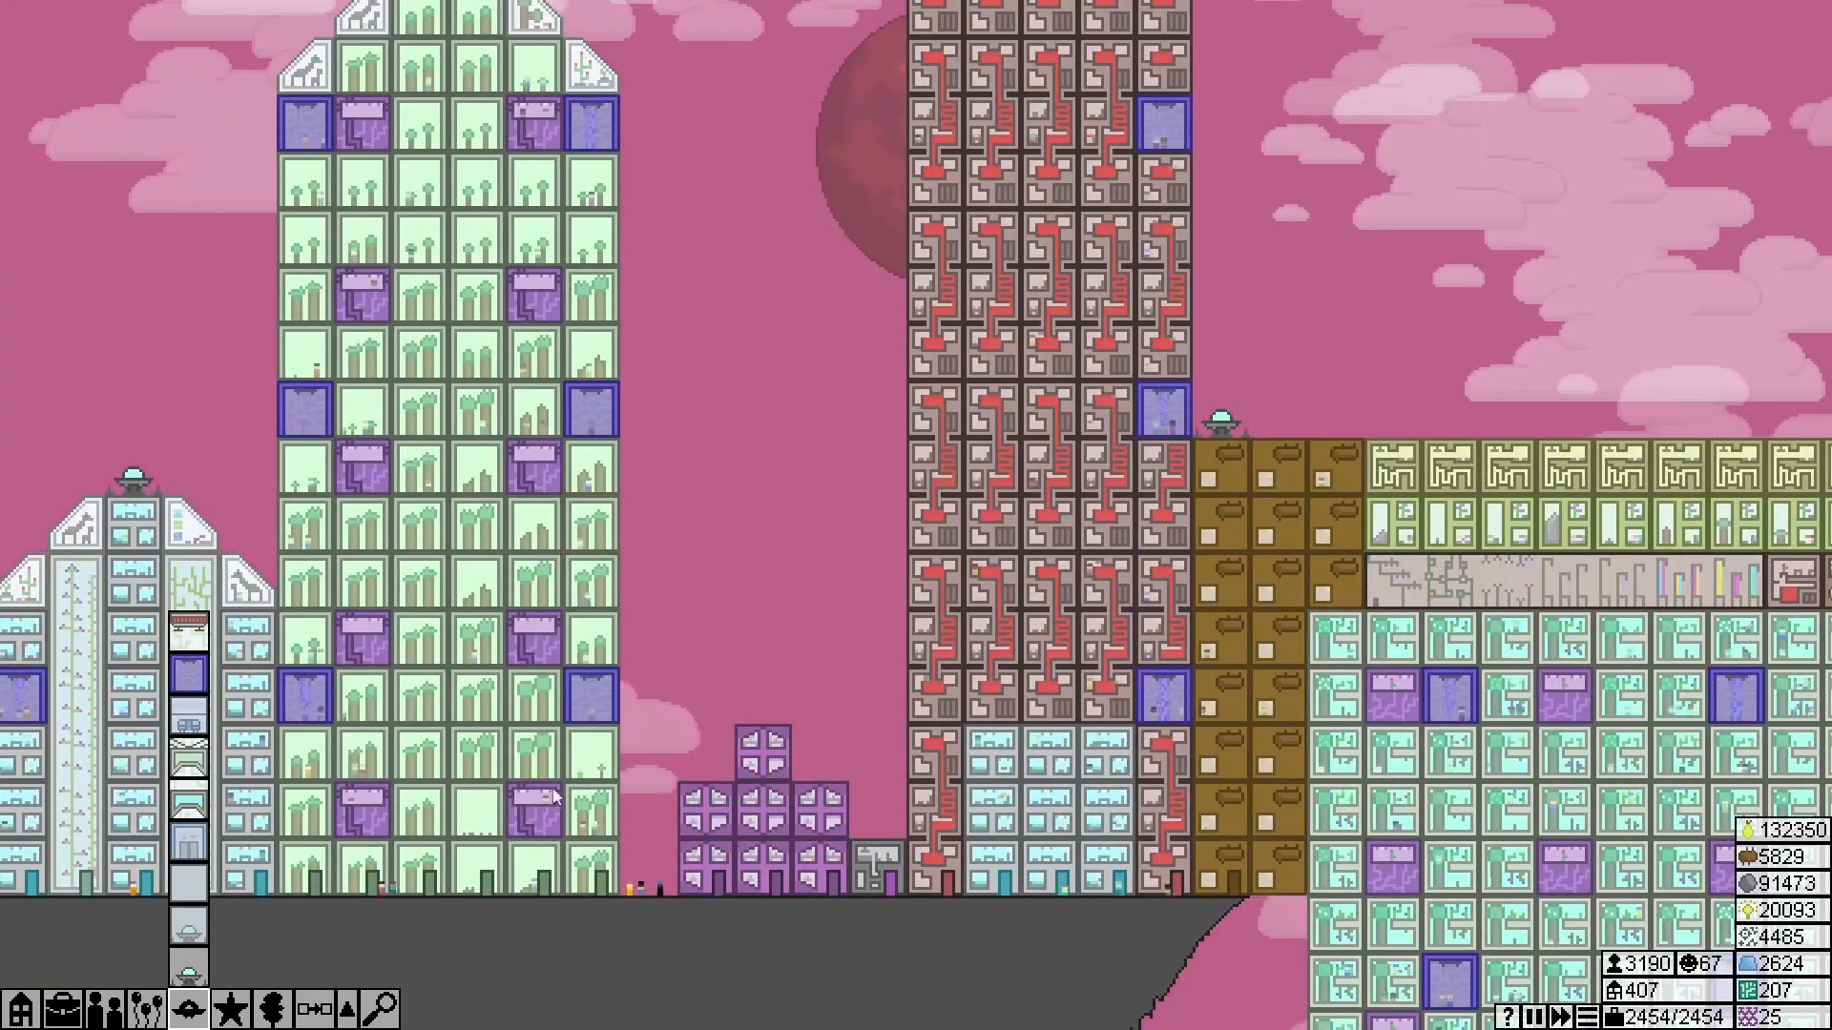
{"action": "left_click", "coordinate": [590, 748]}
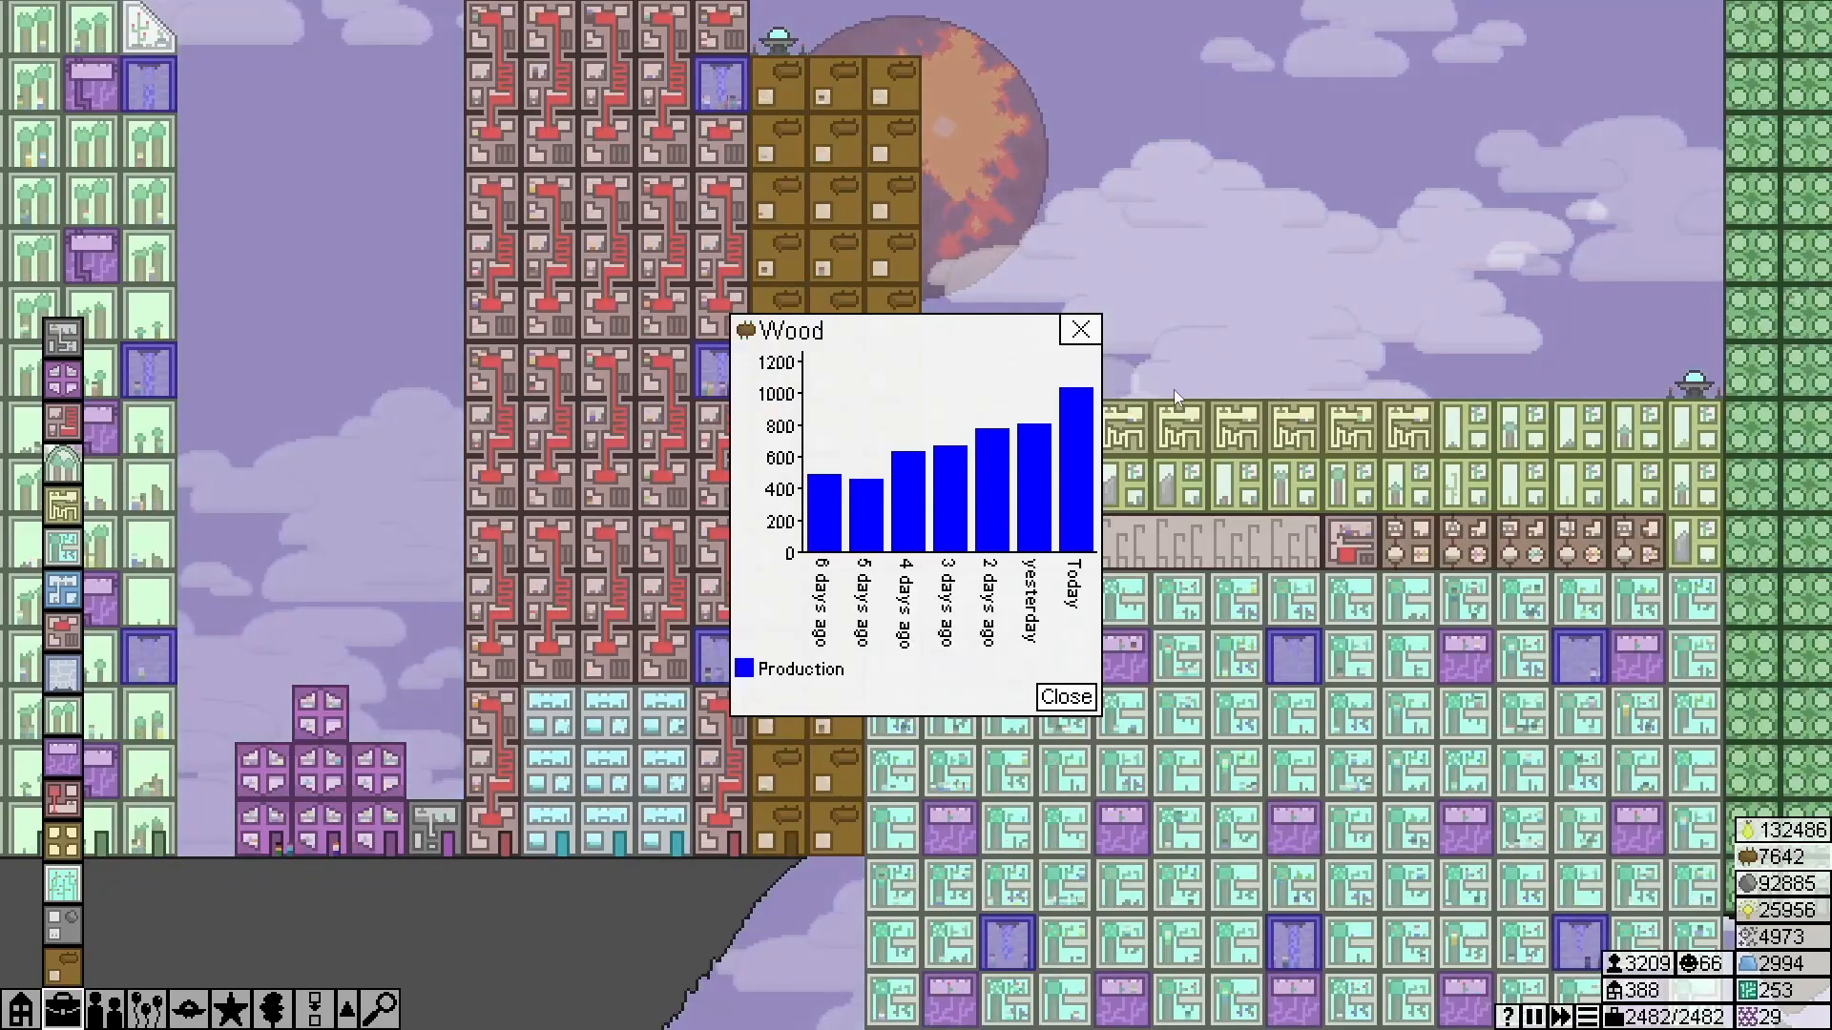
{"action": "left_click", "coordinate": [1062, 697]}
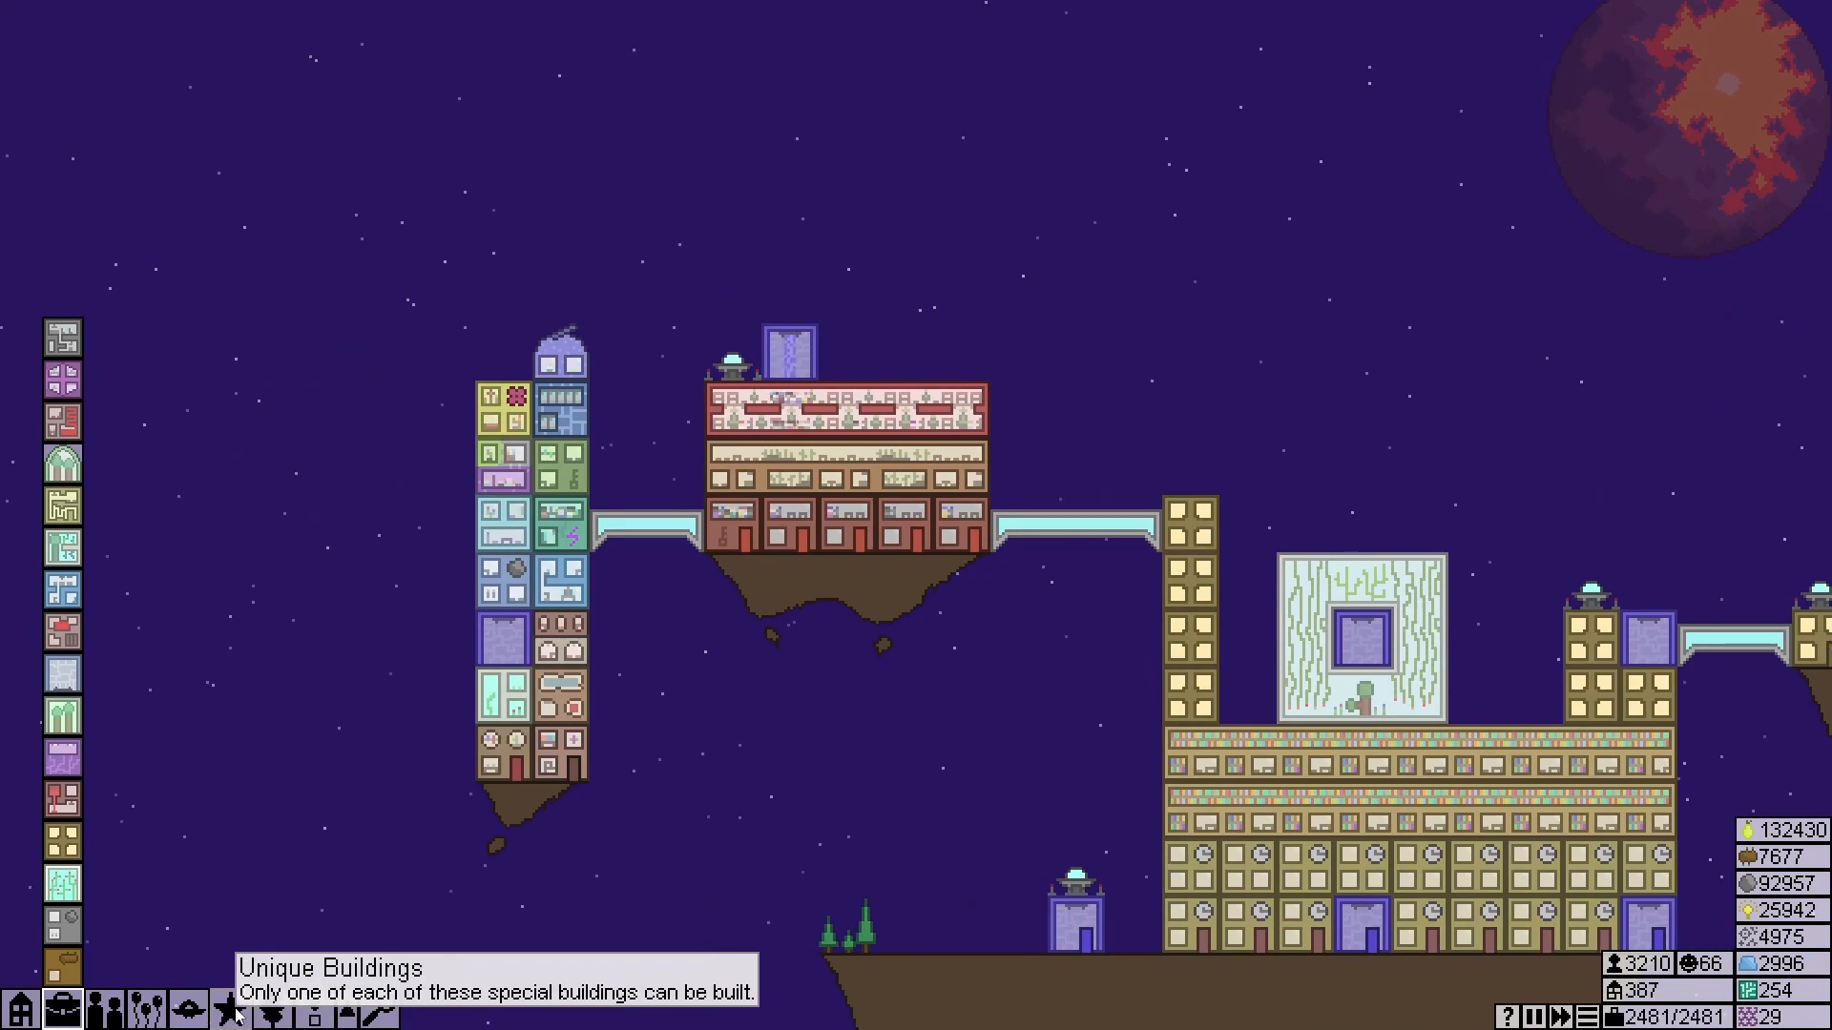
{"action": "left_click", "coordinate": [231, 1011]}
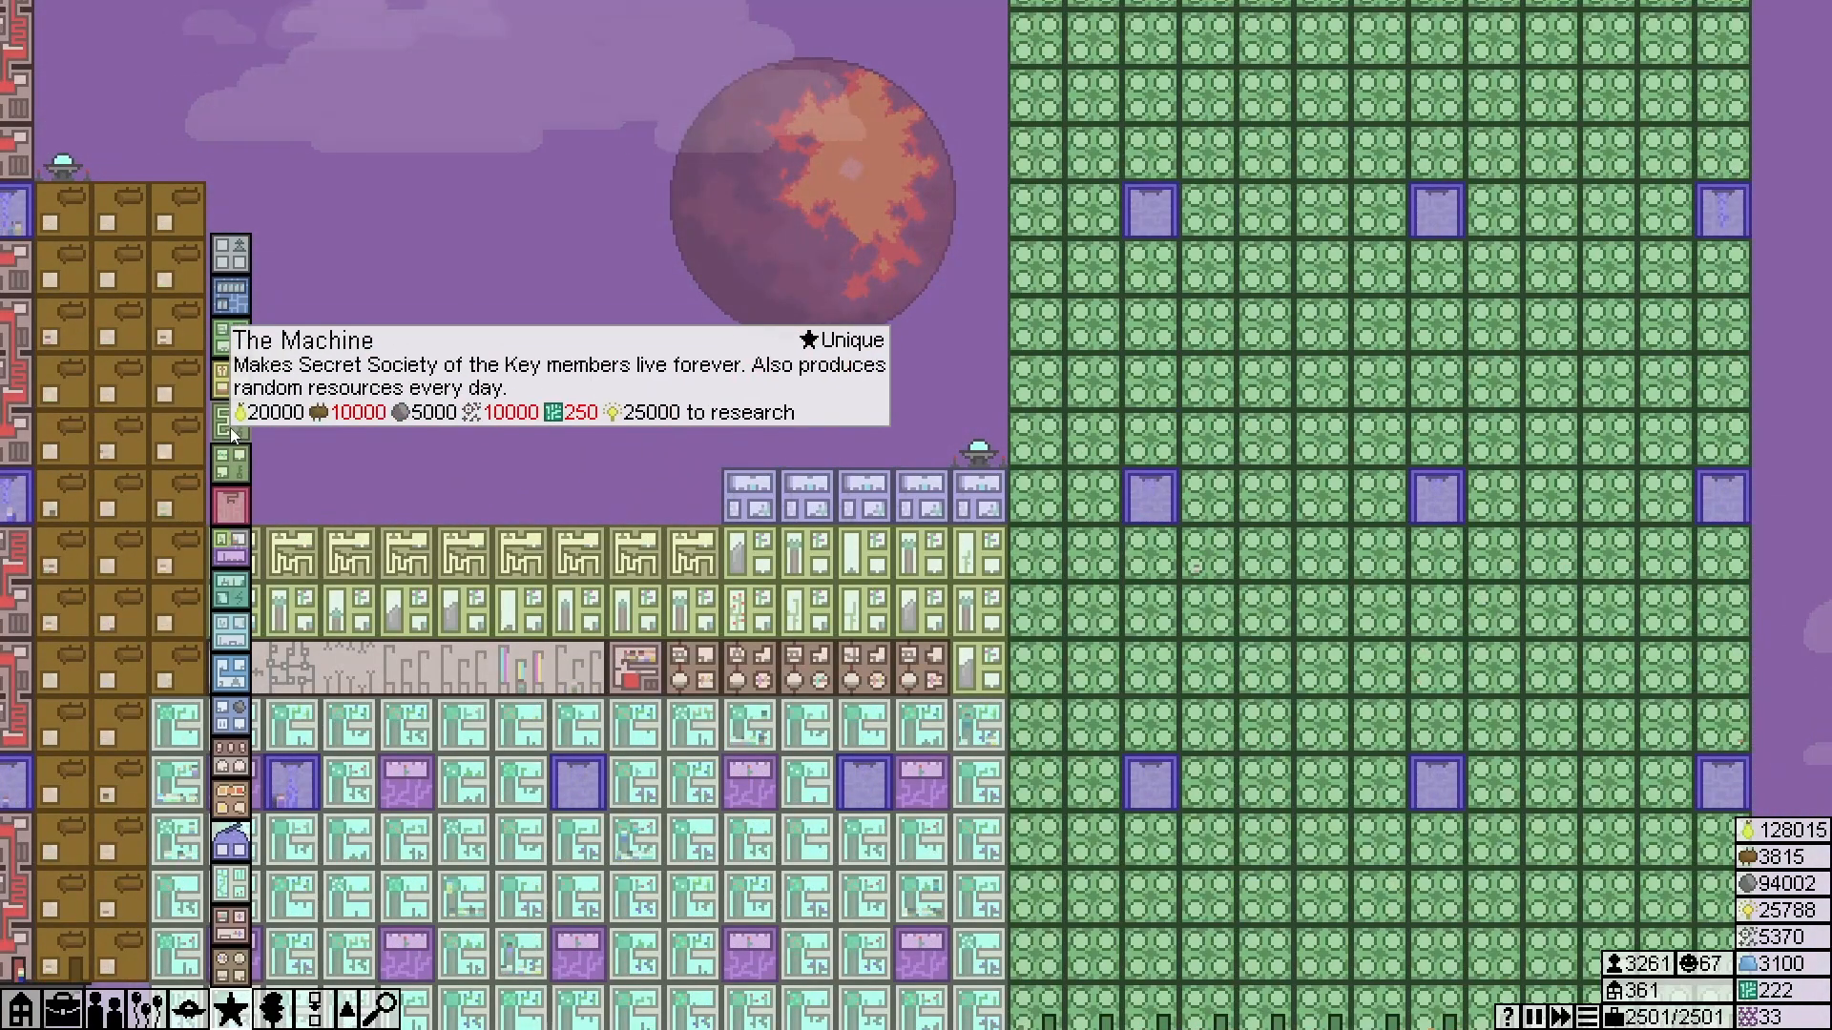
{"action": "mouse_move", "coordinate": [233, 504]}
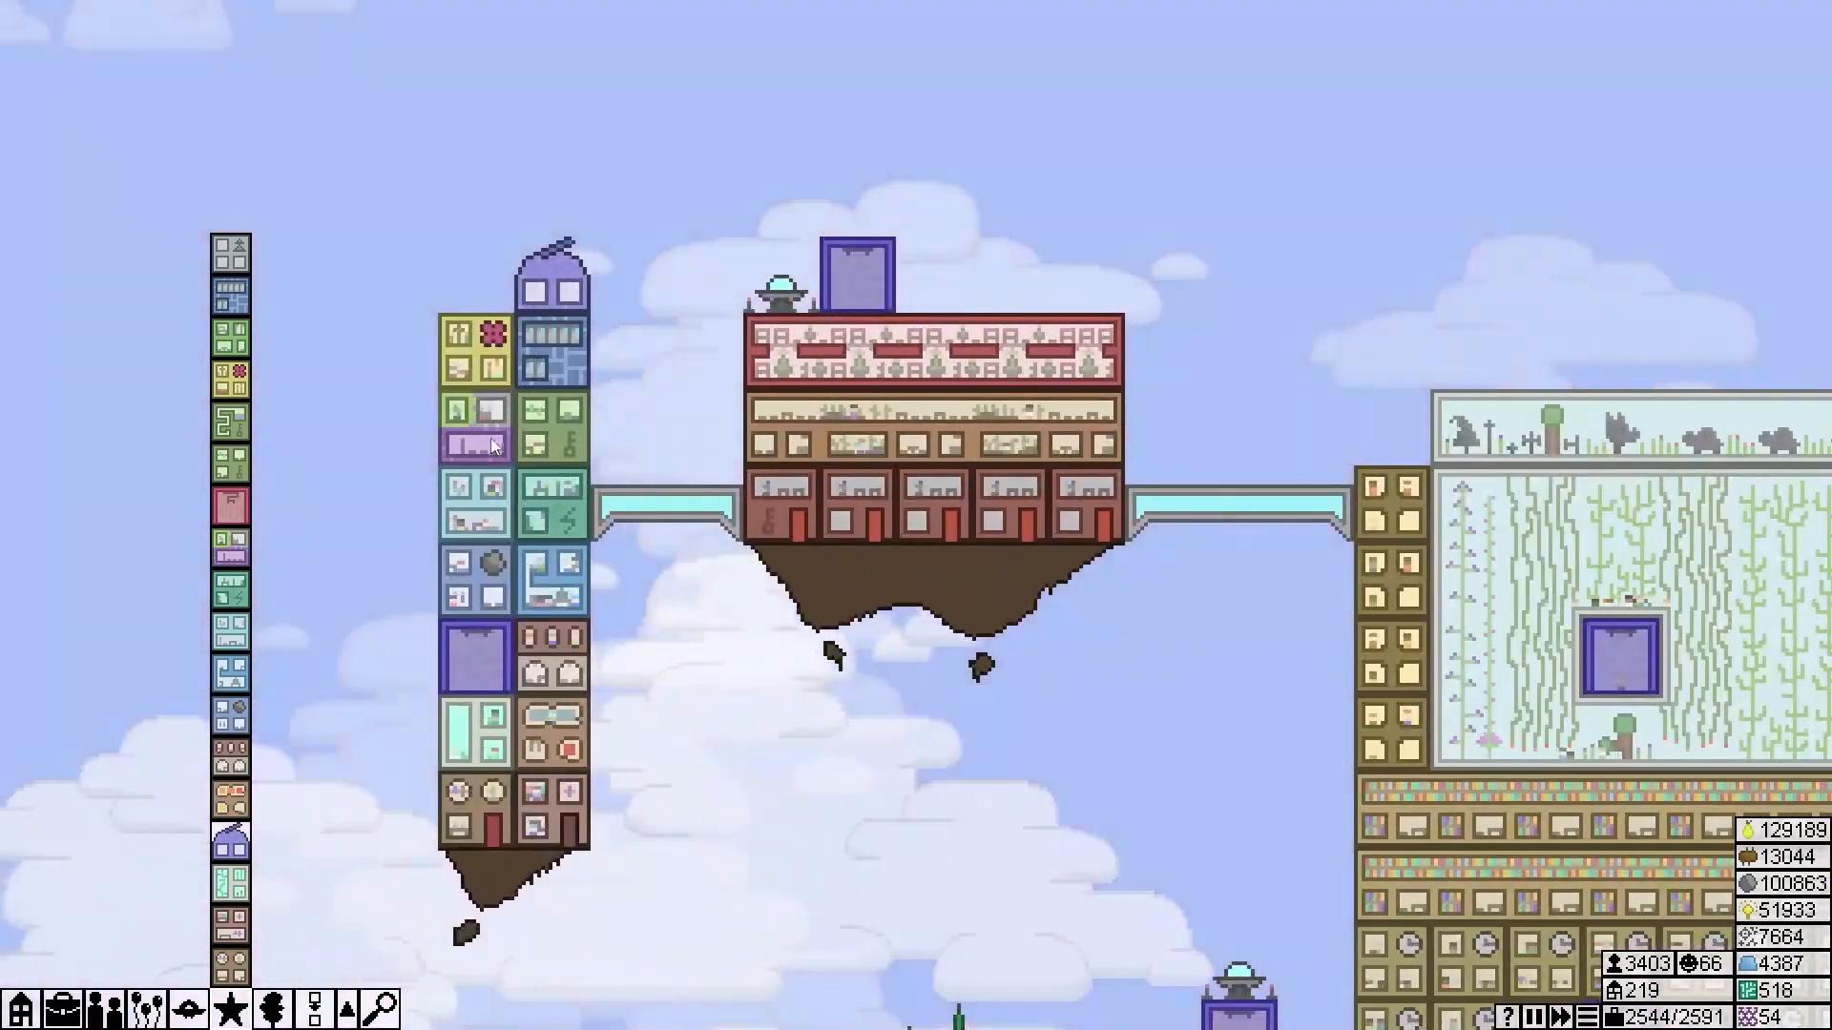
Place a unique building on the left island tower and close the Lab Escape Room details
{"action": "left_click", "coordinate": [470, 435]}
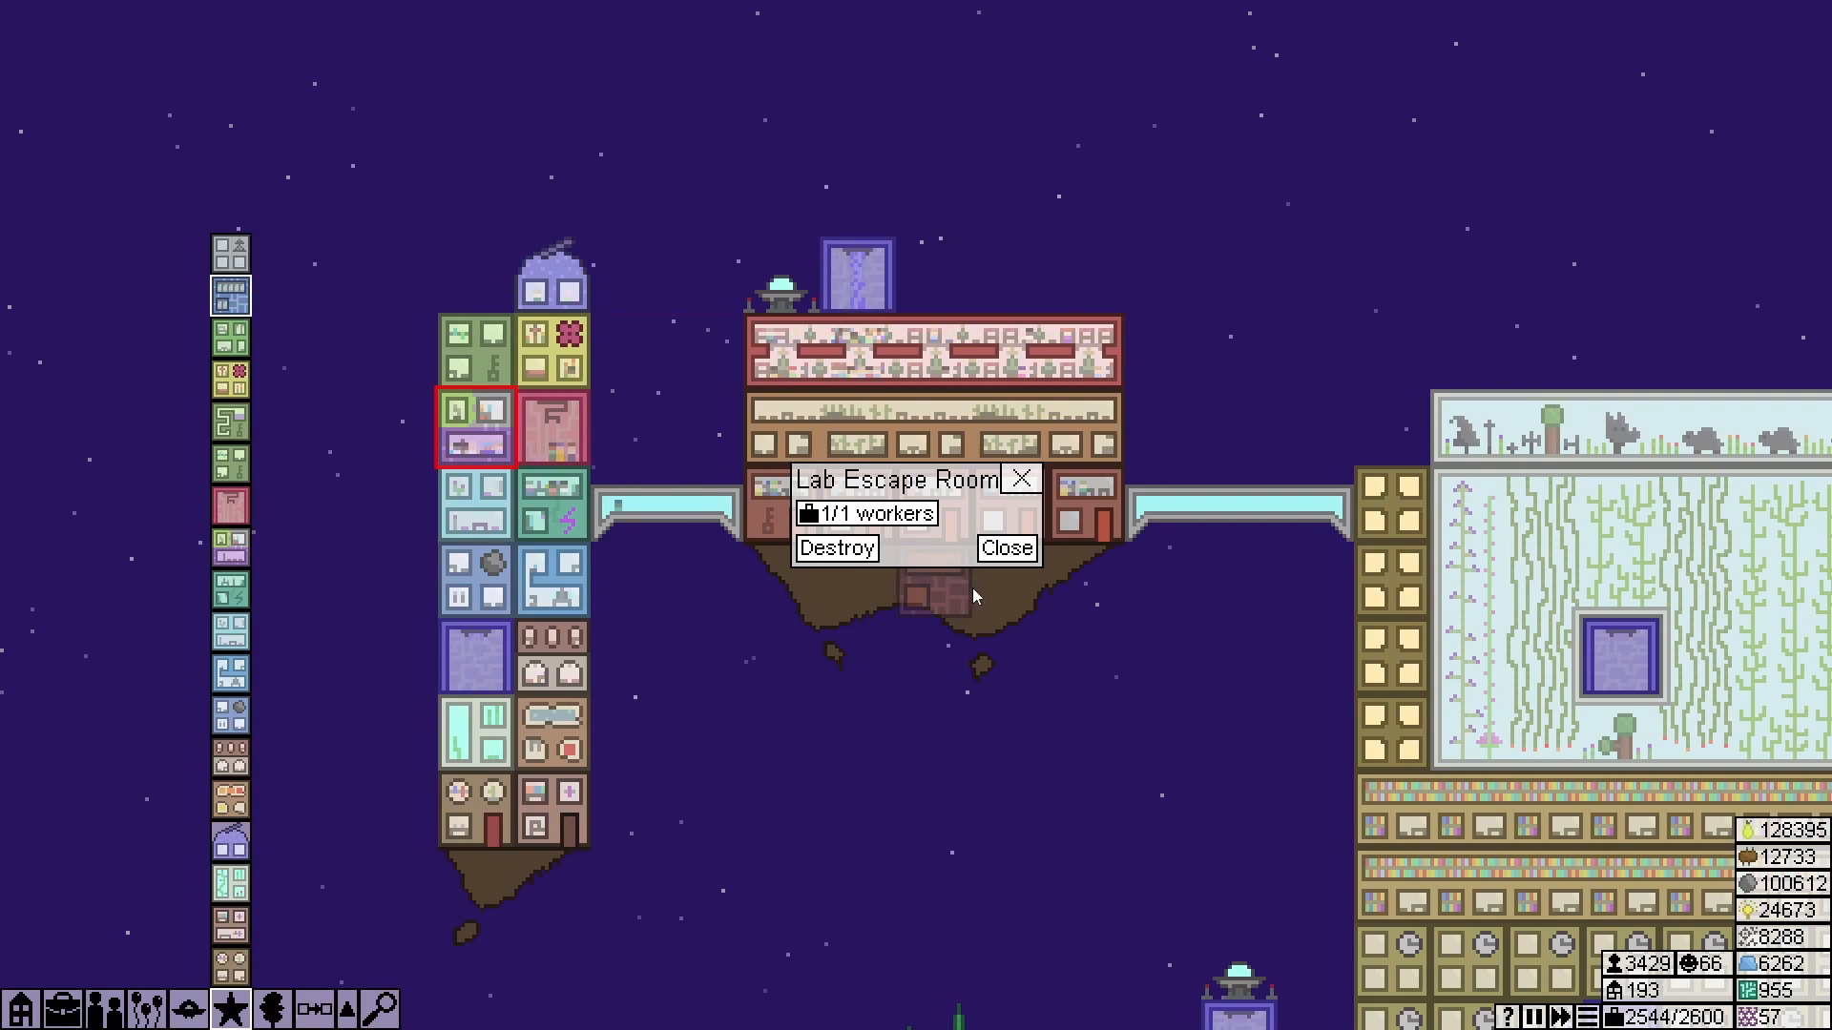
{"action": "left_click", "coordinate": [1004, 548]}
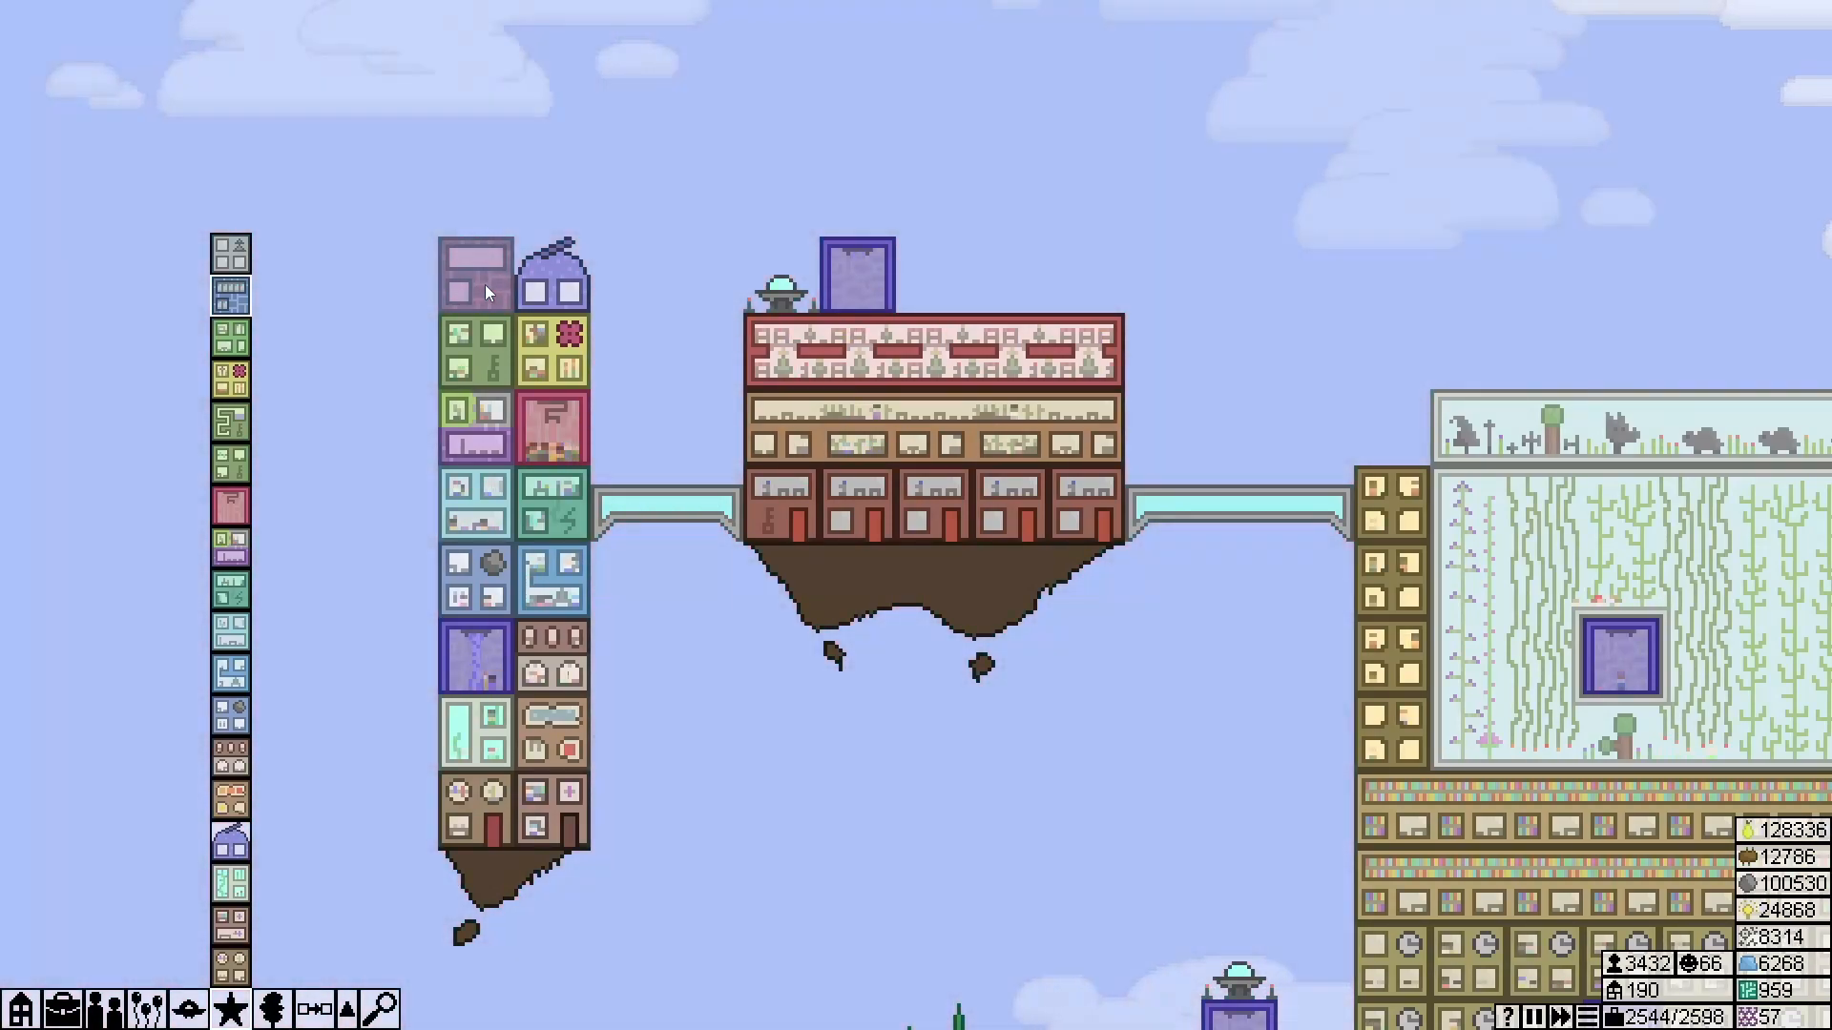
{"action": "left_click", "coordinate": [553, 425]}
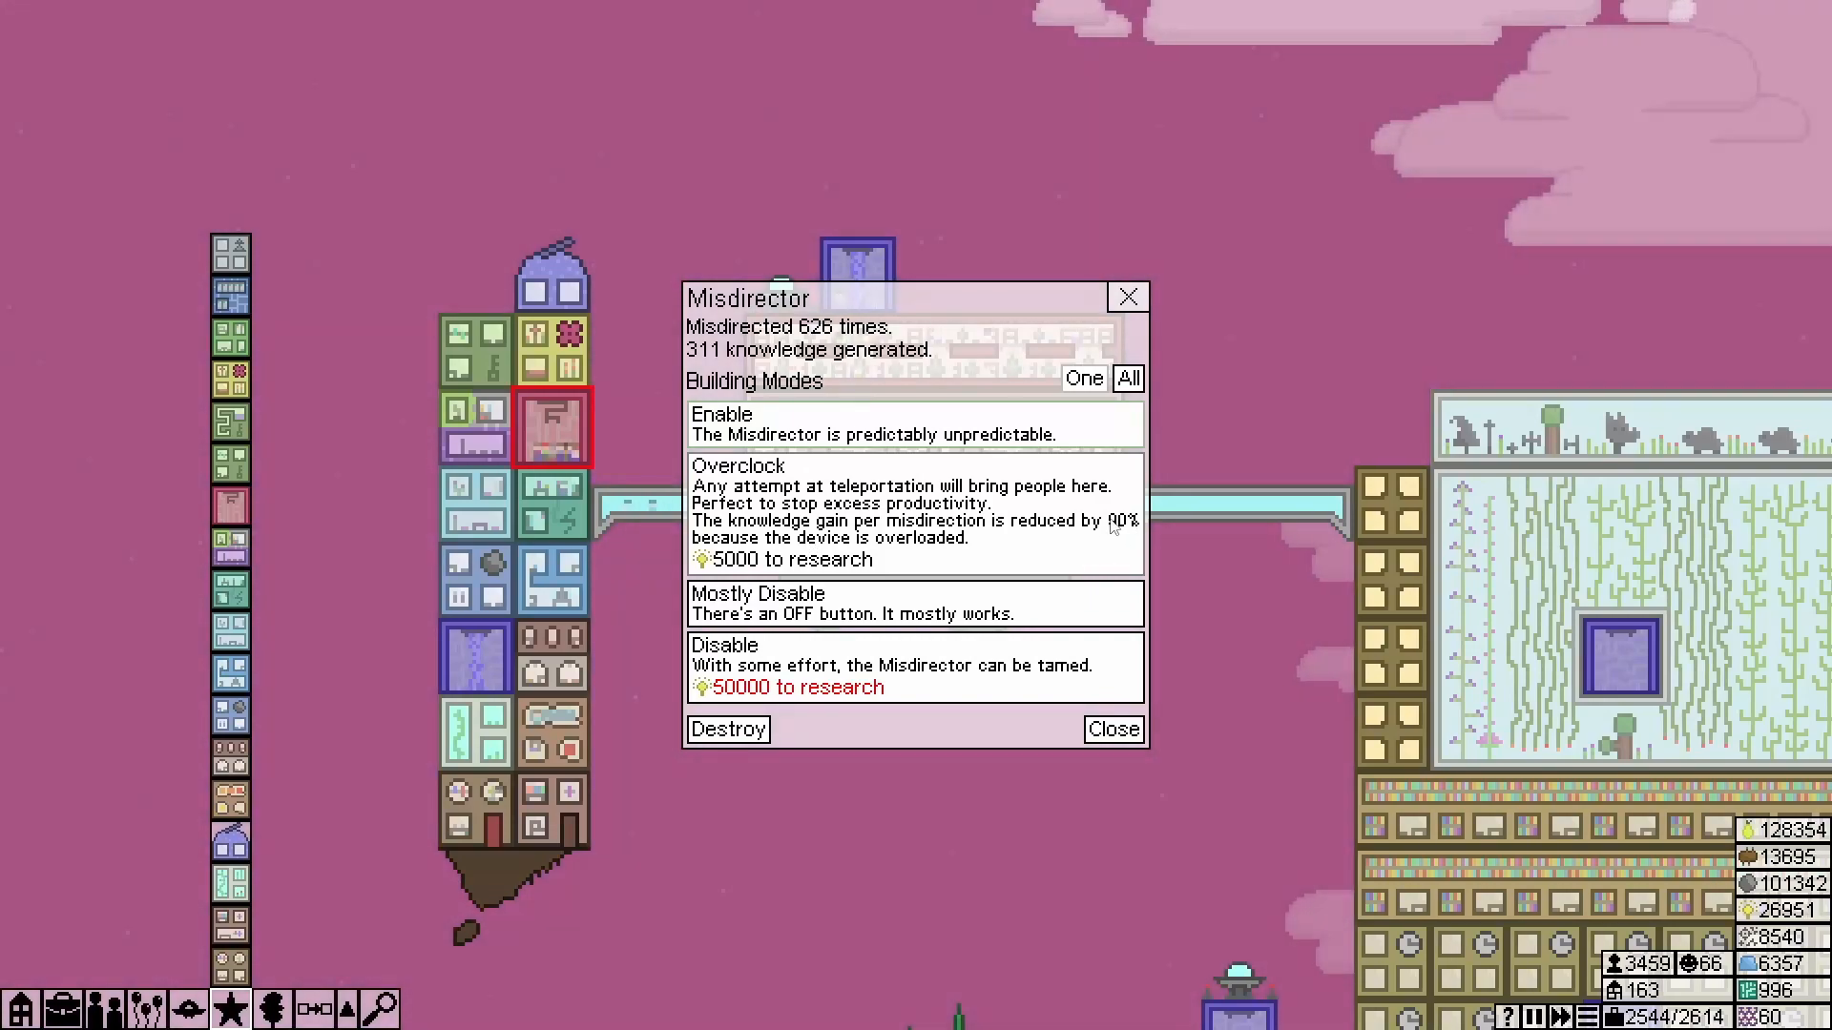
{"action": "mouse_move", "coordinate": [815, 620]}
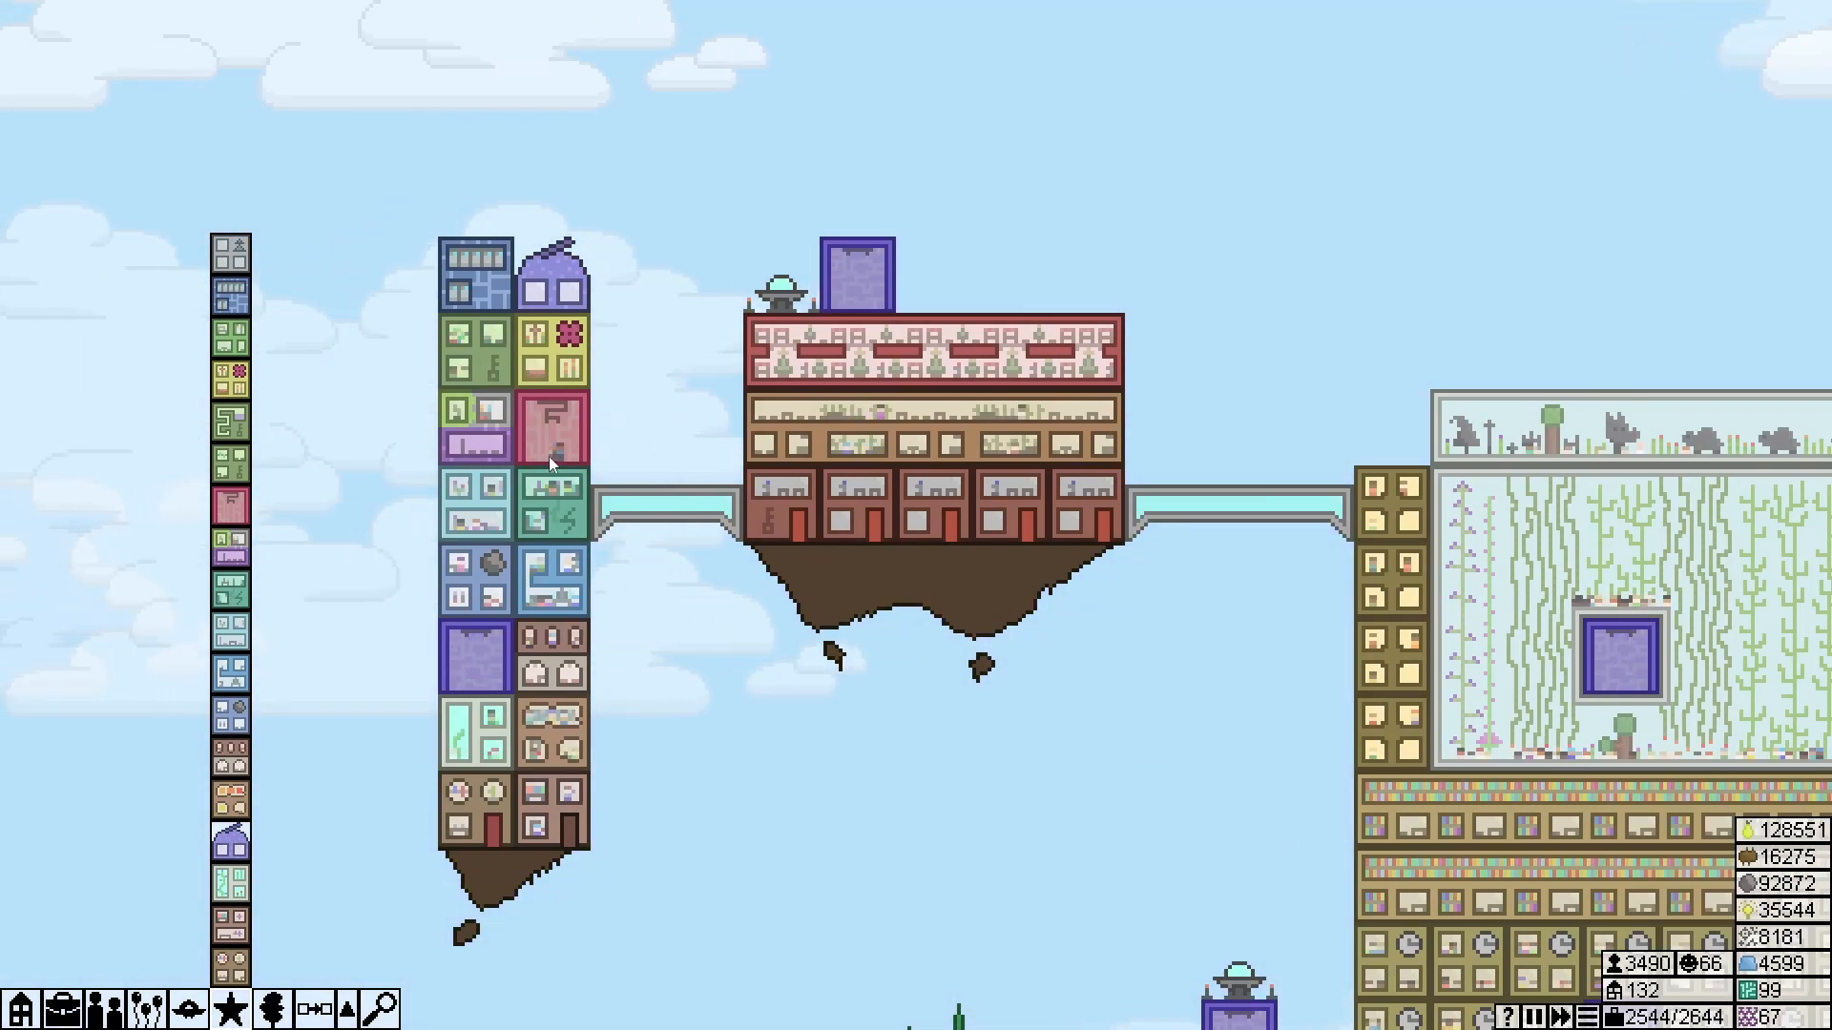
{"action": "left_click", "coordinate": [555, 514]}
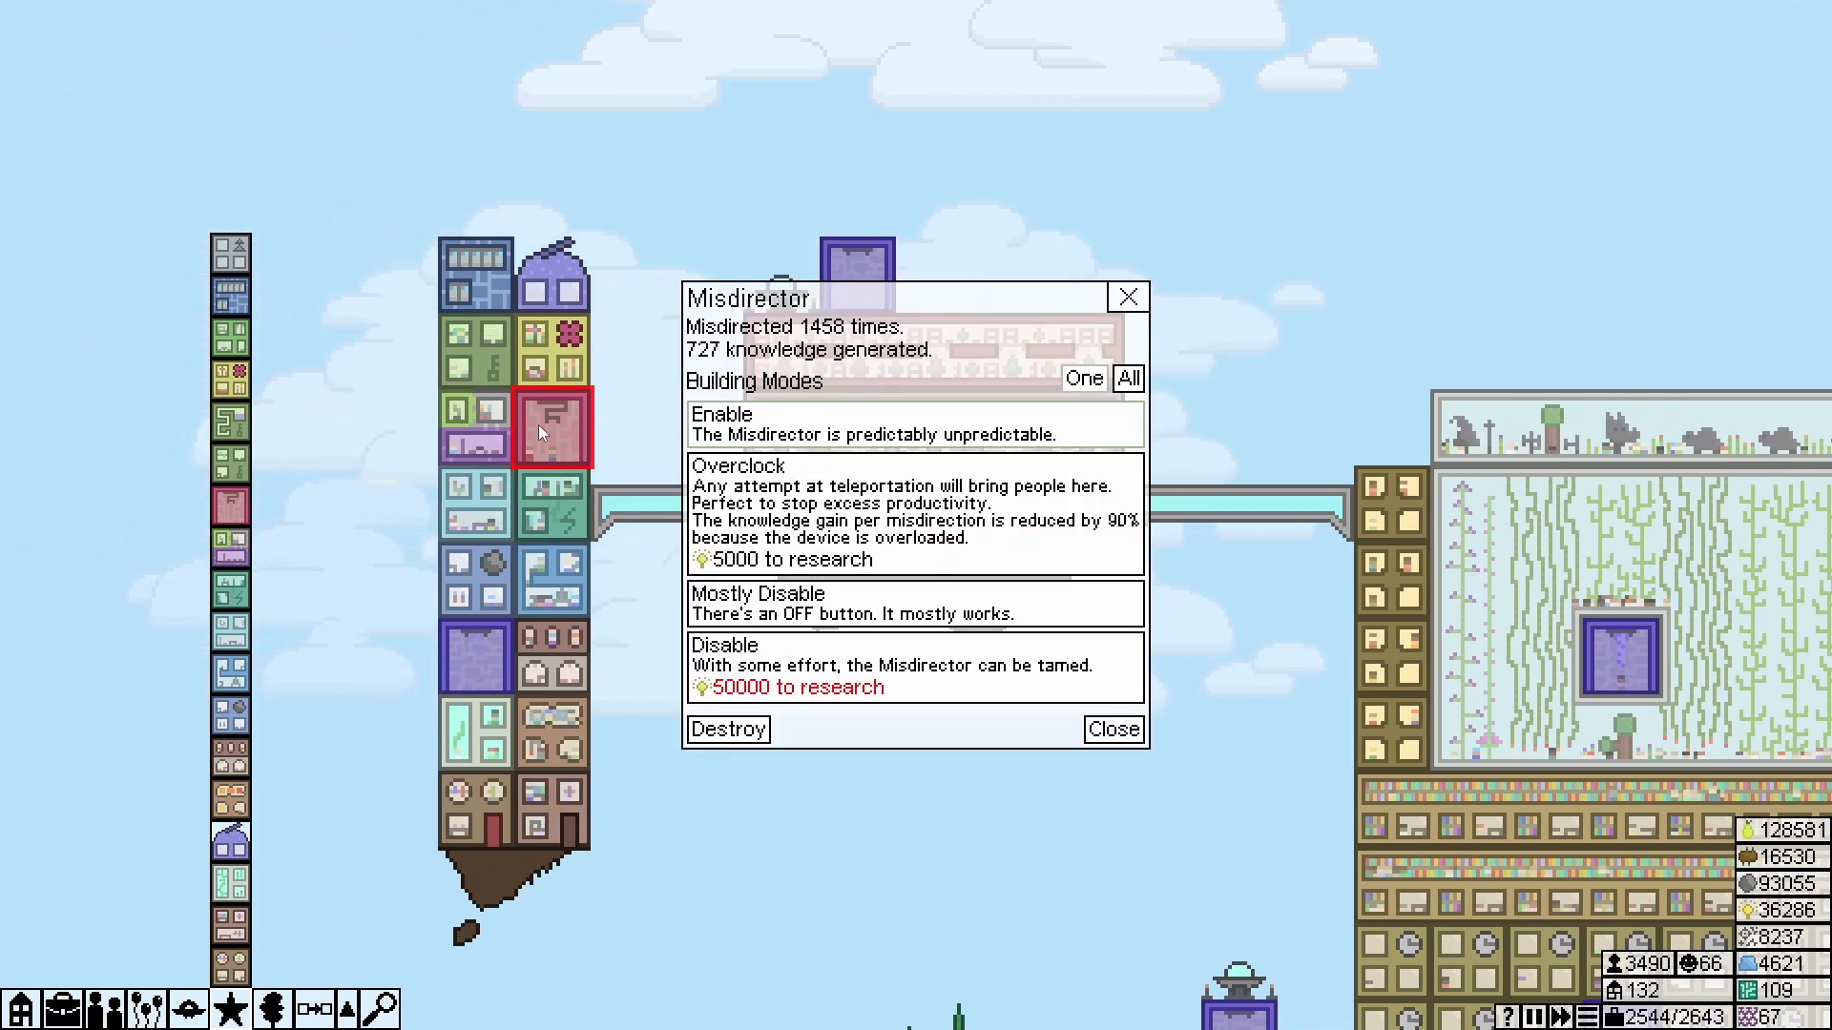
{"action": "left_click", "coordinate": [1111, 729]}
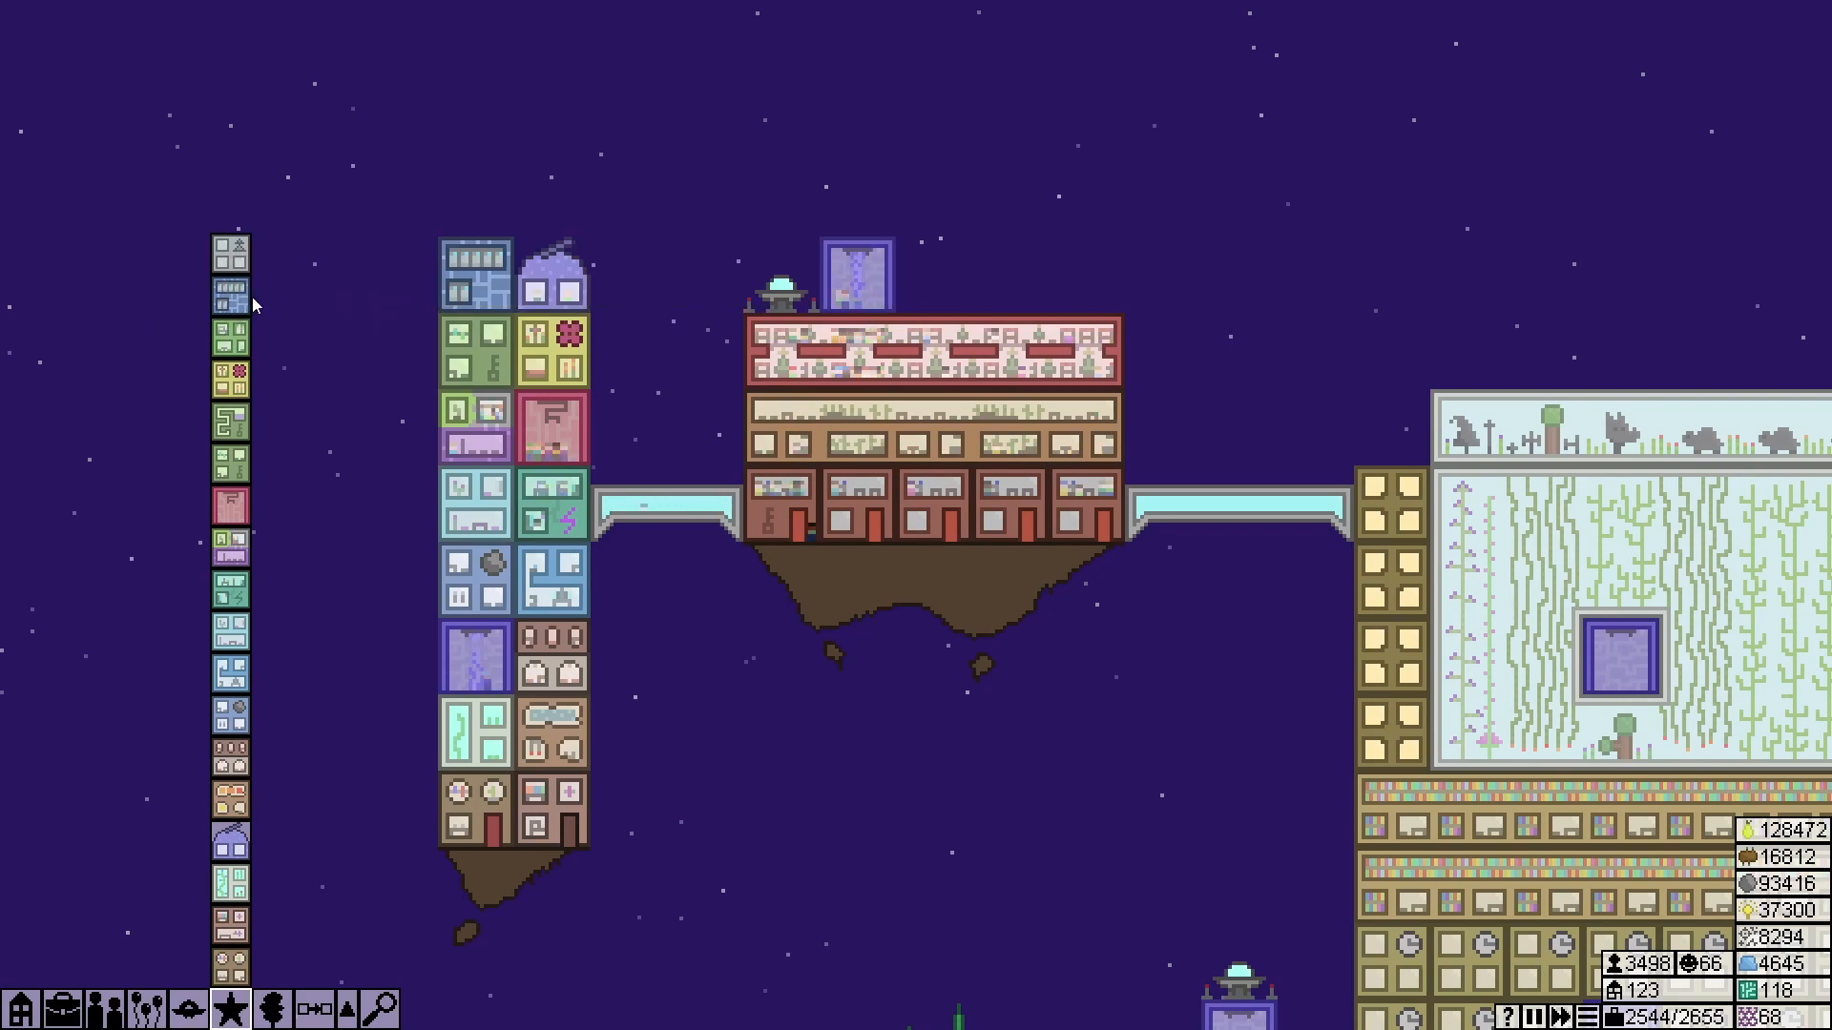
{"action": "mouse_move", "coordinate": [233, 1008]}
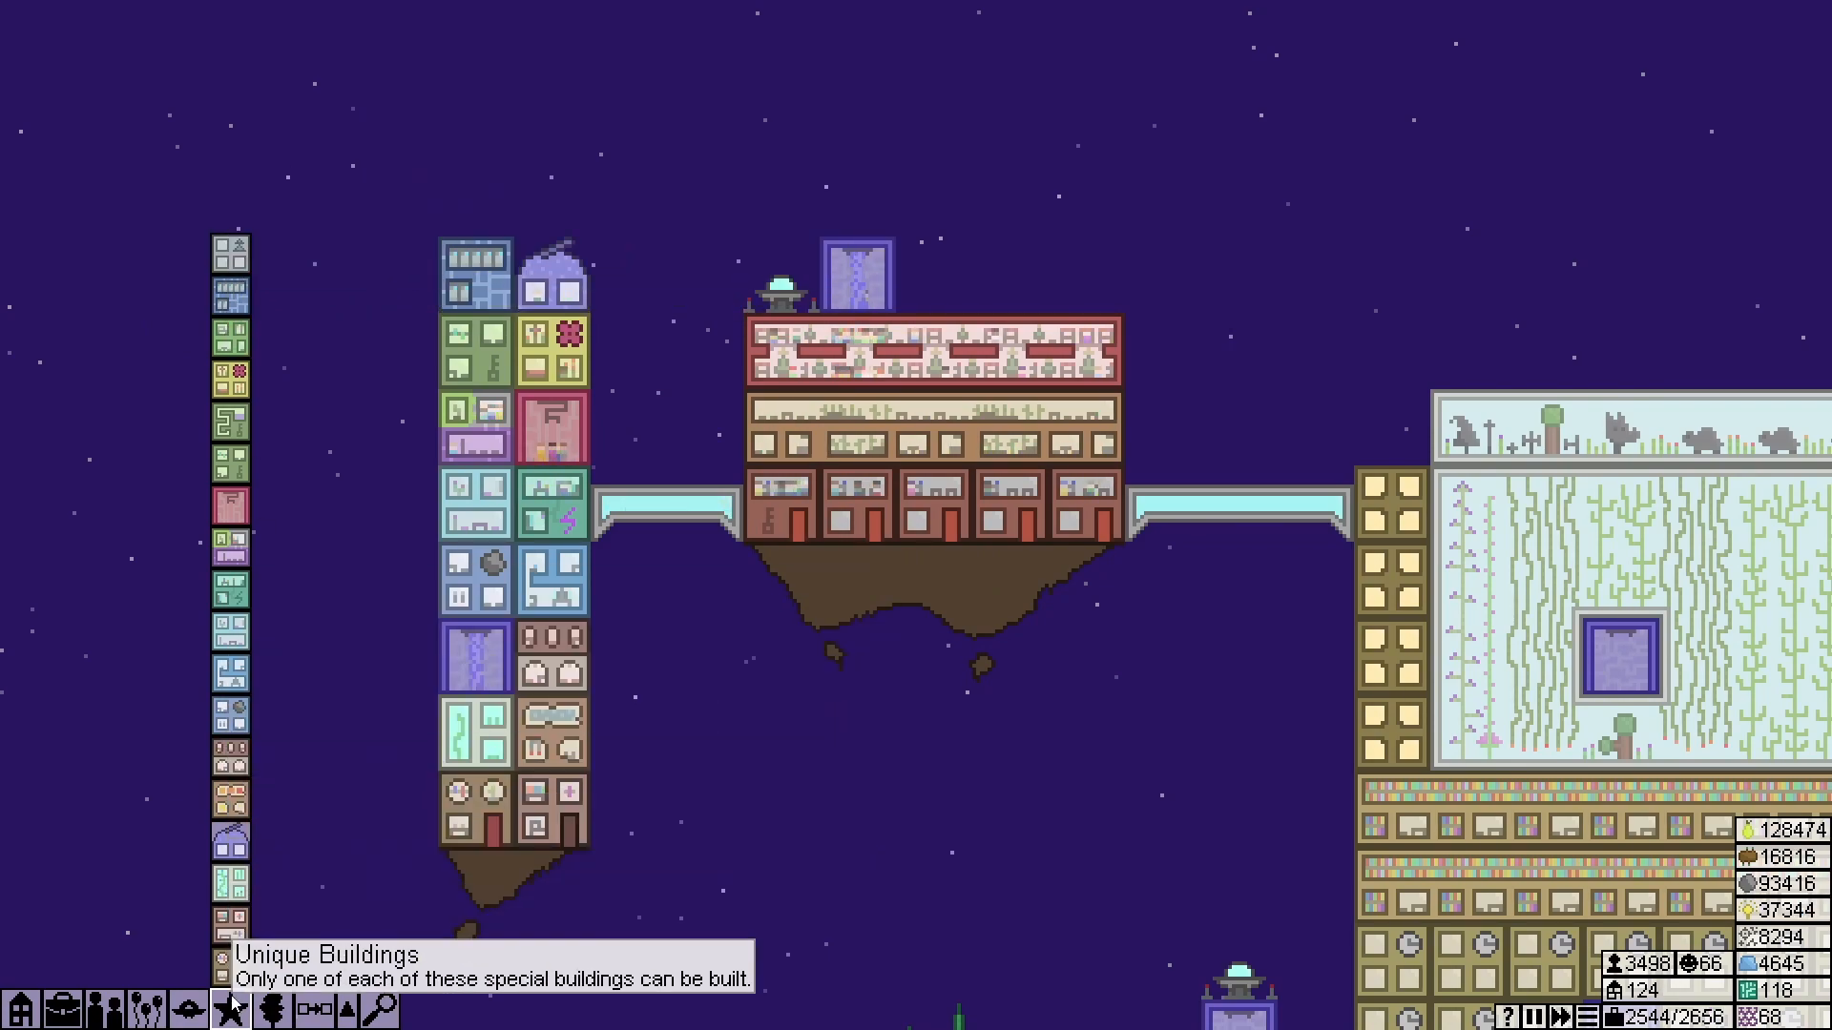